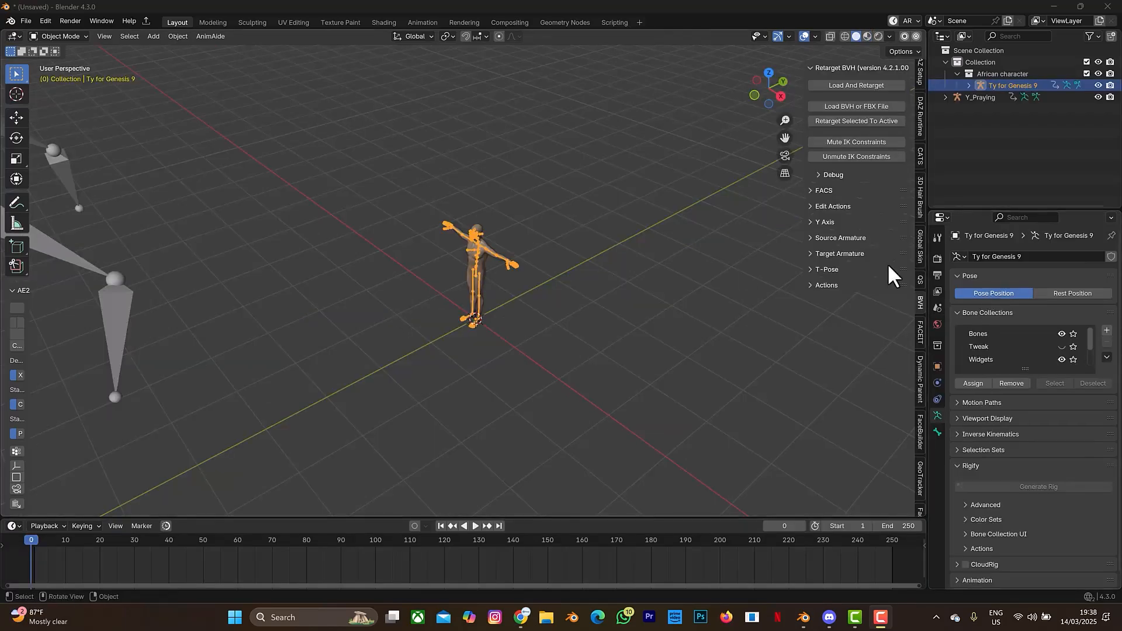
pyautogui.moveTo(554, 273)
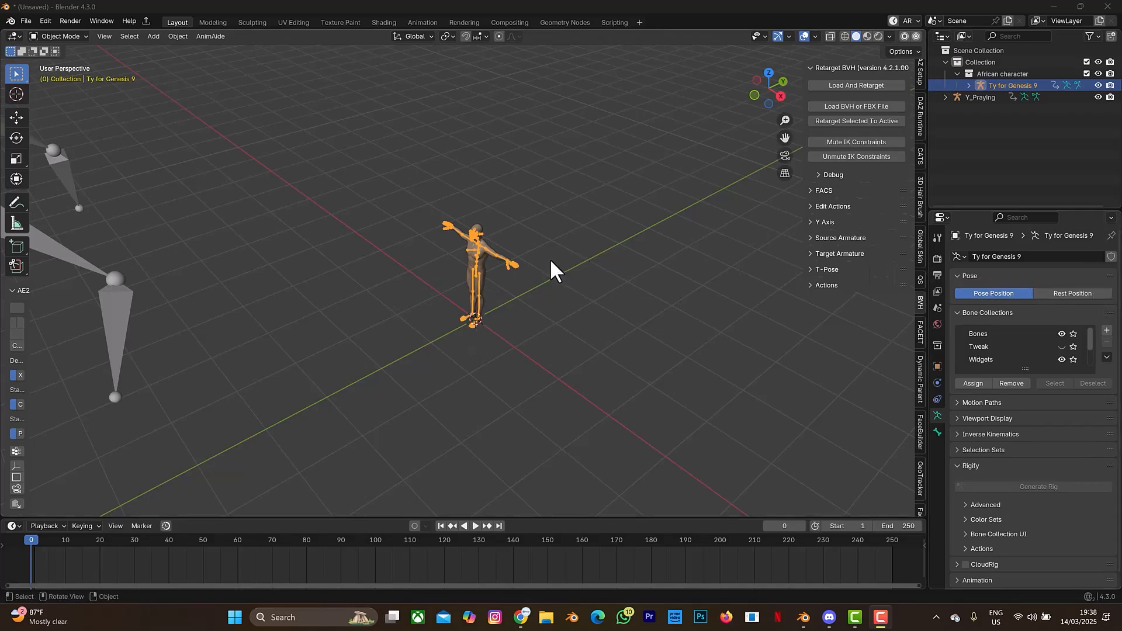
# Clear the shoulder rotation to a straight T-pose and apply it as the rest pose
pyautogui.click(1072, 296)
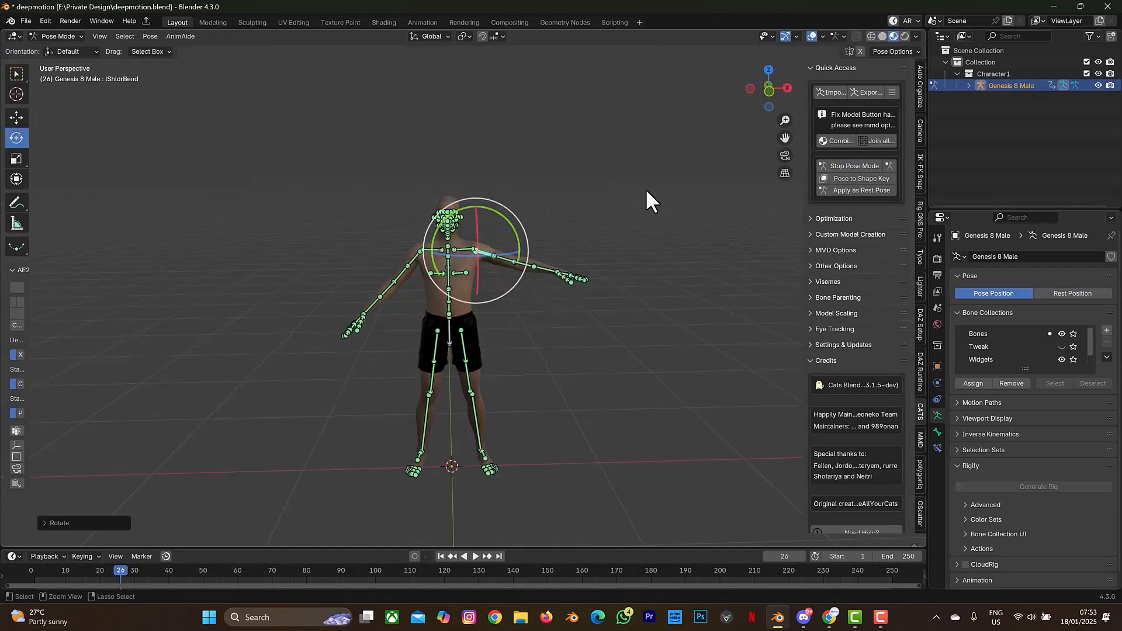
pyautogui.press('r')
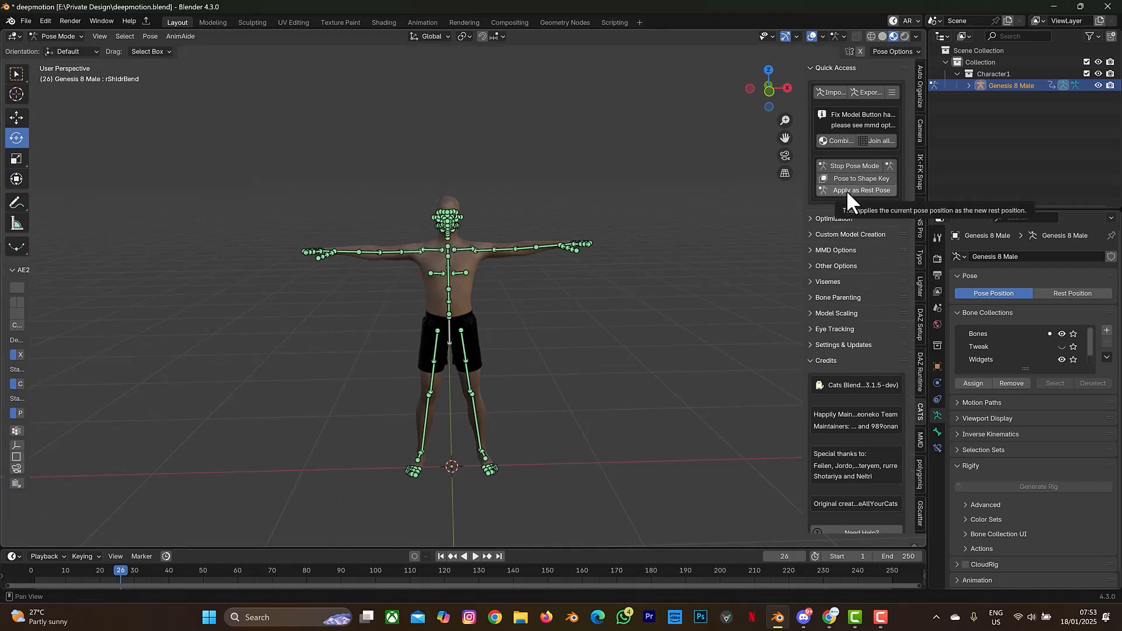
pyautogui.click(862, 191)
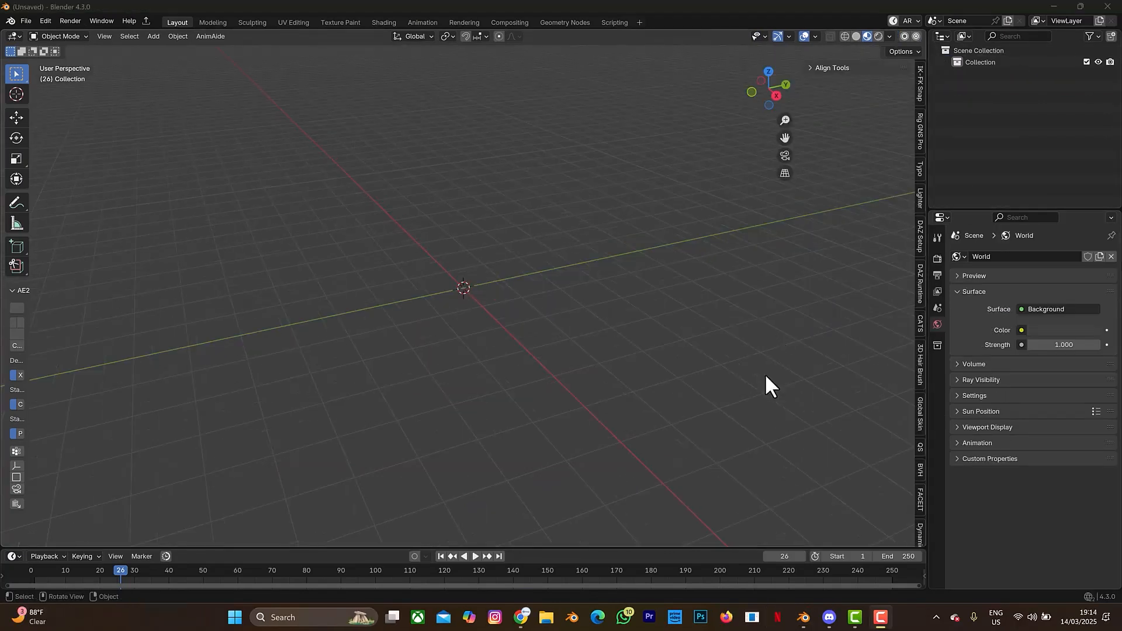
pyautogui.moveTo(953, 294)
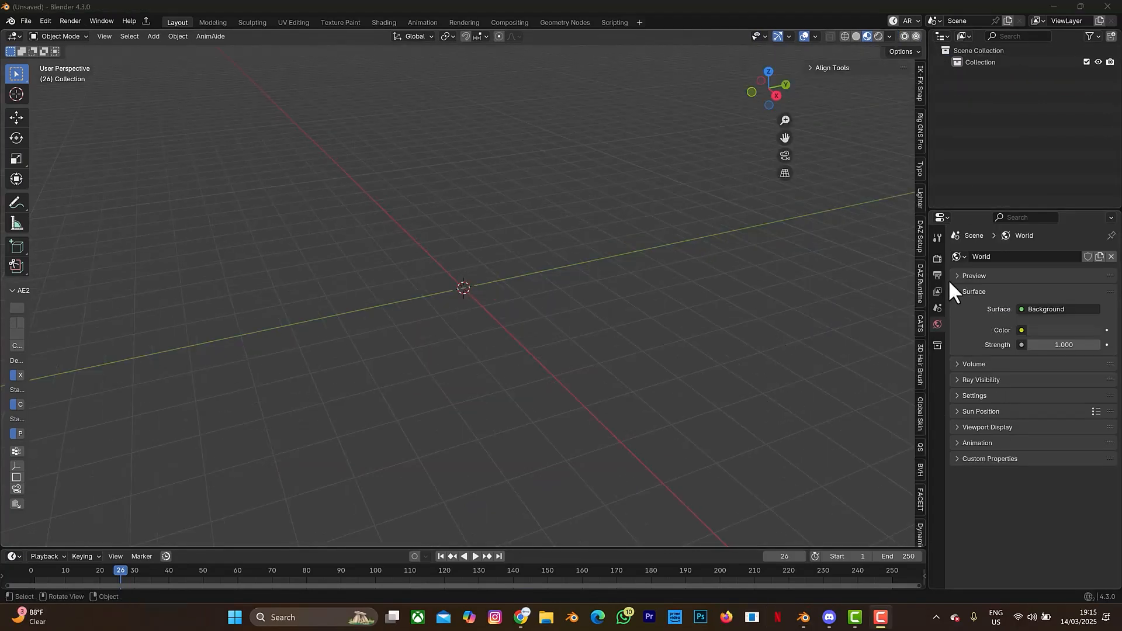
pyautogui.moveTo(563, 300)
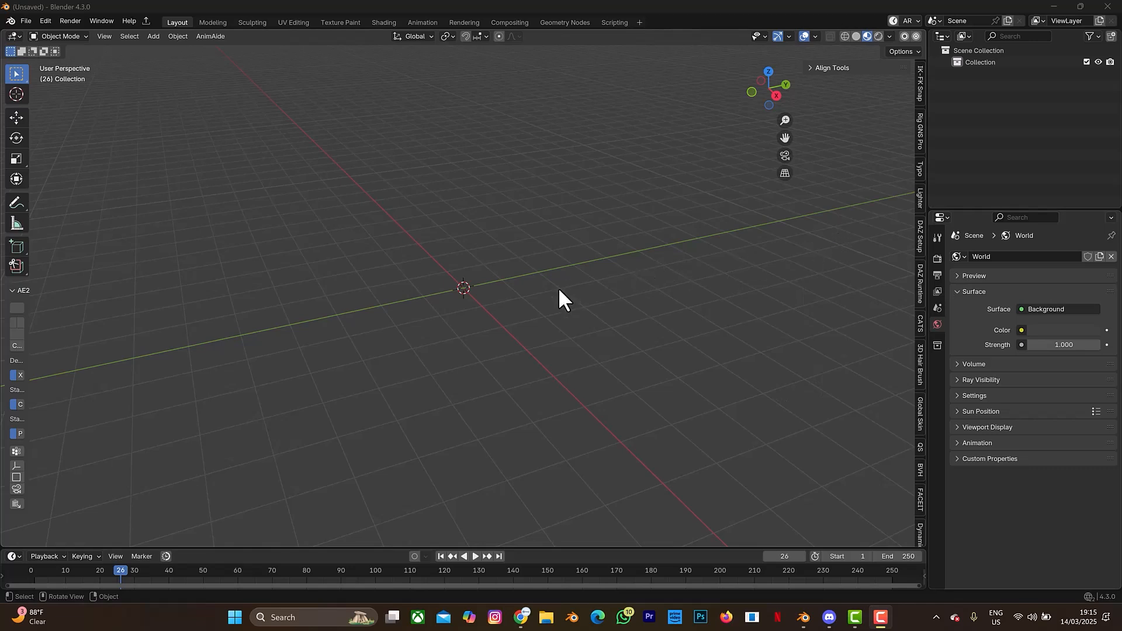
pyautogui.moveTo(919, 198)
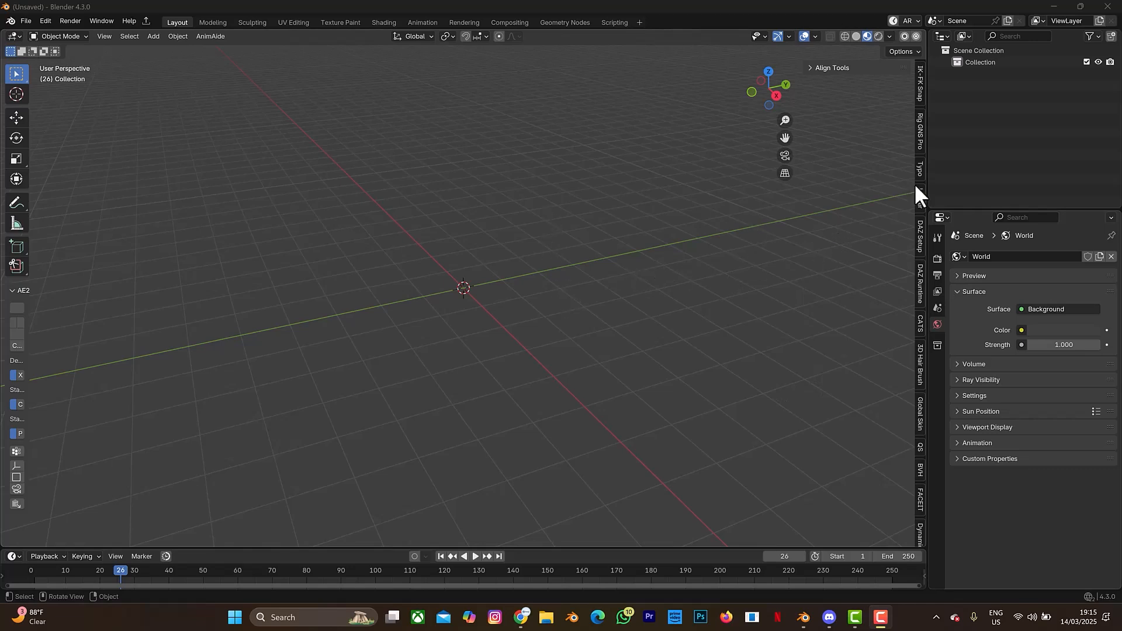
pyautogui.moveTo(913, 247)
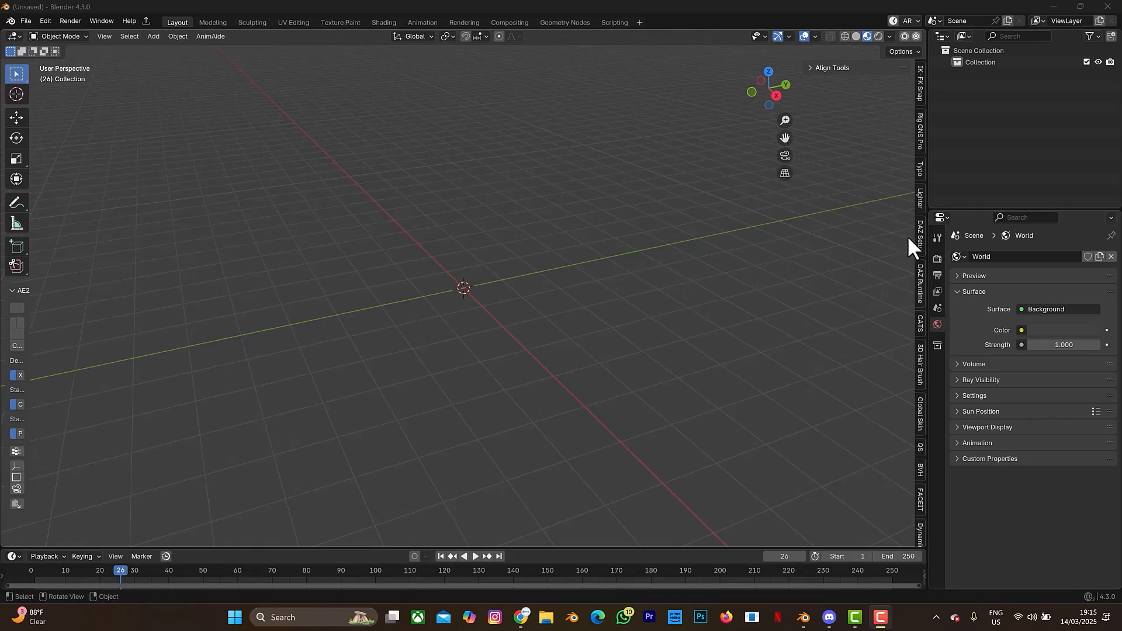
# Start Easy Import DAZ from the DAZ Setup sidebar to get the import file browser
pyautogui.click(919, 243)
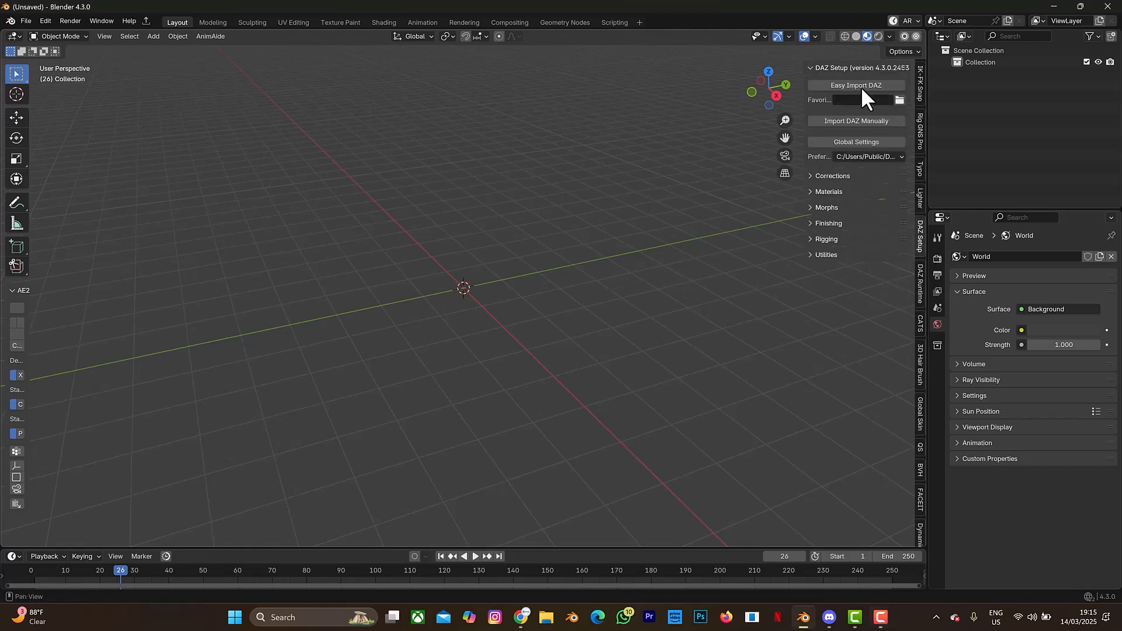
pyautogui.moveTo(856, 85)
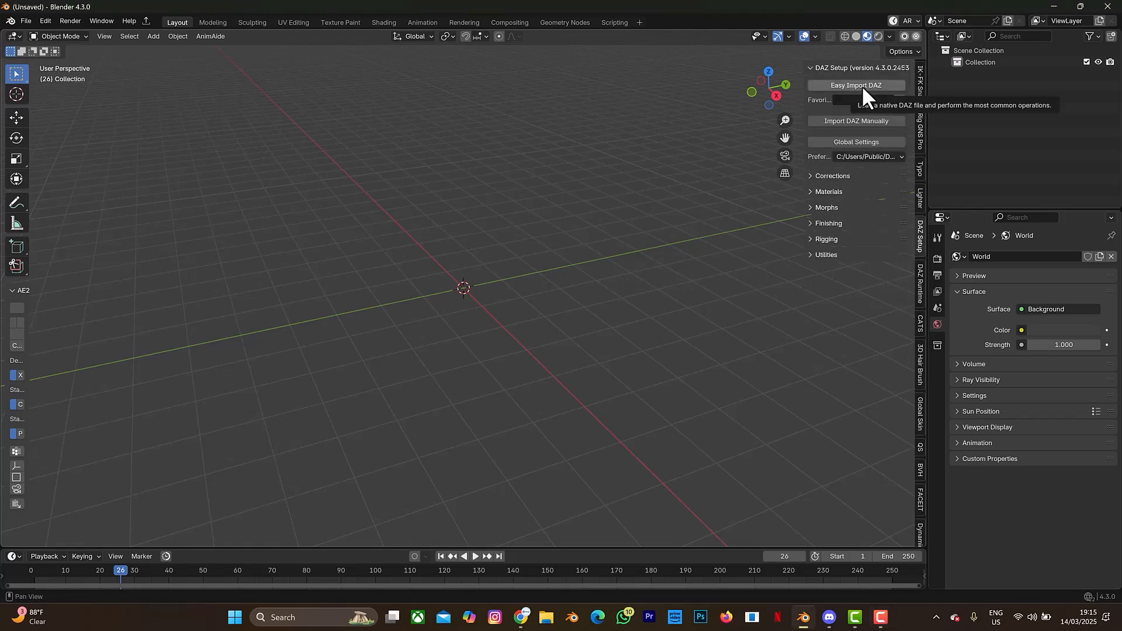
pyautogui.moveTo(280, 269)
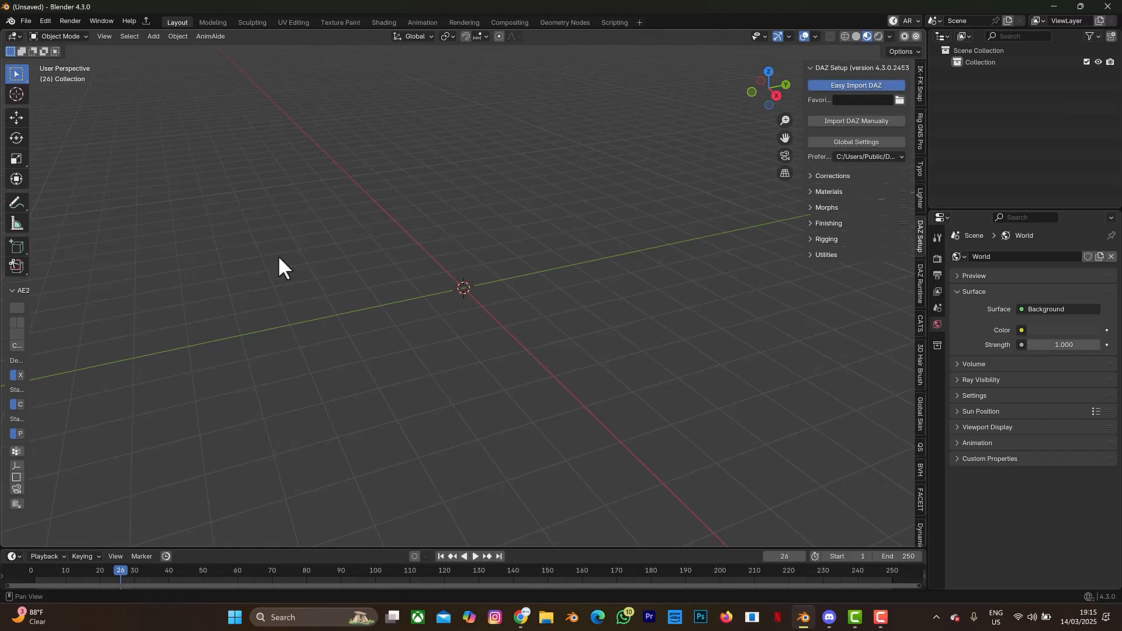
pyautogui.click(856, 86)
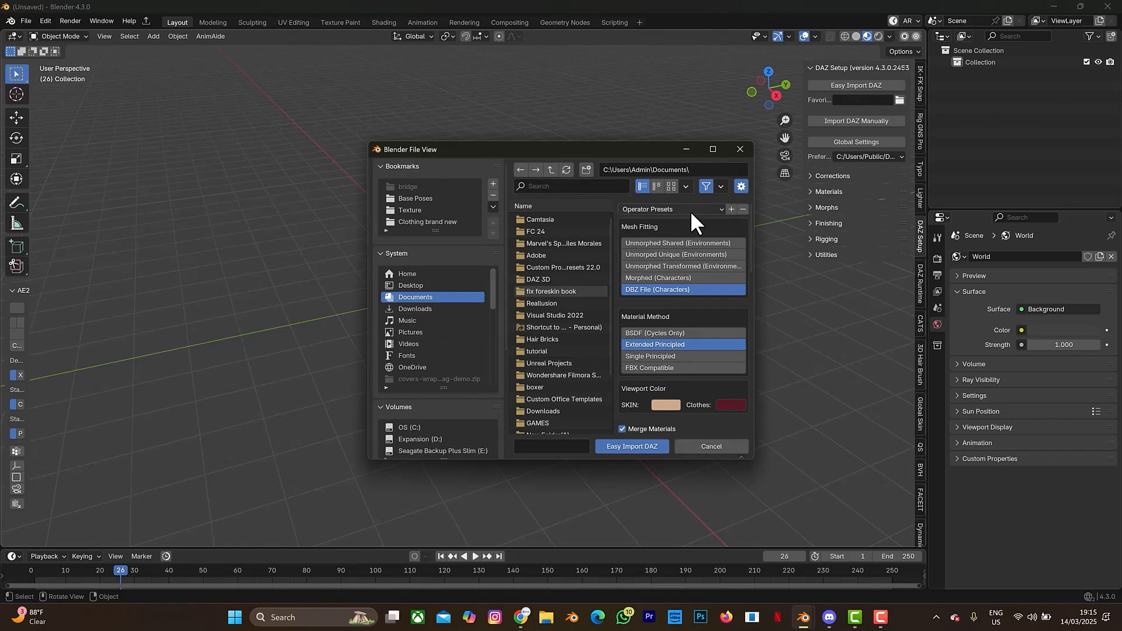
# Import african character.duf from the genesis folder with the Genesis 9 operator preset
pyautogui.click(671, 210)
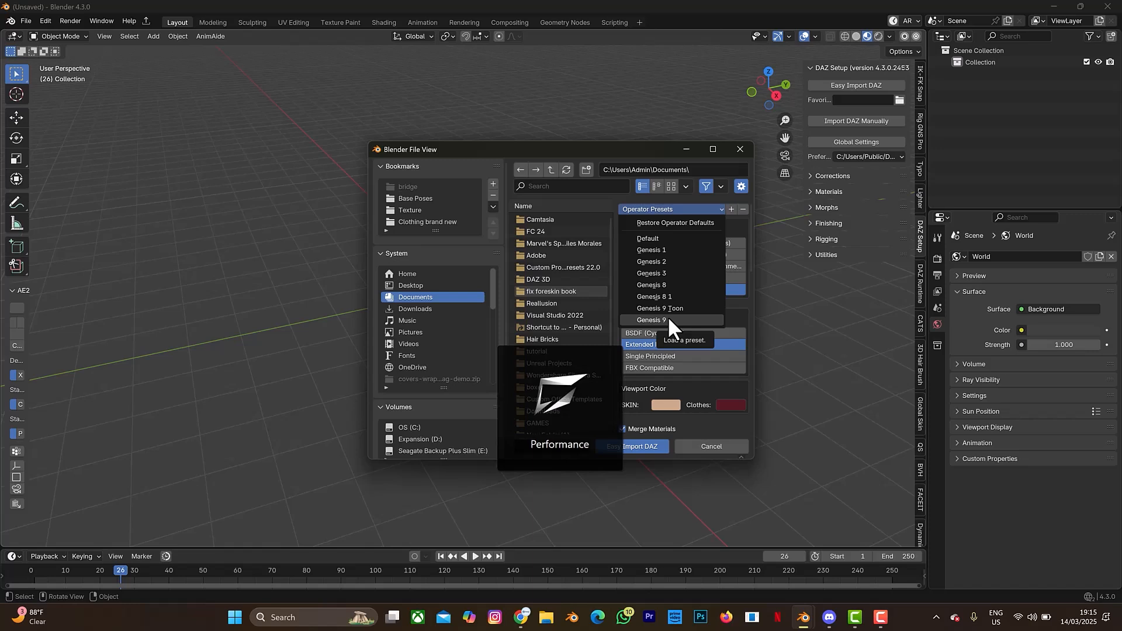
pyautogui.click(651, 320)
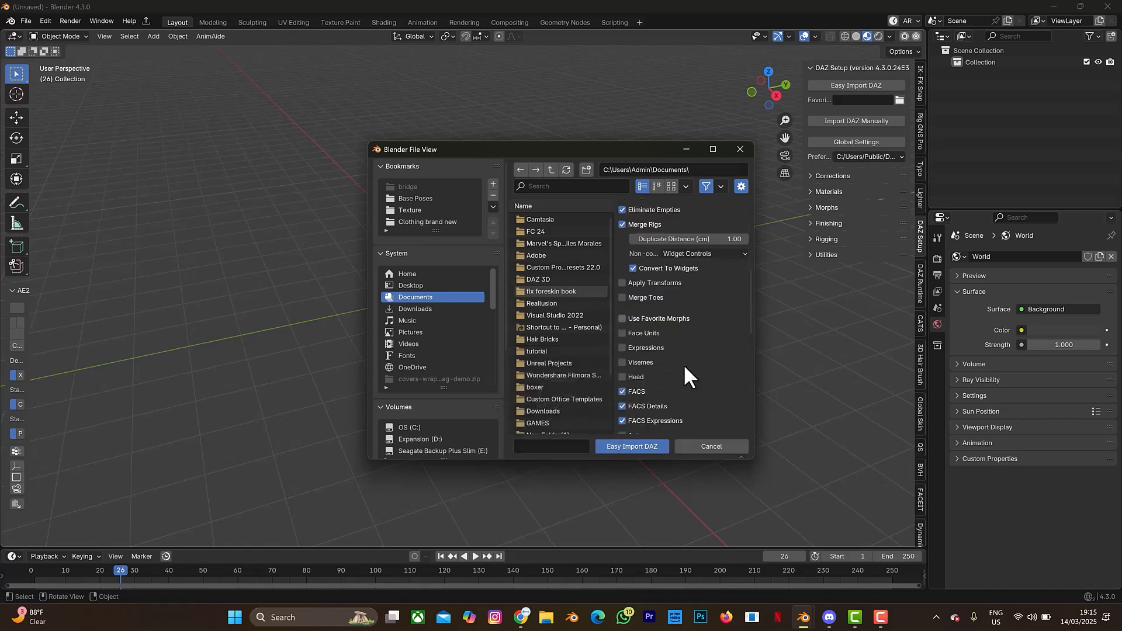
pyautogui.scroll(-3)
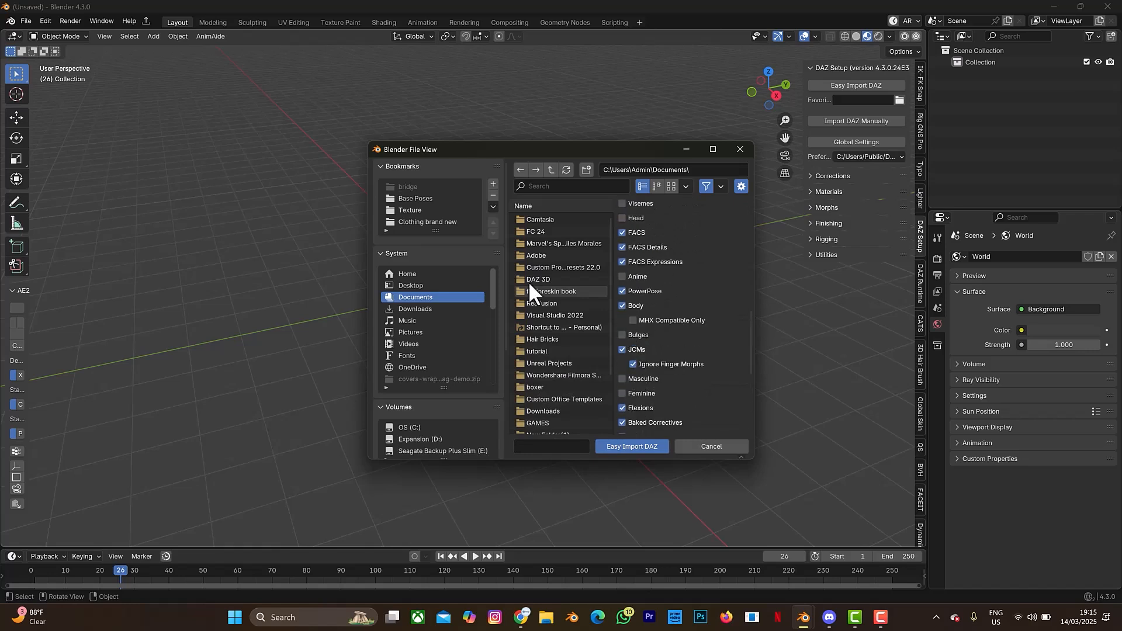
pyautogui.moveTo(565, 290)
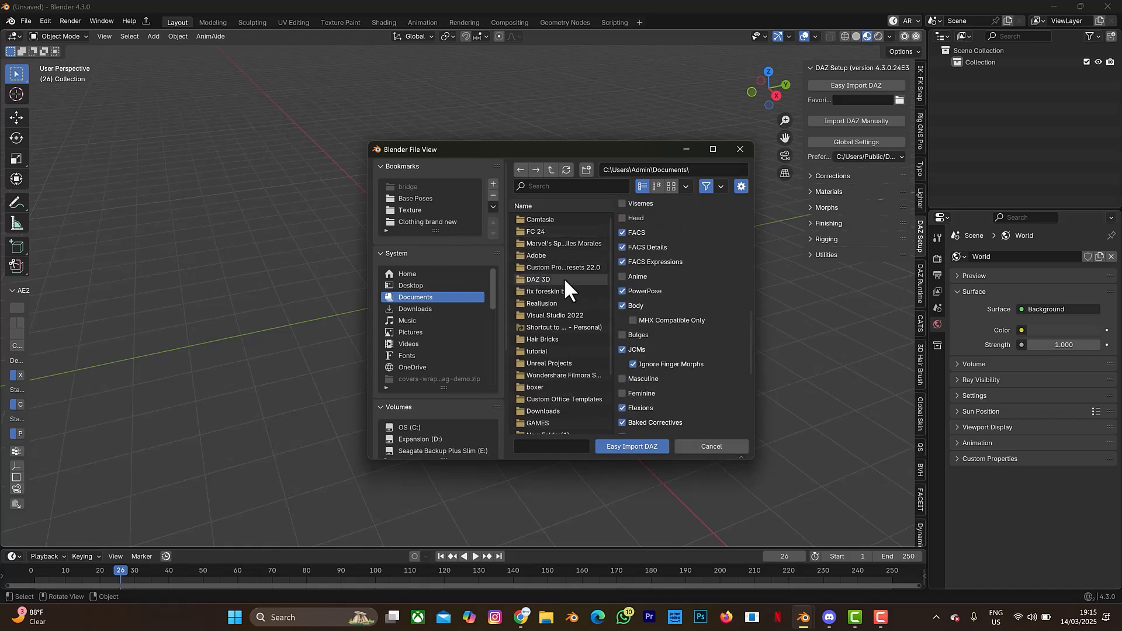
pyautogui.scroll(-3)
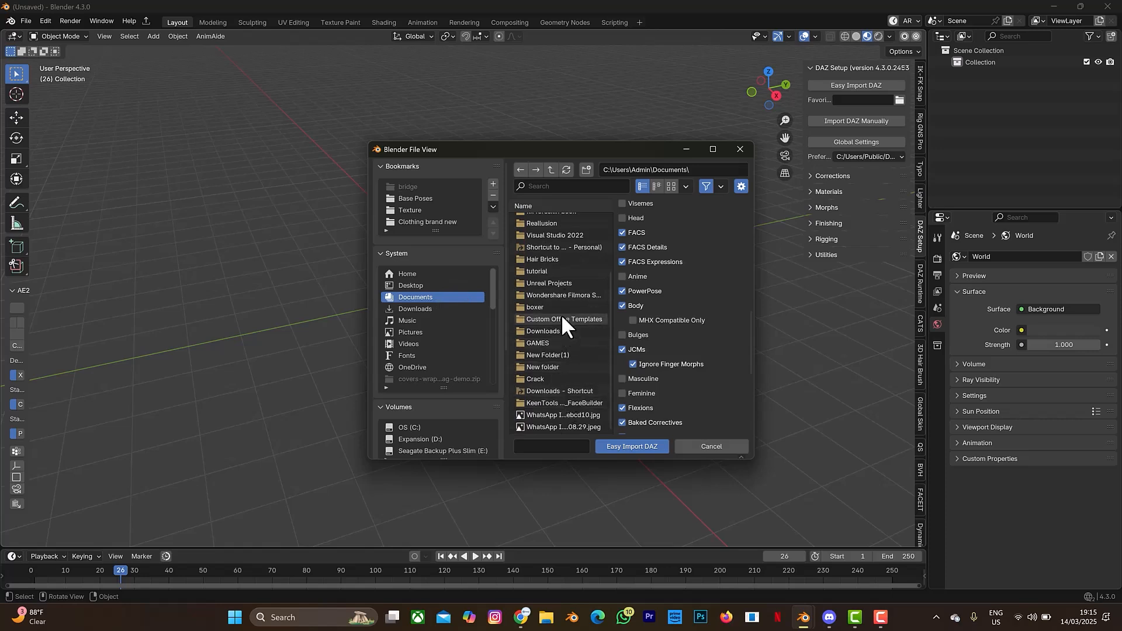
pyautogui.click(412, 367)
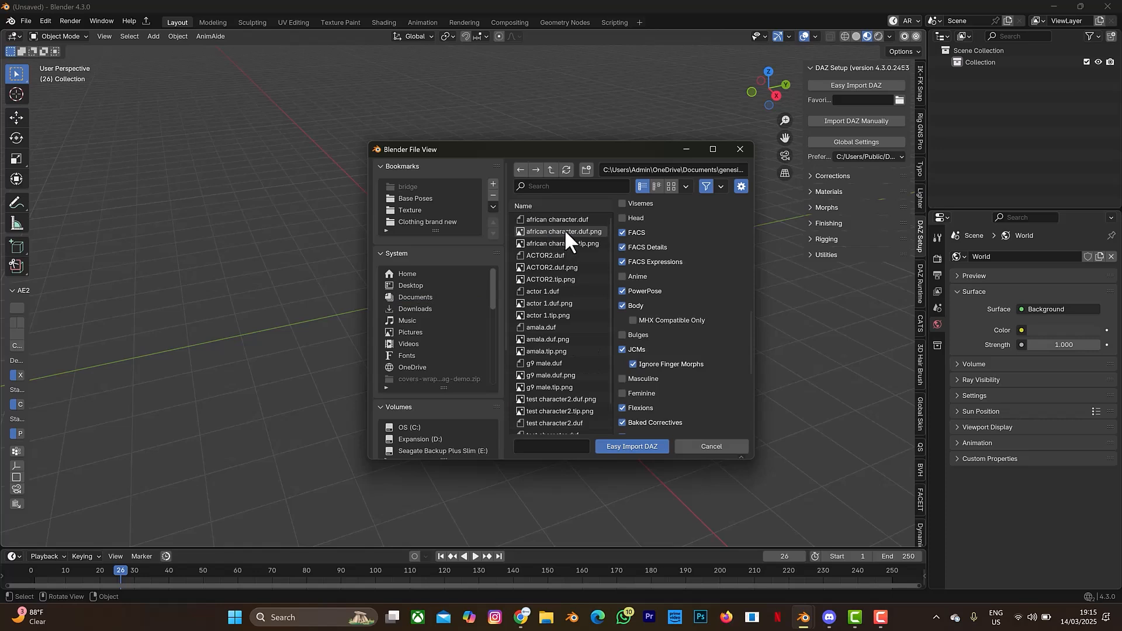
pyautogui.click(671, 189)
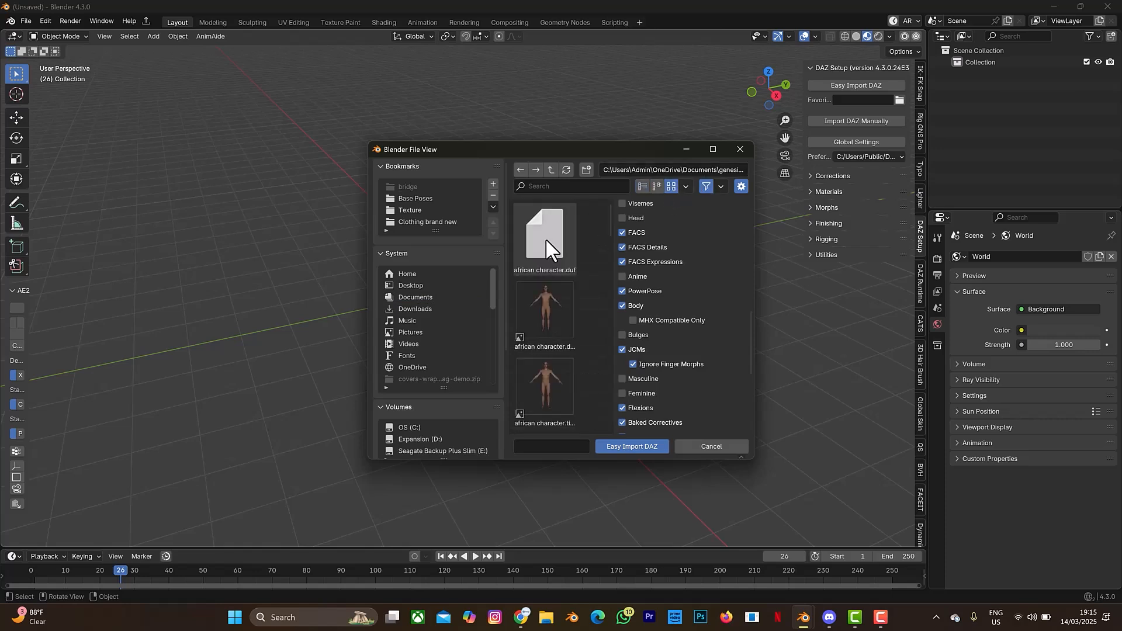
pyautogui.click(545, 239)
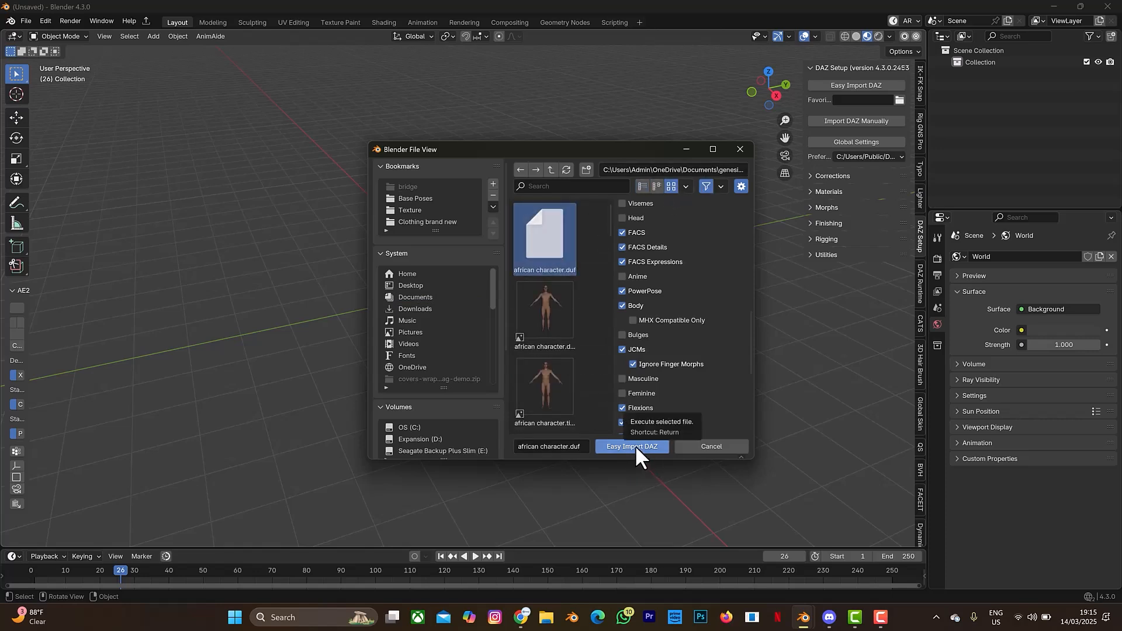
pyautogui.click(630, 448)
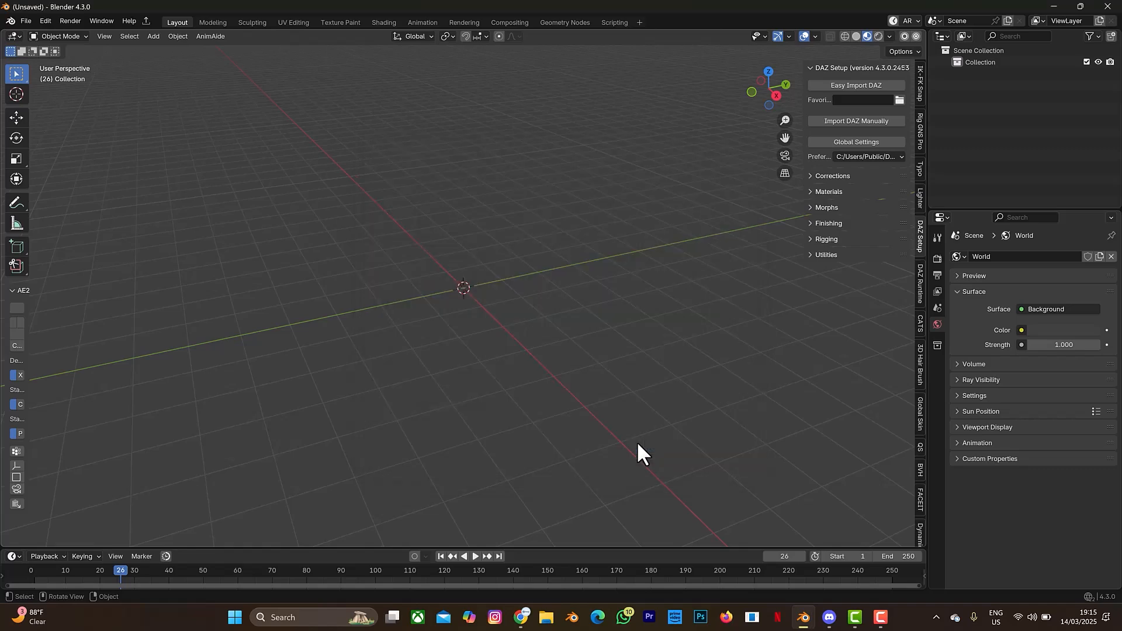
pyautogui.click(856, 85)
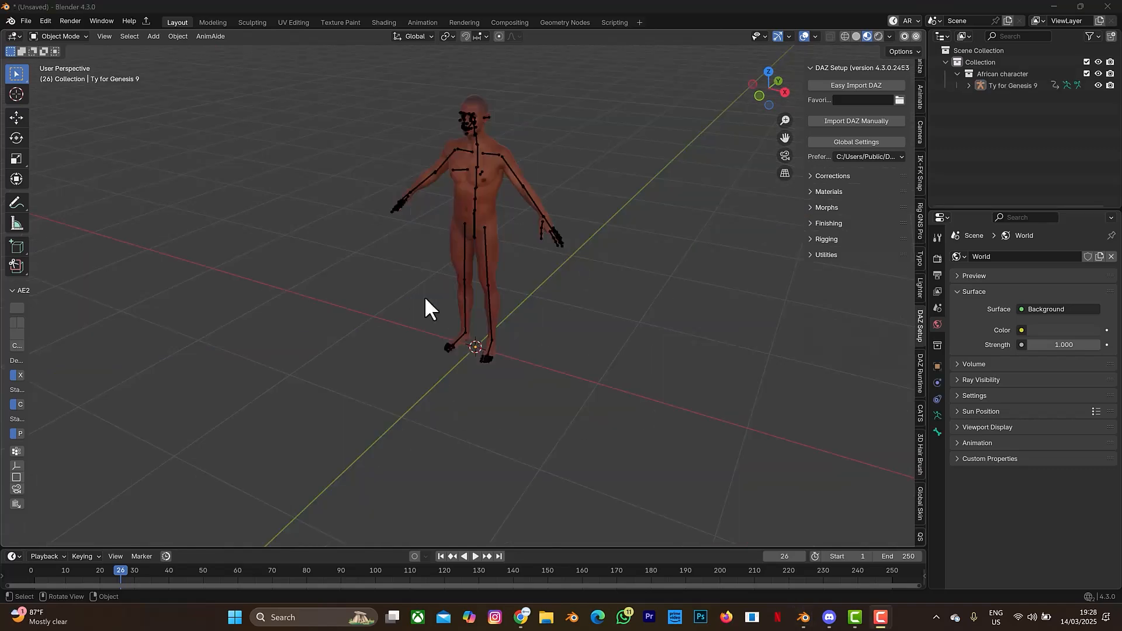
pyautogui.moveTo(502, 256)
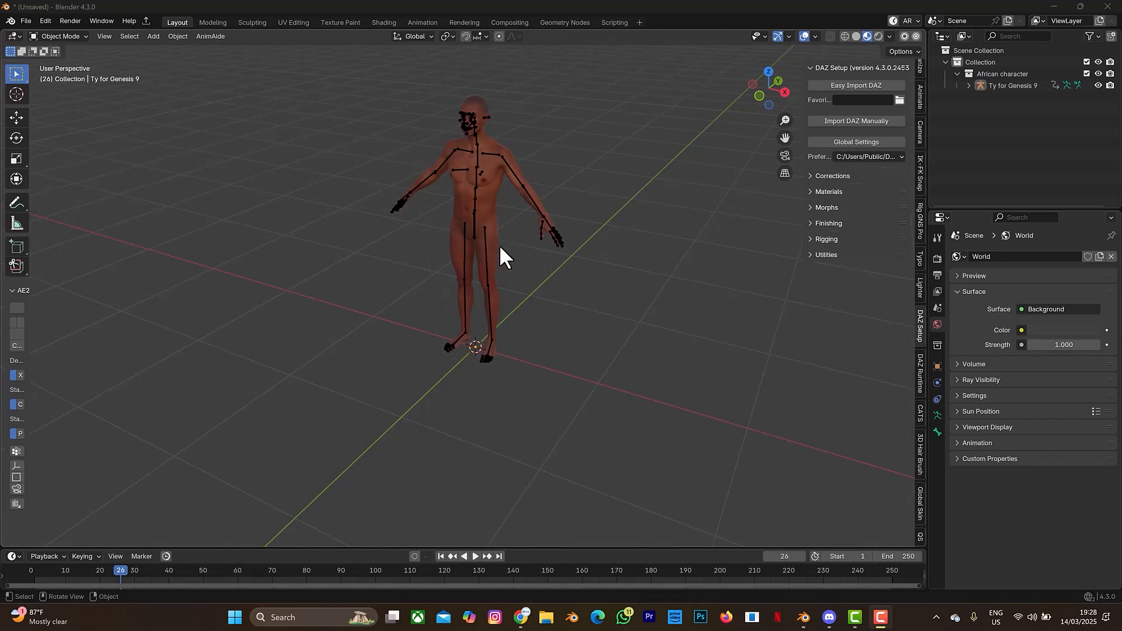
pyautogui.moveTo(805, 247)
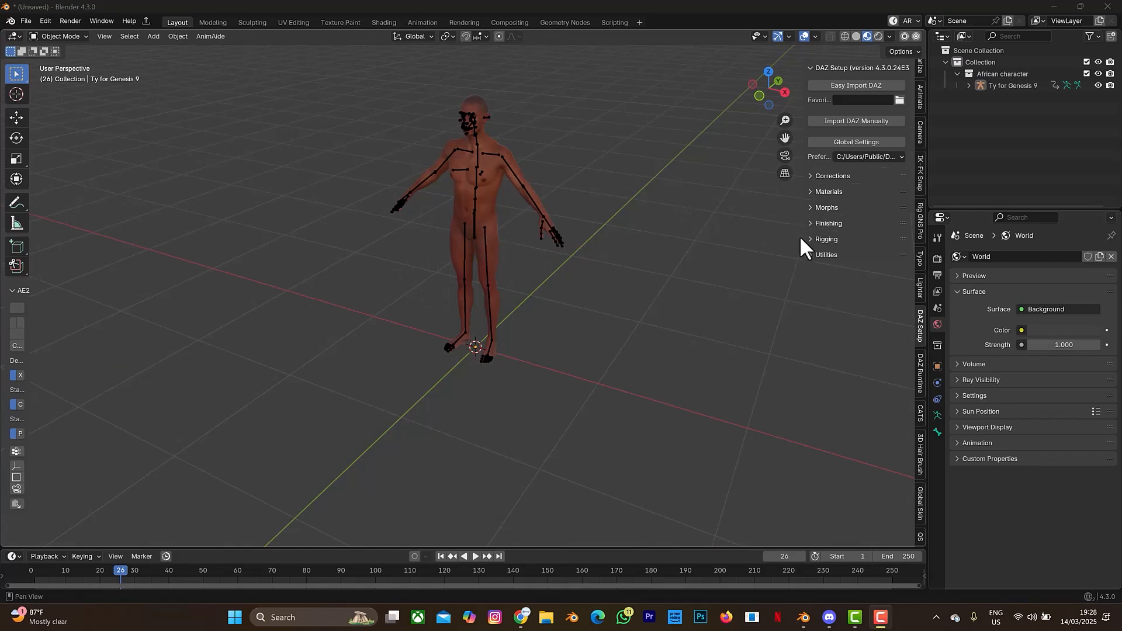
pyautogui.moveTo(802, 239)
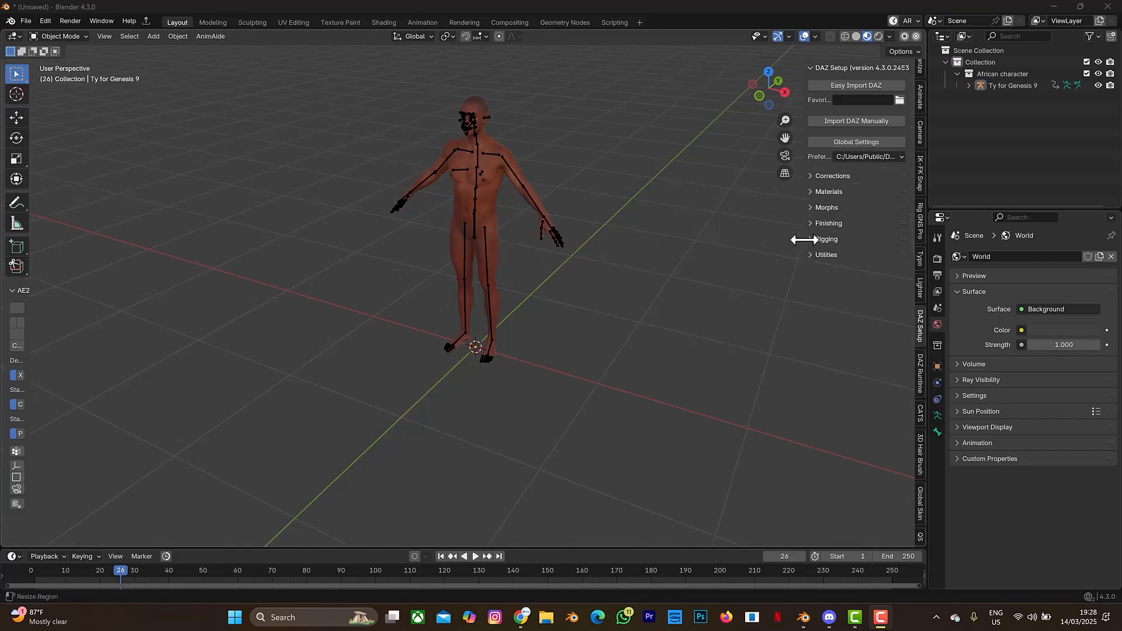
pyautogui.click(825, 238)
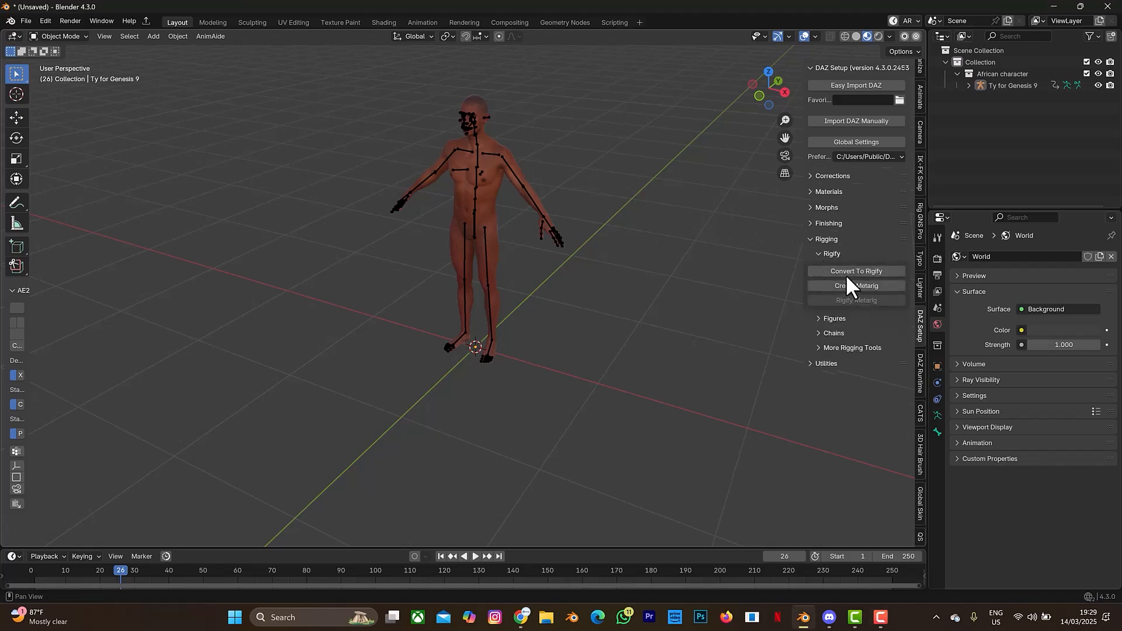
pyautogui.moveTo(496, 203)
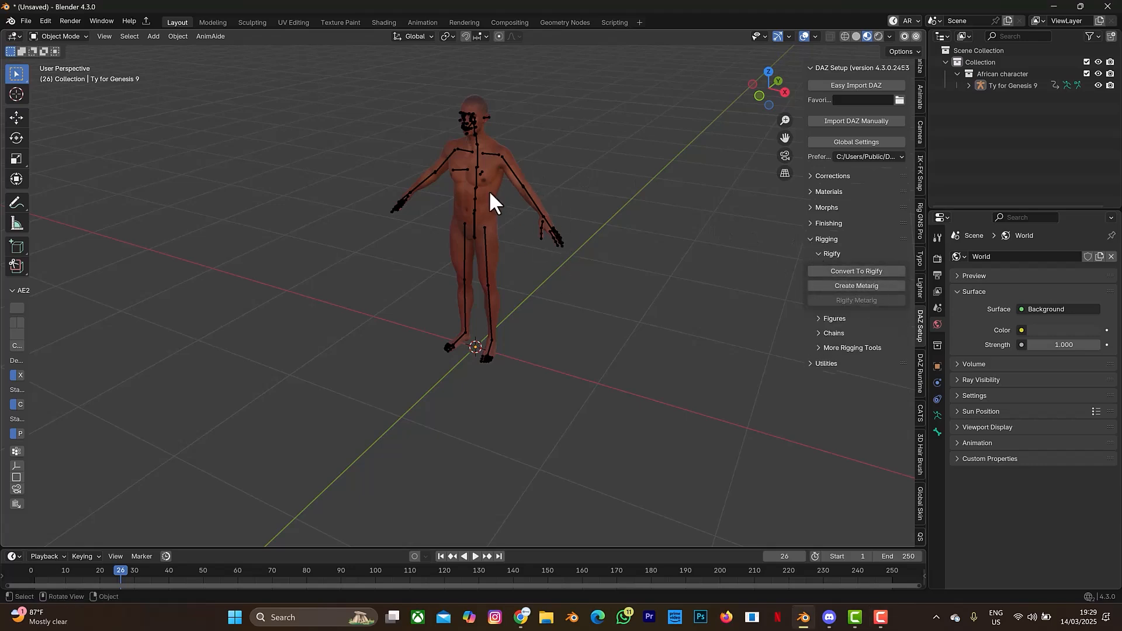
pyautogui.moveTo(496, 188)
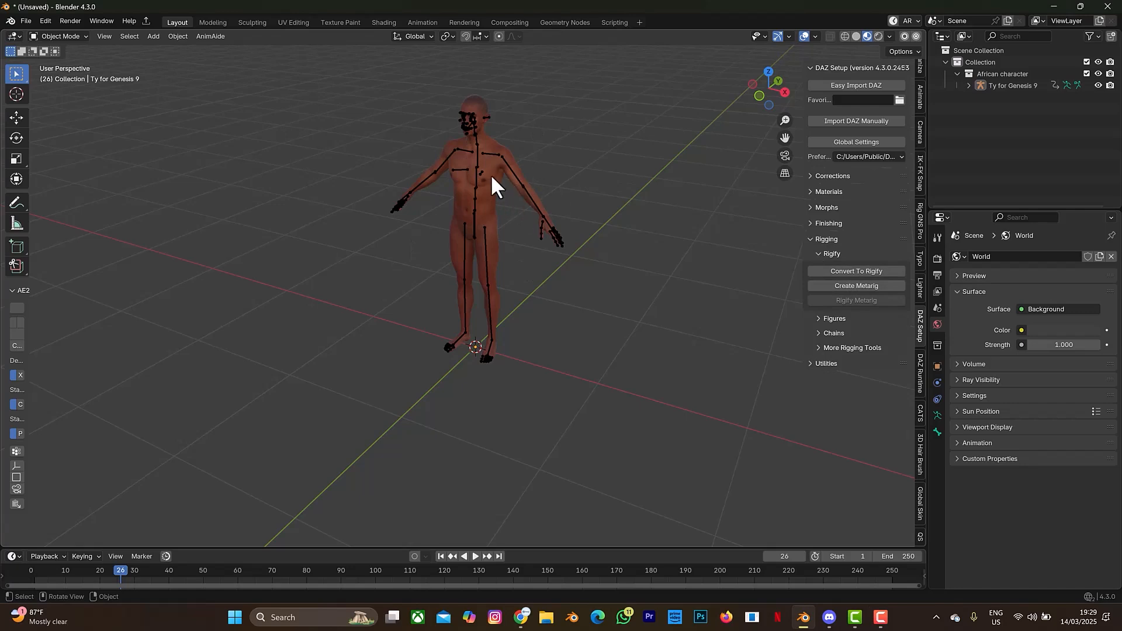
pyautogui.moveTo(436, 256)
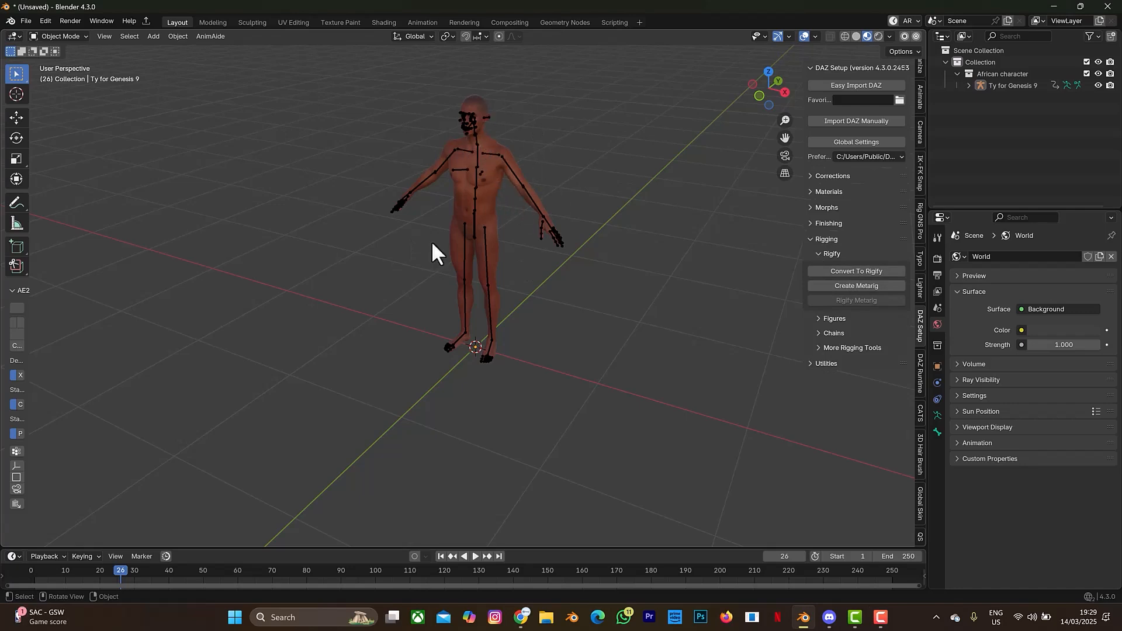
pyautogui.moveTo(379, 265)
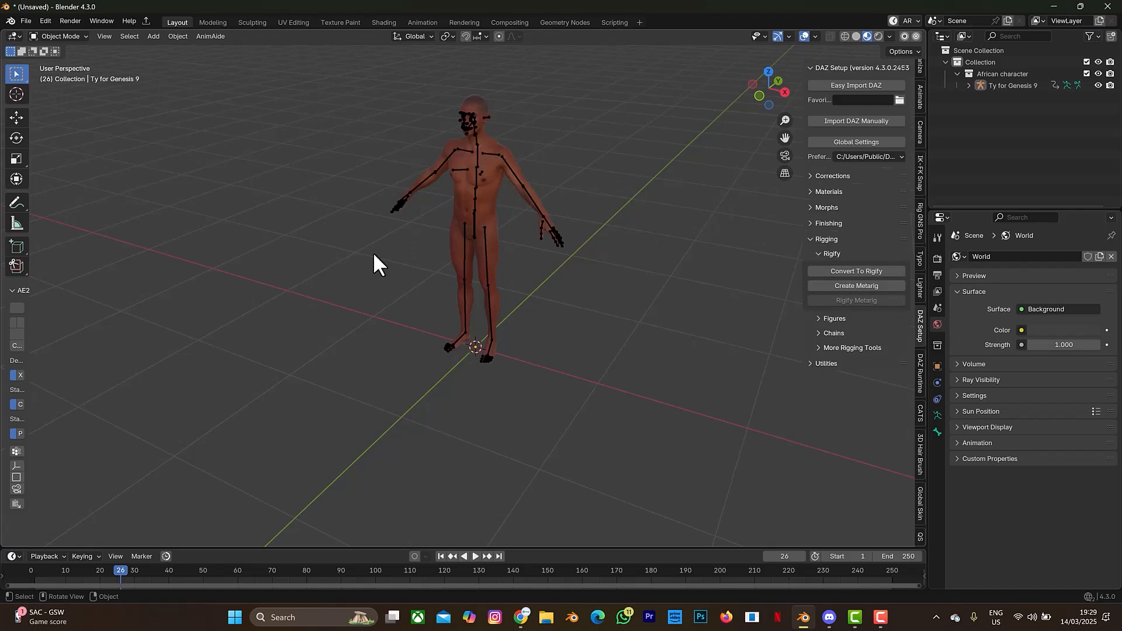
pyautogui.moveTo(371, 133)
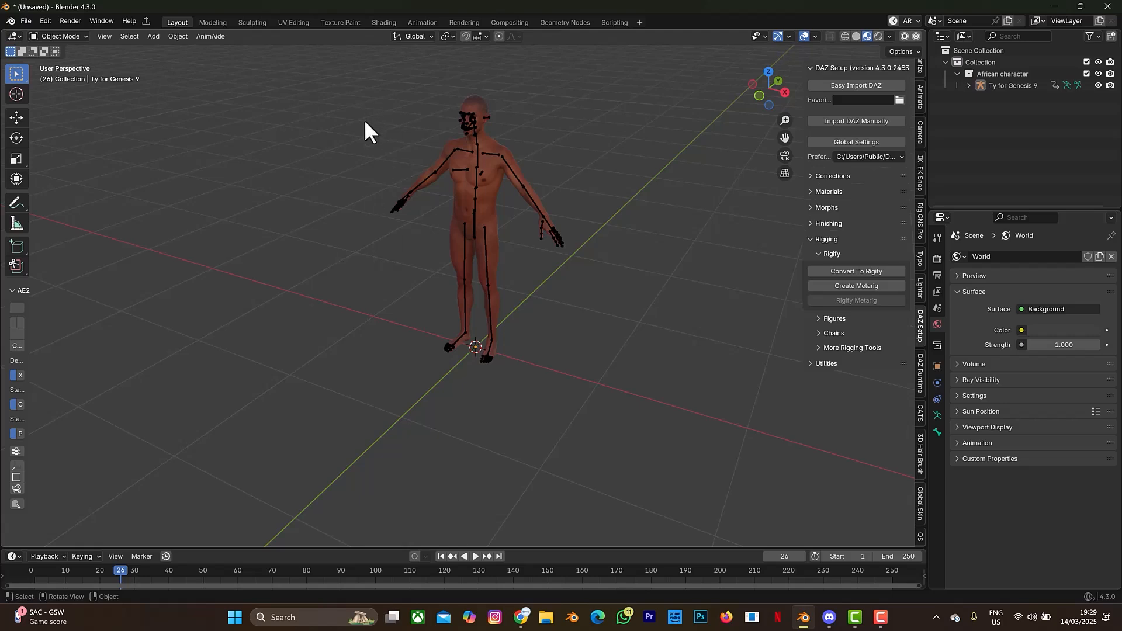
pyautogui.moveTo(492, 199)
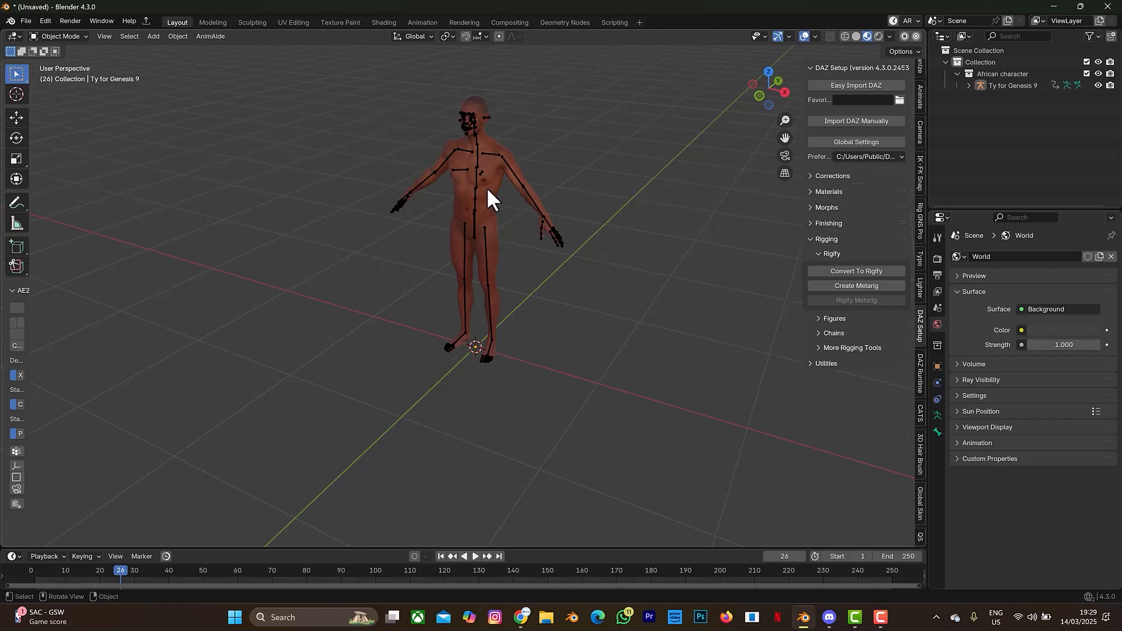
pyautogui.moveTo(502, 298)
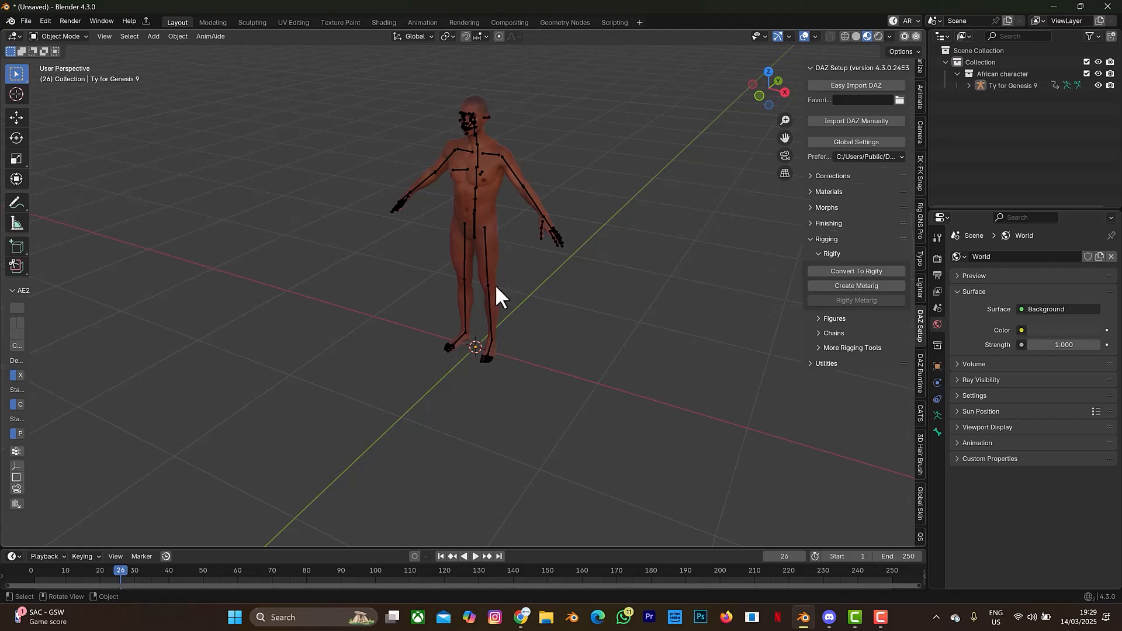
pyautogui.moveTo(923, 493)
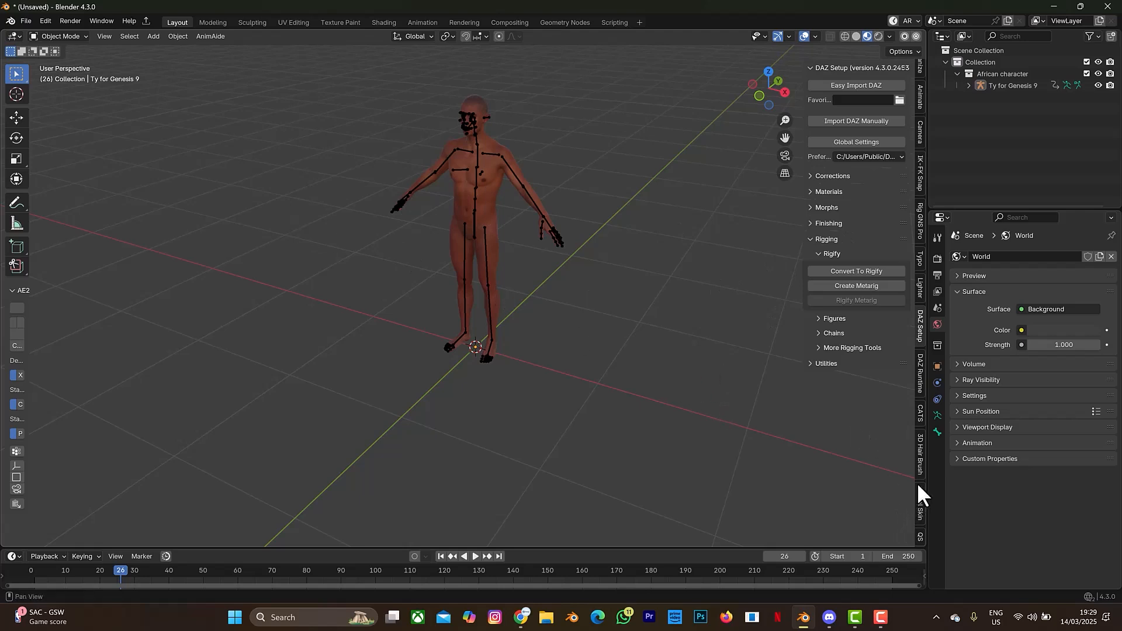
pyautogui.moveTo(466, 438)
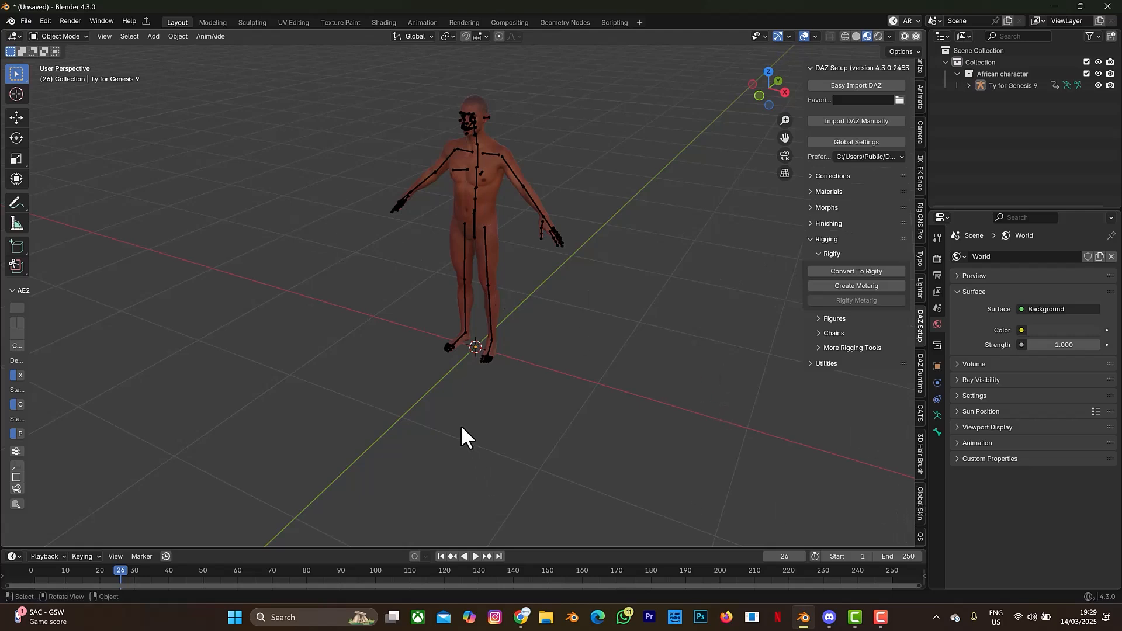
pyautogui.moveTo(802, 601)
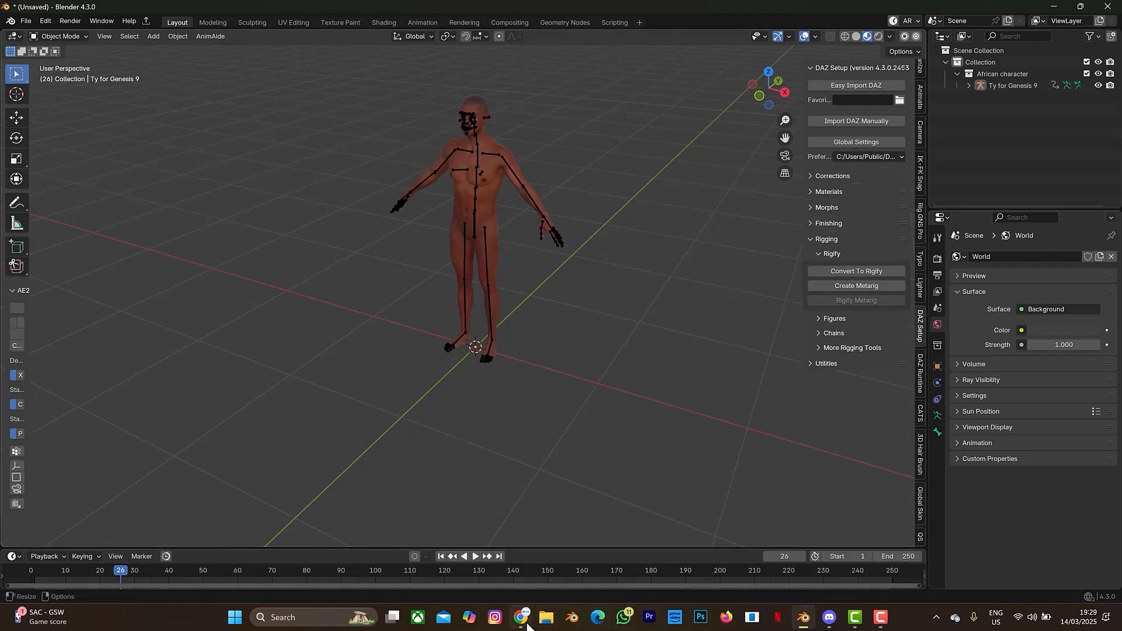
# Switch from Blender to the Chrome browser window
pyautogui.click(521, 617)
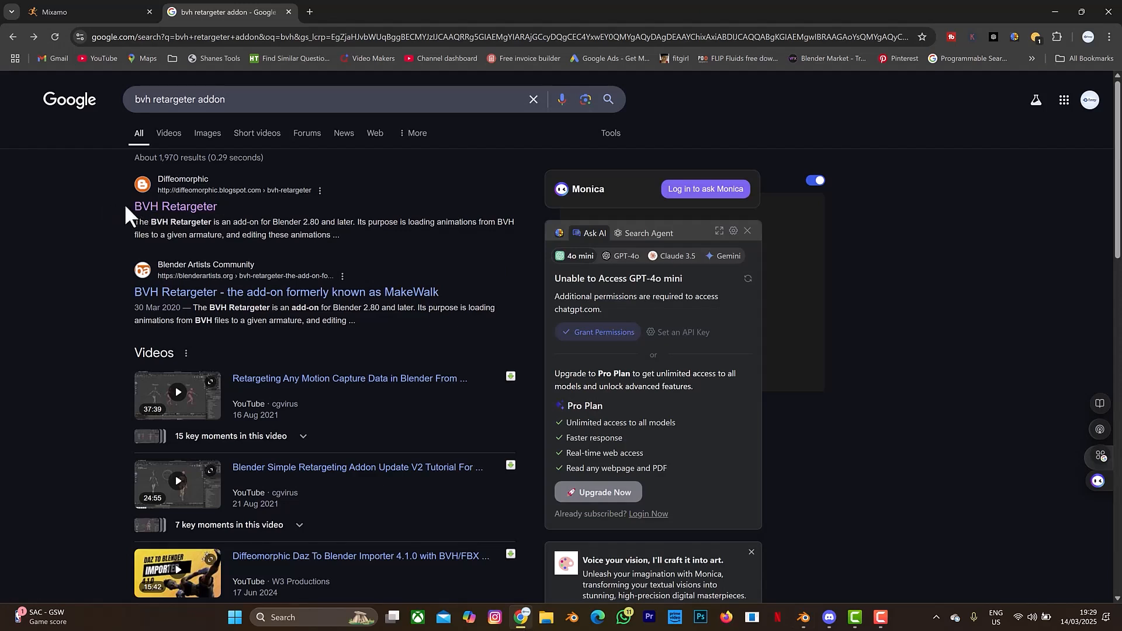
# Visit the Diffeomorphic BVH Retargeter page and its v2.0 Dropbox zip, then return to Blender
pyautogui.click(174, 207)
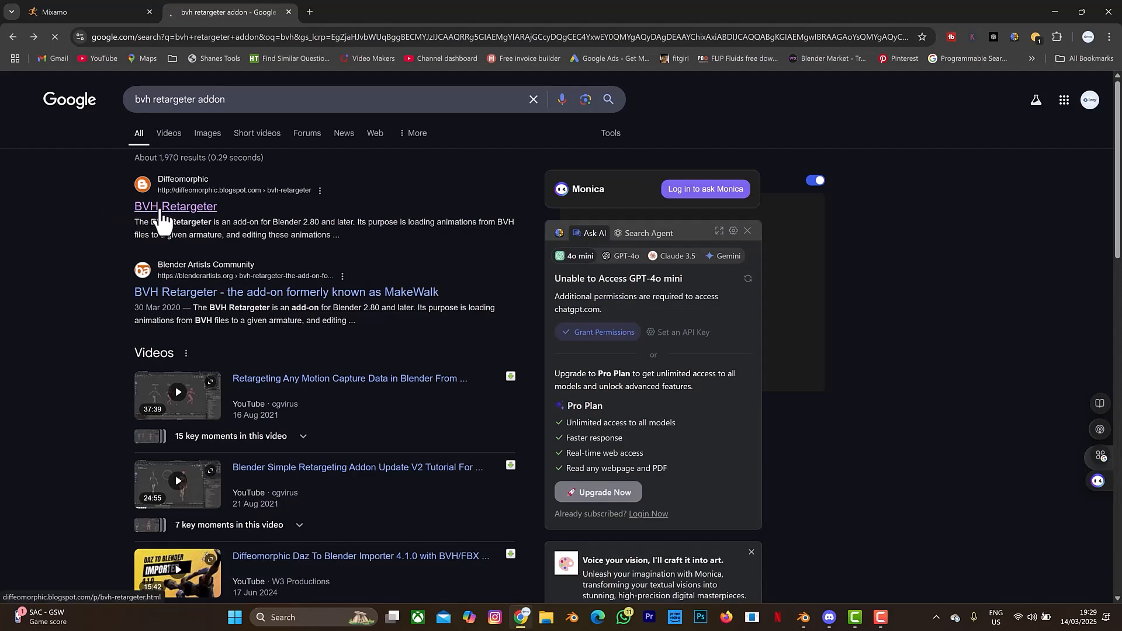
pyautogui.click(175, 206)
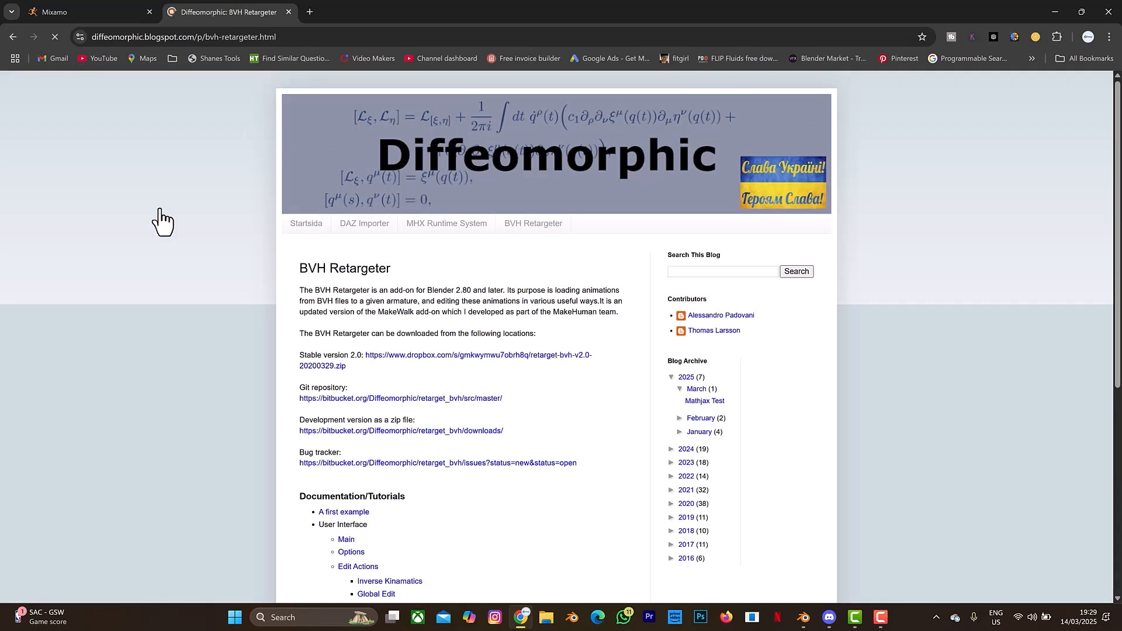
pyautogui.moveTo(329, 374)
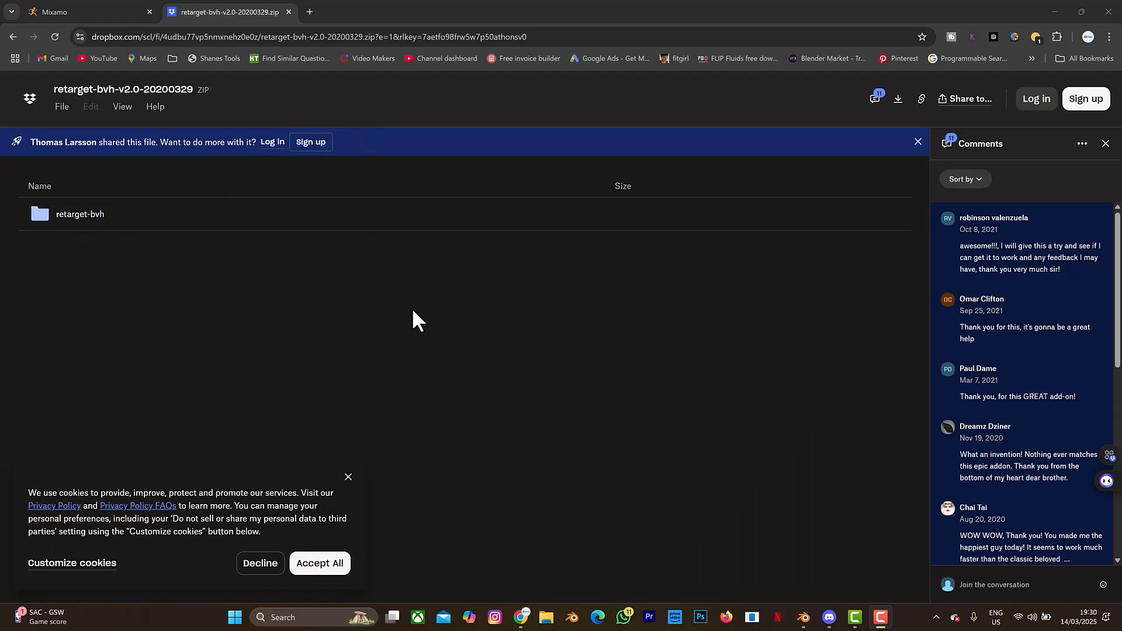
pyautogui.moveTo(898, 98)
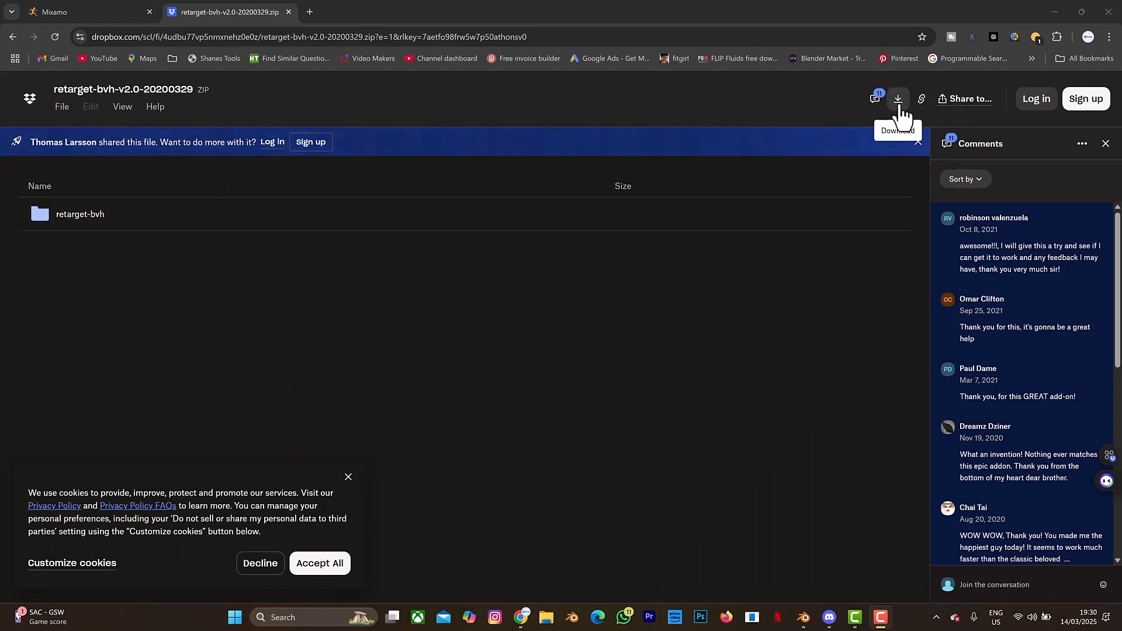
pyautogui.moveTo(76, 263)
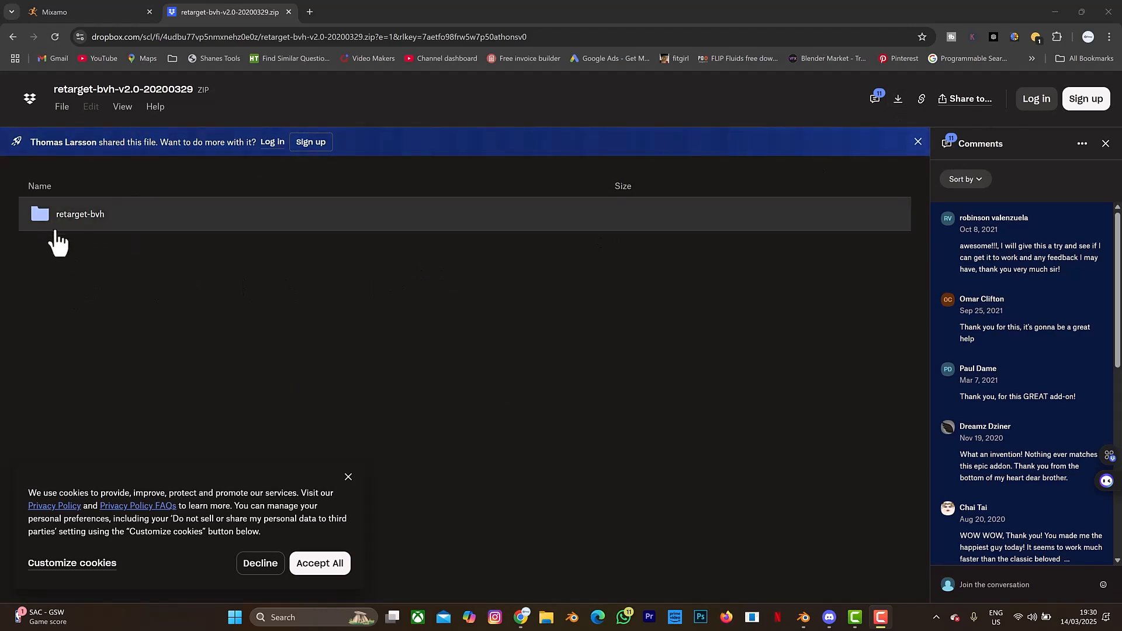
pyautogui.moveTo(91, 256)
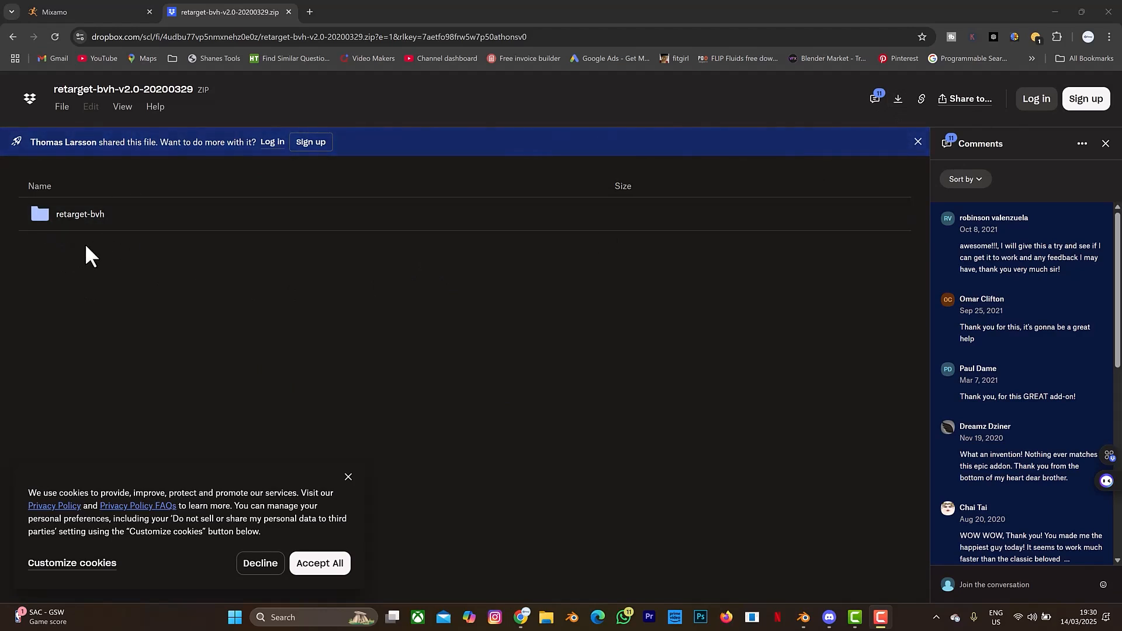
pyautogui.moveTo(86, 241)
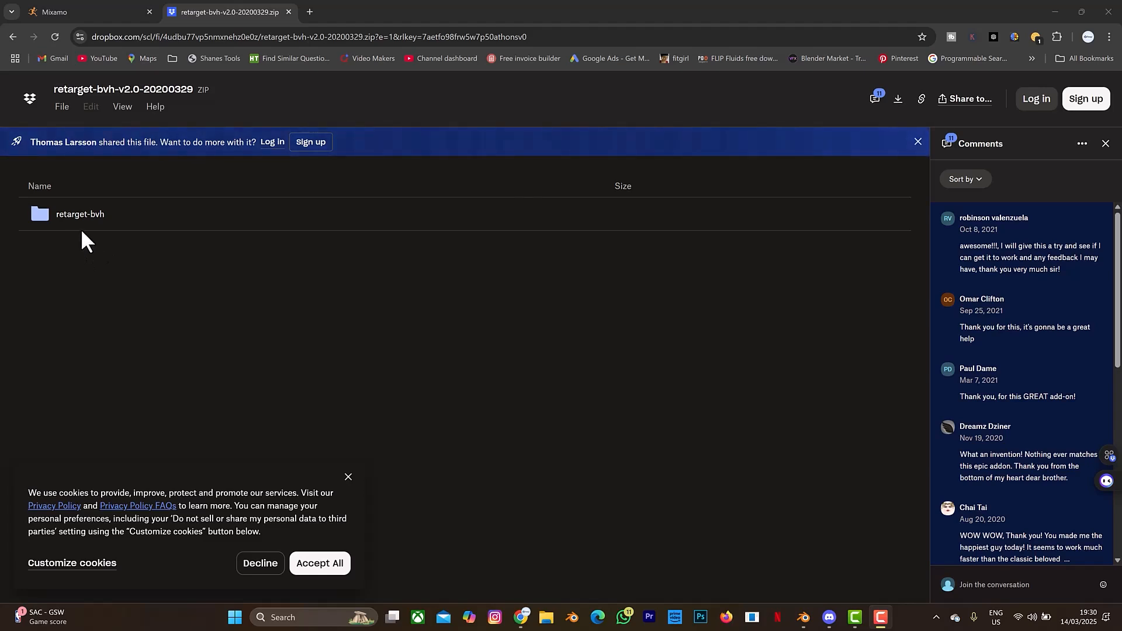
pyautogui.moveTo(243, 267)
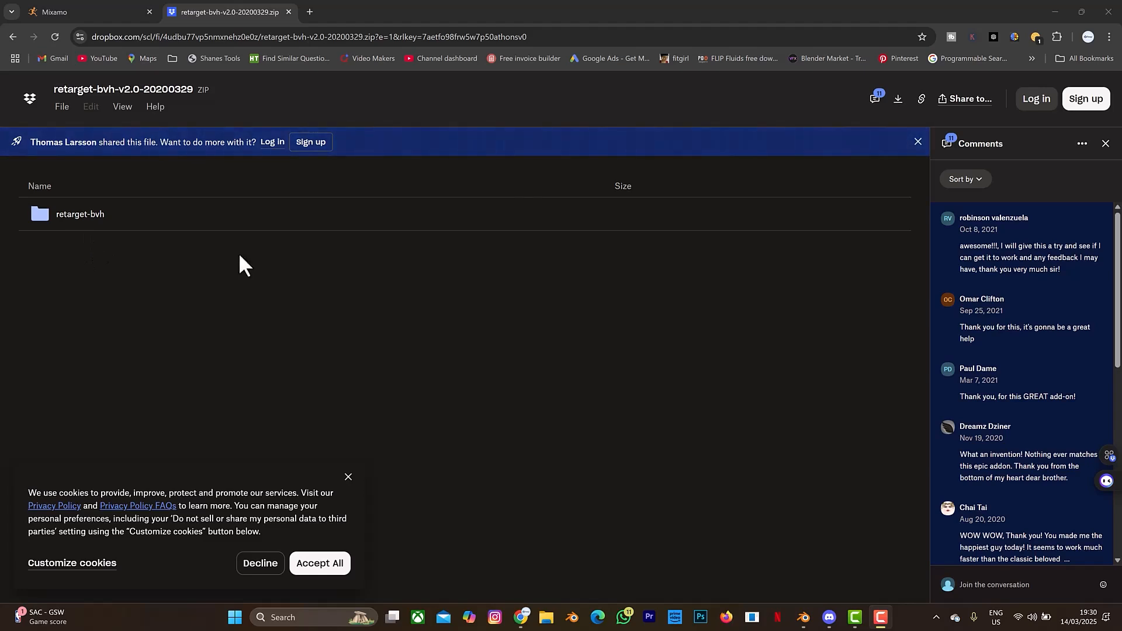
pyautogui.click(804, 617)
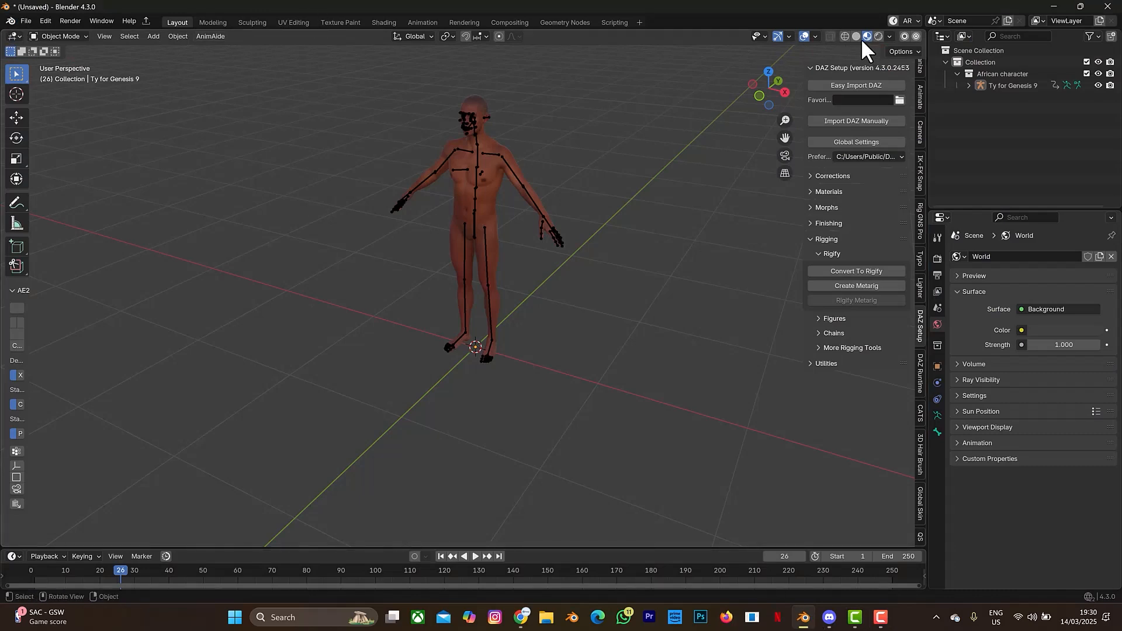
# Lighten the viewport shading and bring up Edit > Preferences
pyautogui.click(855, 37)
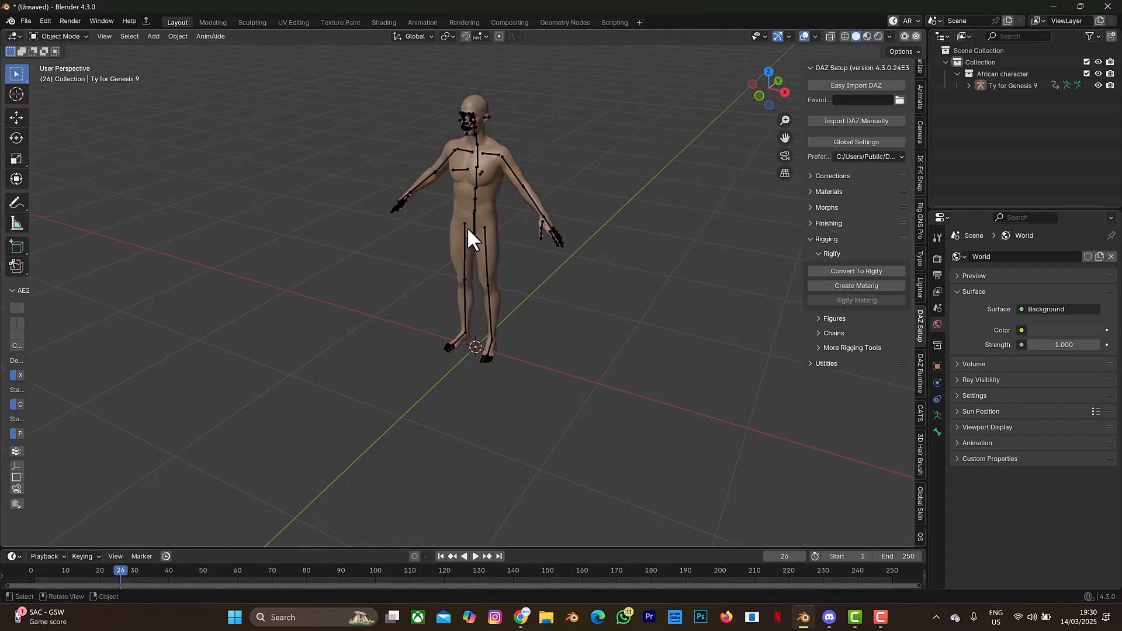
pyautogui.moveTo(25, 21)
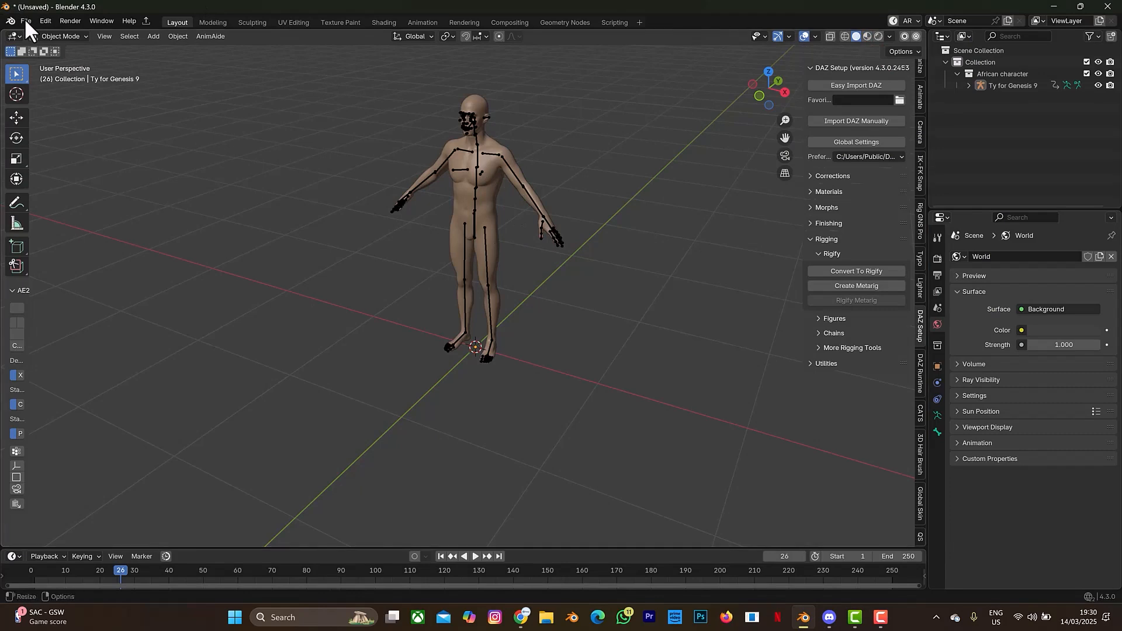
pyautogui.click(44, 19)
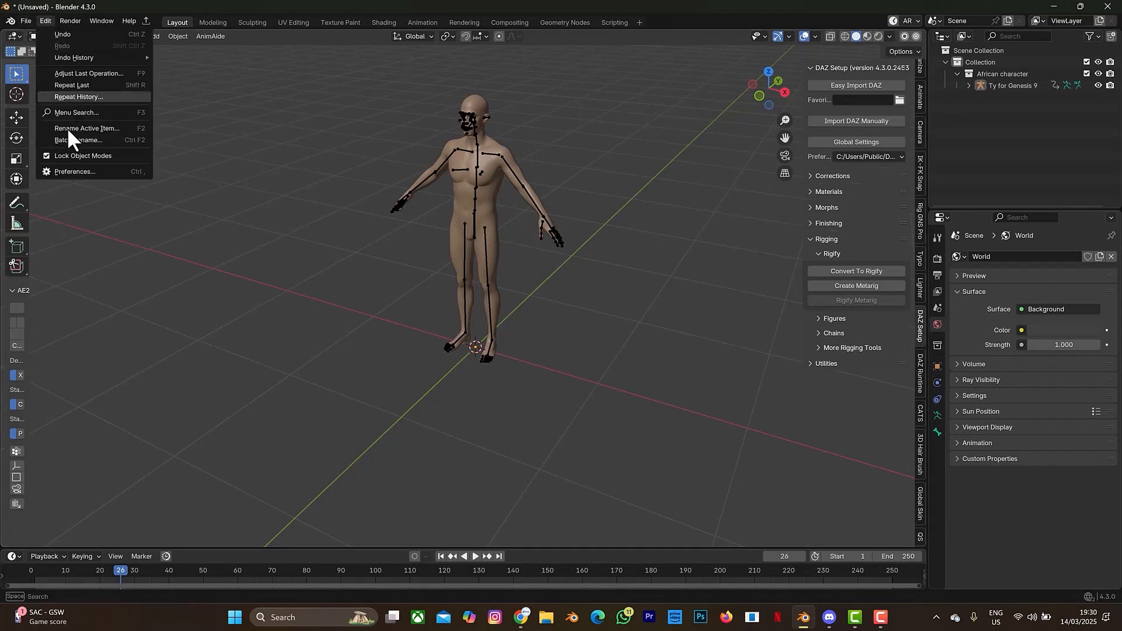
pyautogui.moveTo(68, 174)
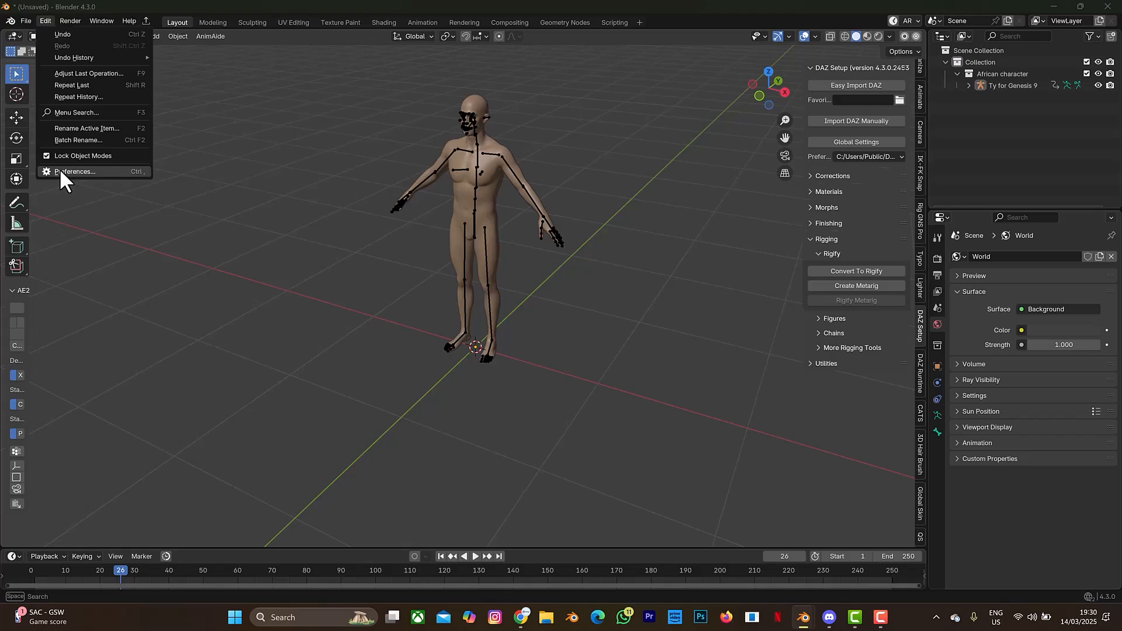
pyautogui.click(76, 172)
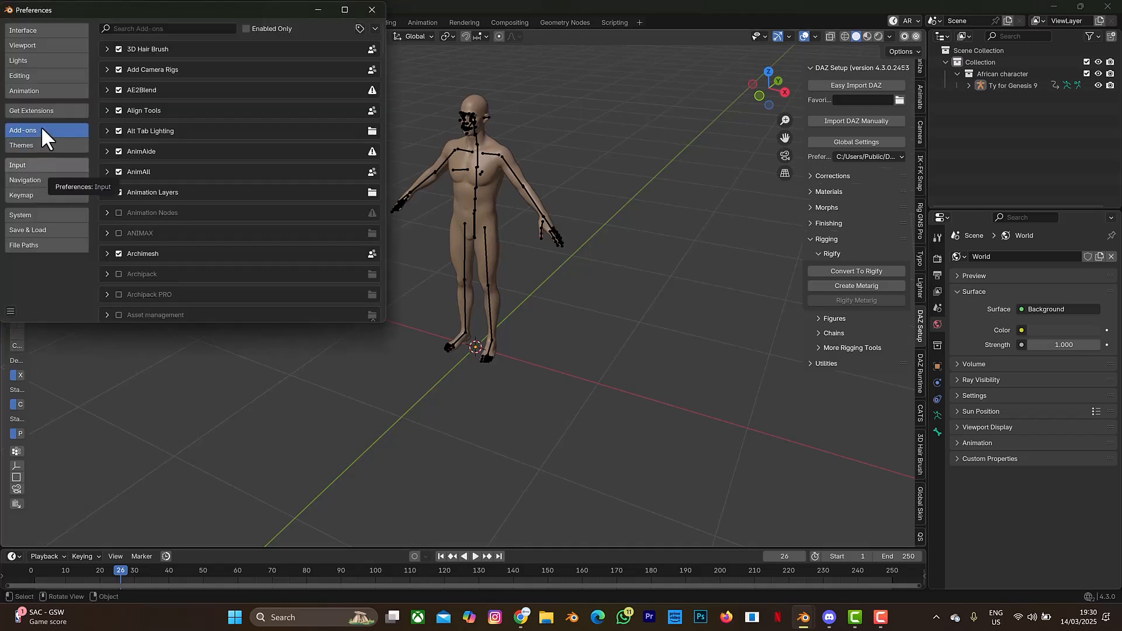
# Filter the add-ons for 'bvh' and confirm BVH and FBX Retargeter is enabled
pyautogui.click(175, 28)
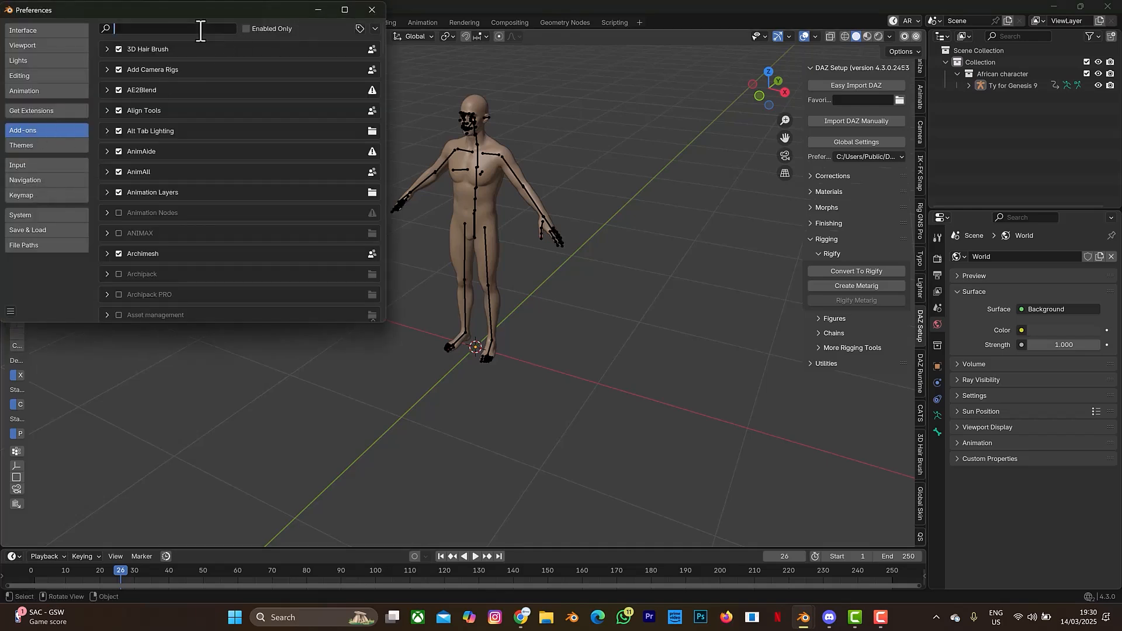
pyautogui.write('b')
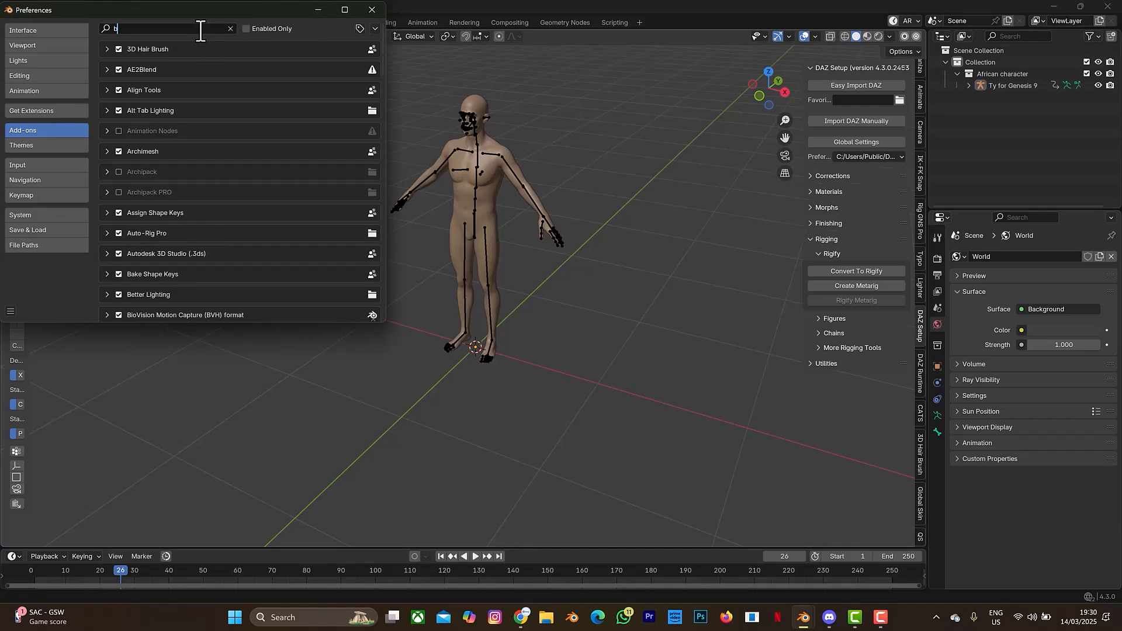
pyautogui.write('vh')
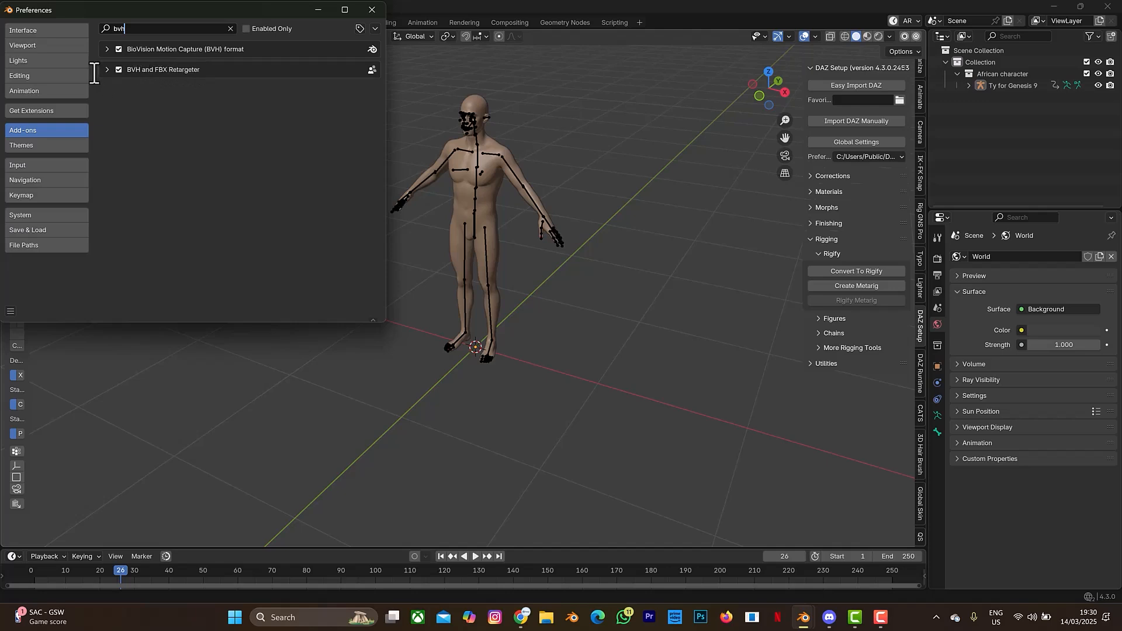
pyautogui.click(106, 69)
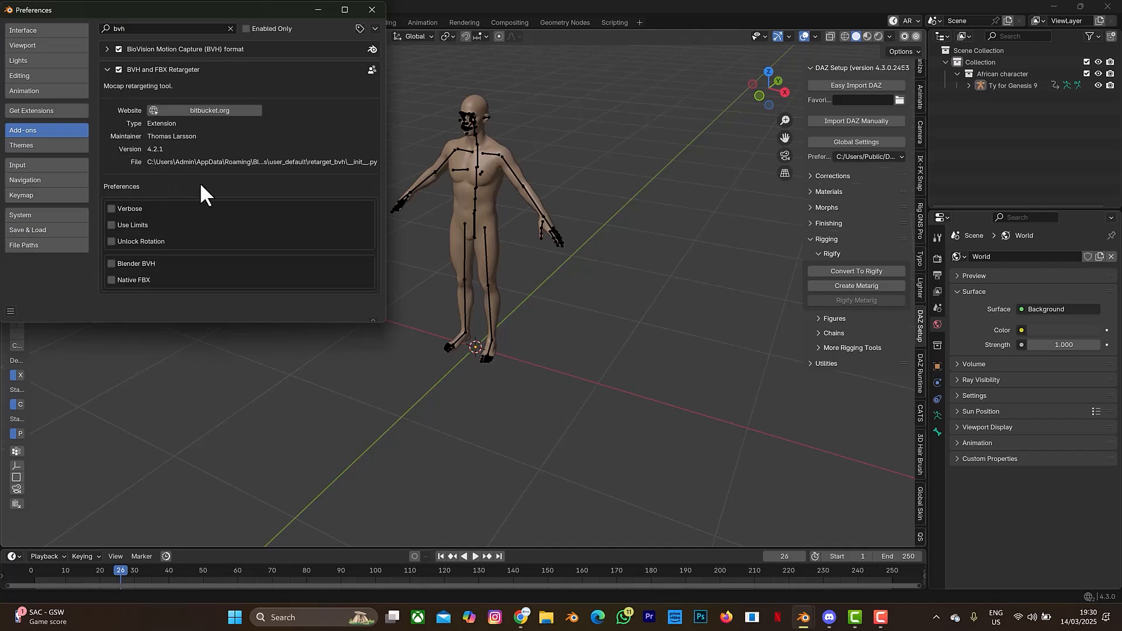
pyautogui.click(107, 69)
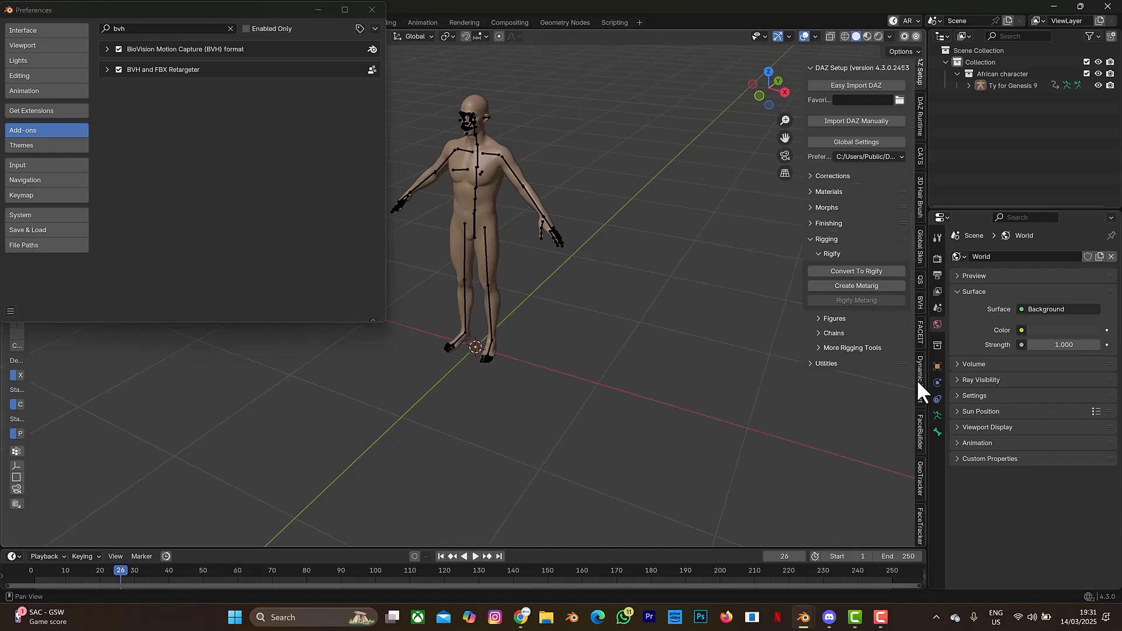
# Show the Retarget BVH sidebar panel, then switch to the browser
pyautogui.click(920, 308)
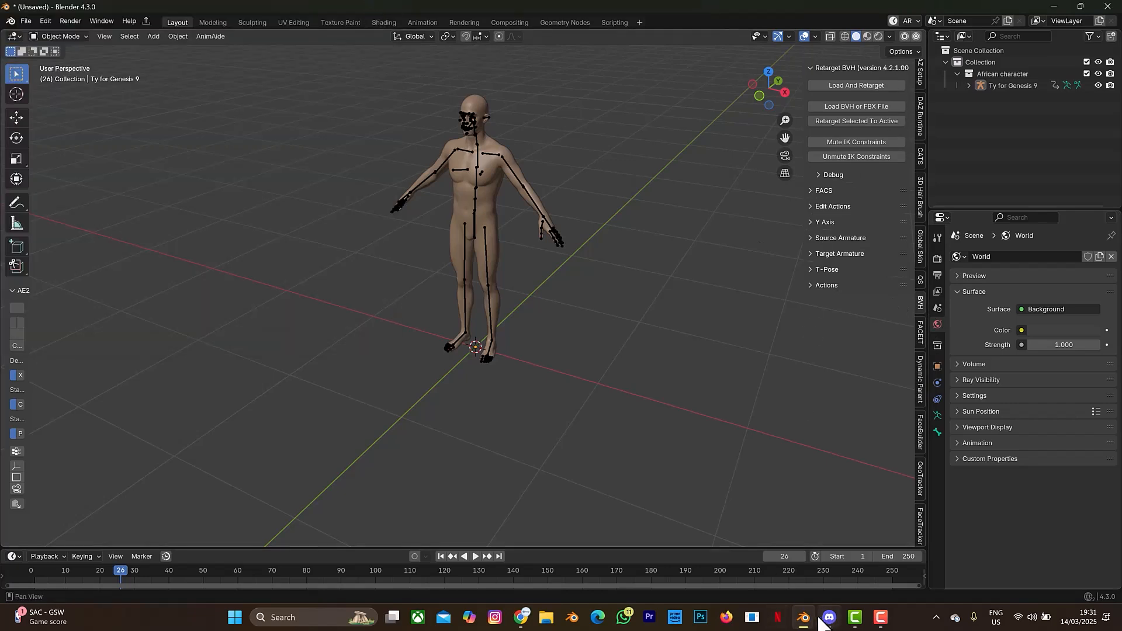
pyautogui.click(521, 617)
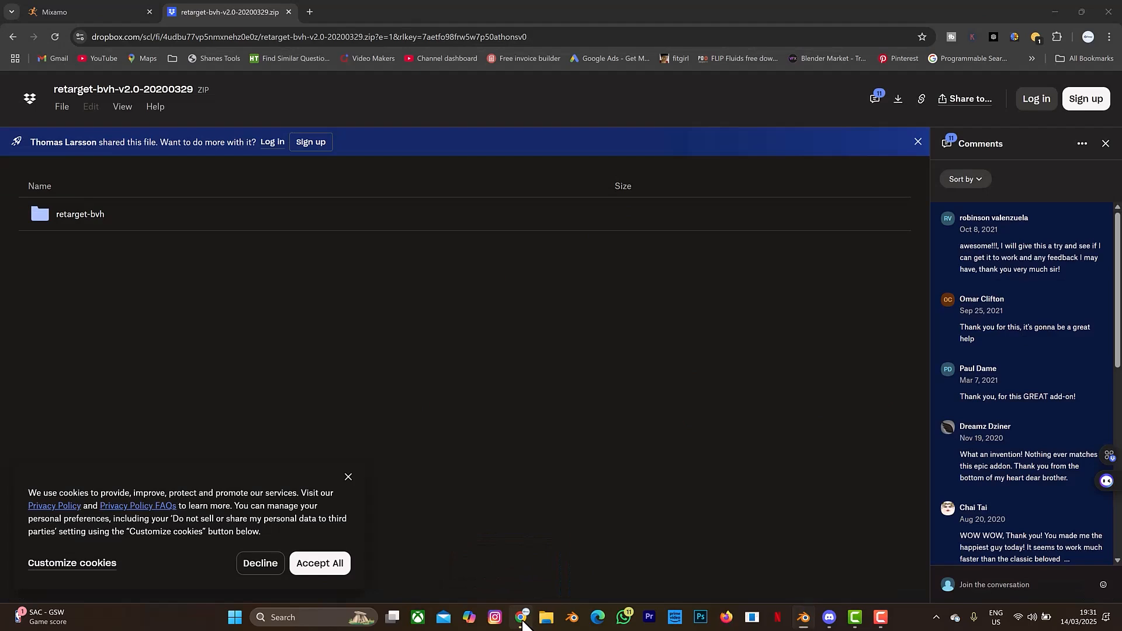
pyautogui.moveTo(86, 12)
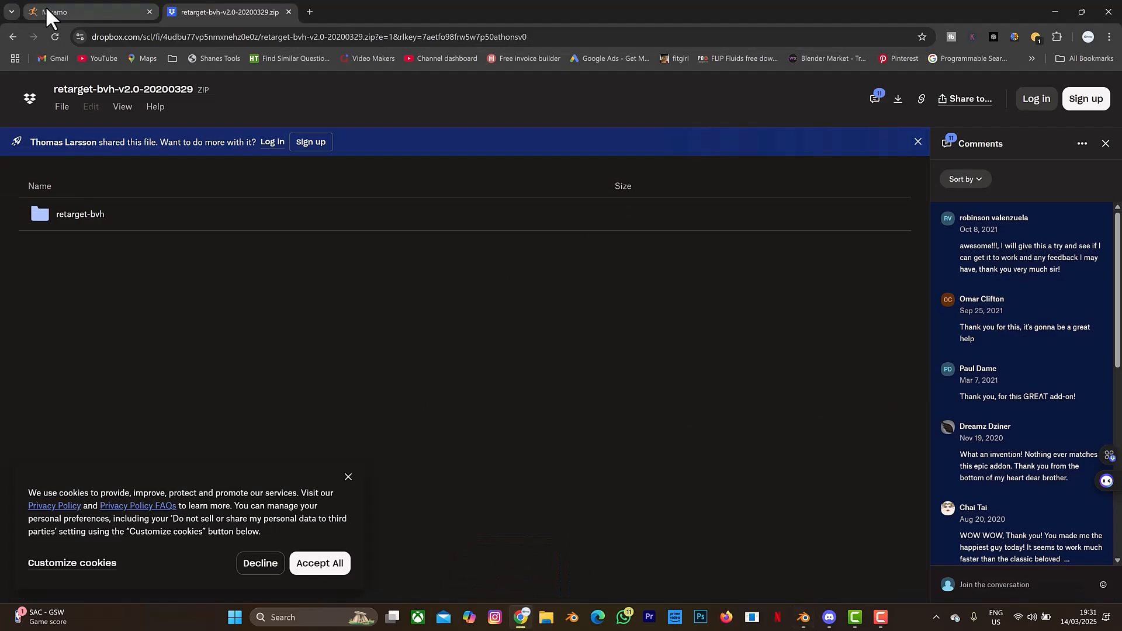
# Download Mixamo's Praying animation as FBX Binary with skin at 30 fps
pyautogui.click(85, 12)
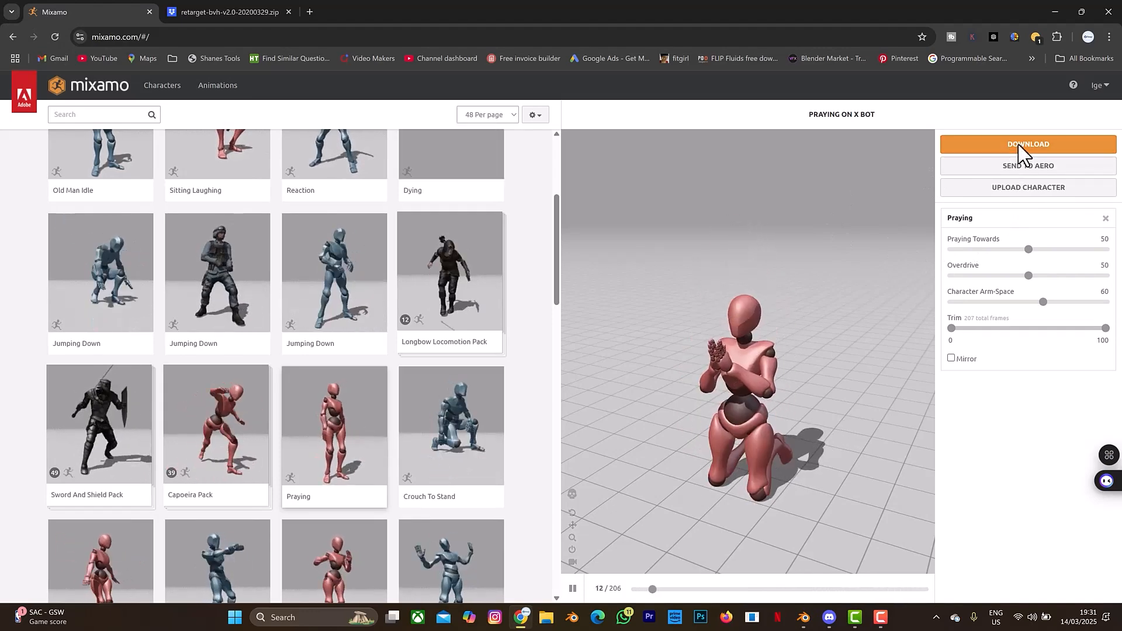
pyautogui.click(1027, 143)
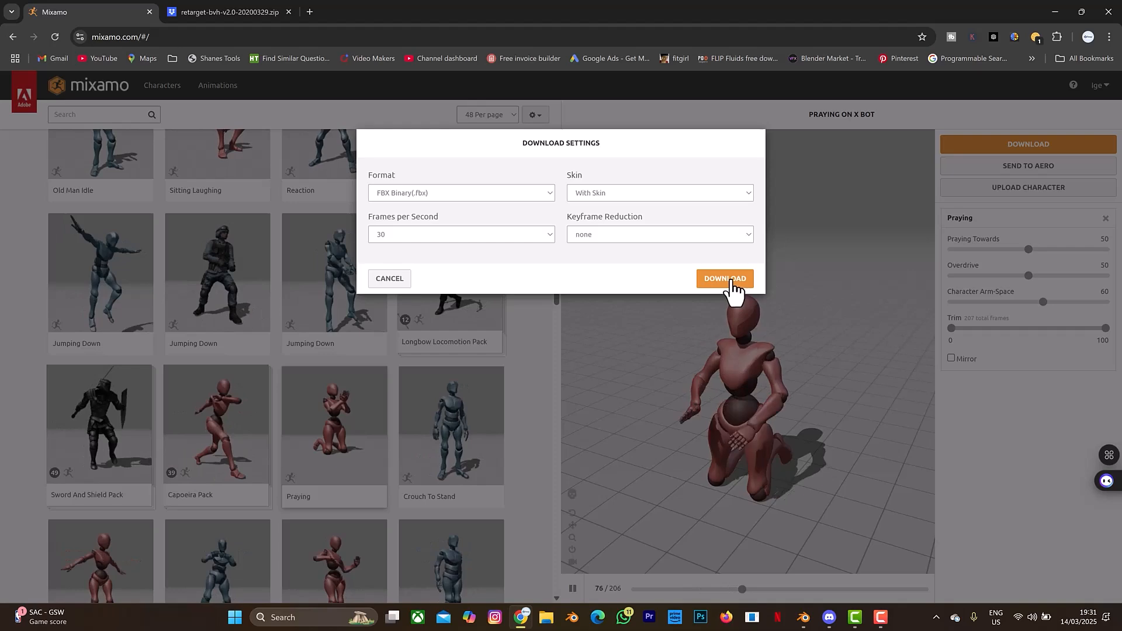
pyautogui.click(724, 278)
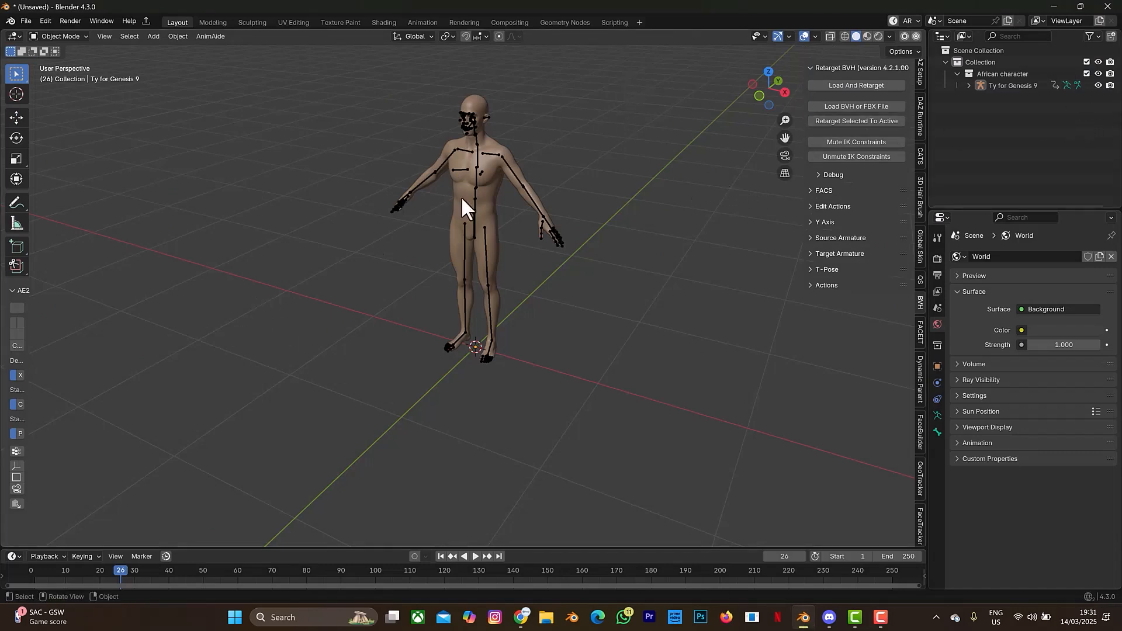
pyautogui.moveTo(512, 197)
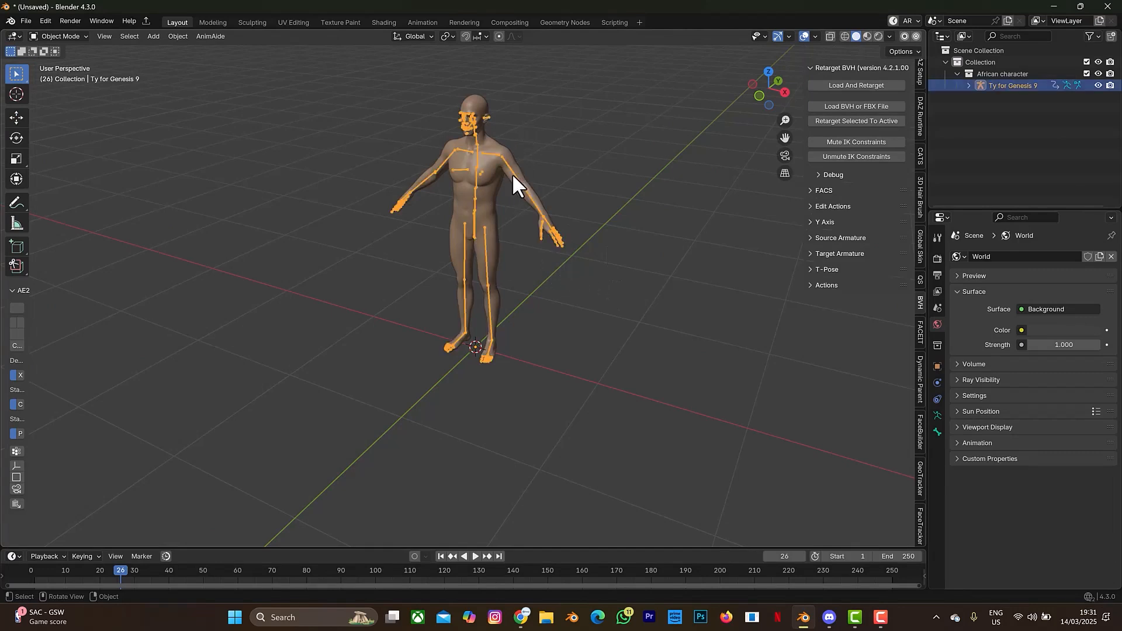
pyautogui.moveTo(948, 412)
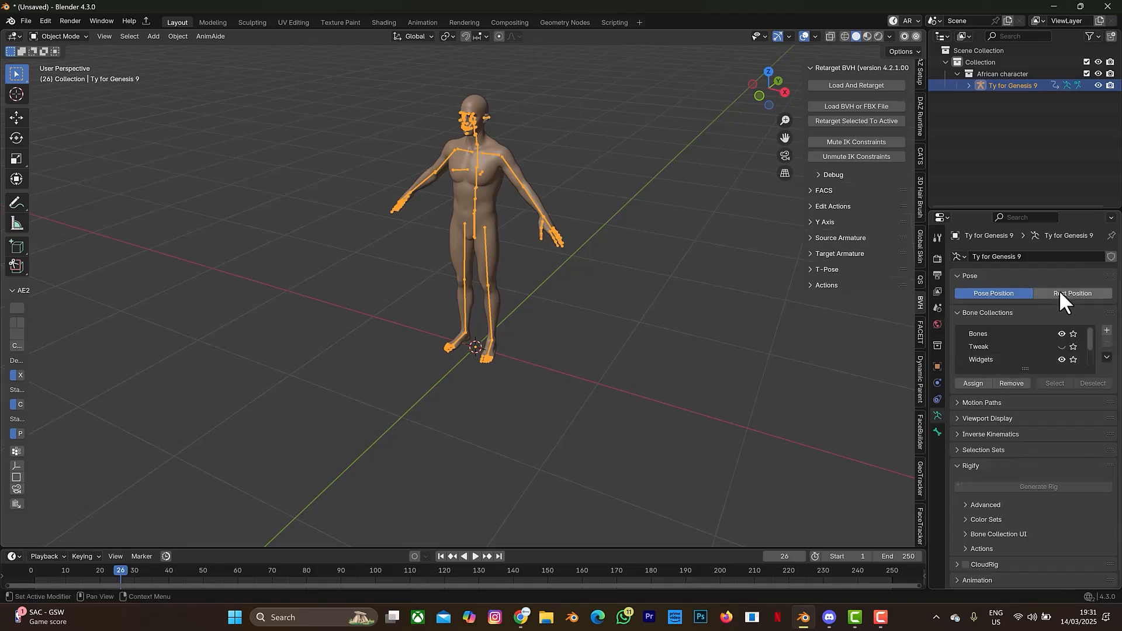
# Set the Genesis 9 armature to Rest Position and start Load BVH or FBX File
pyautogui.click(1072, 294)
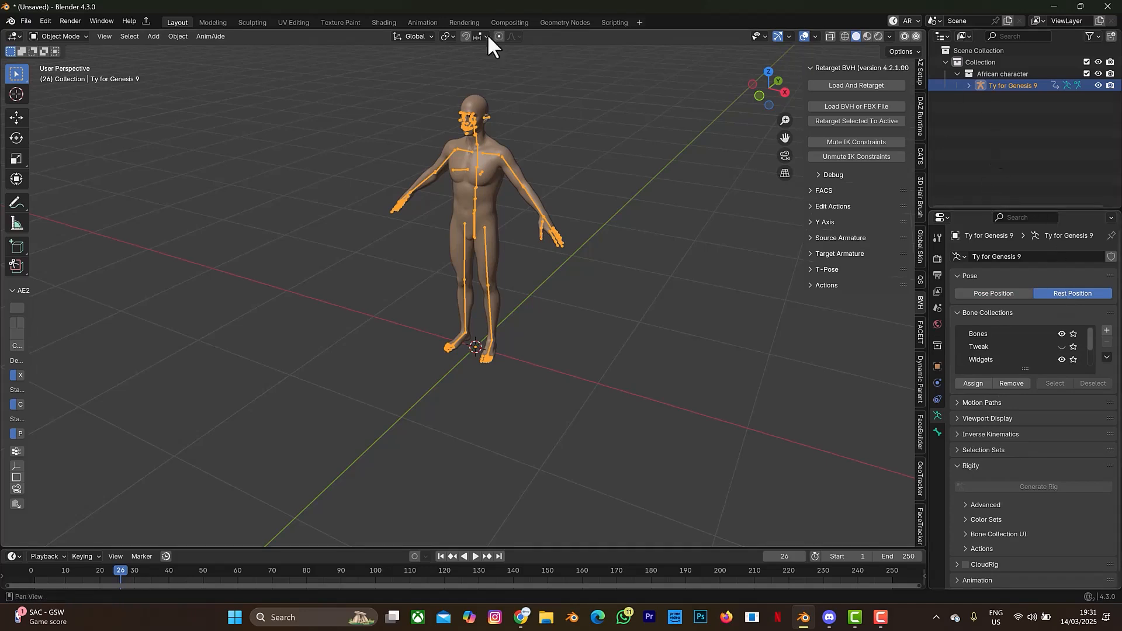
pyautogui.moveTo(867, 119)
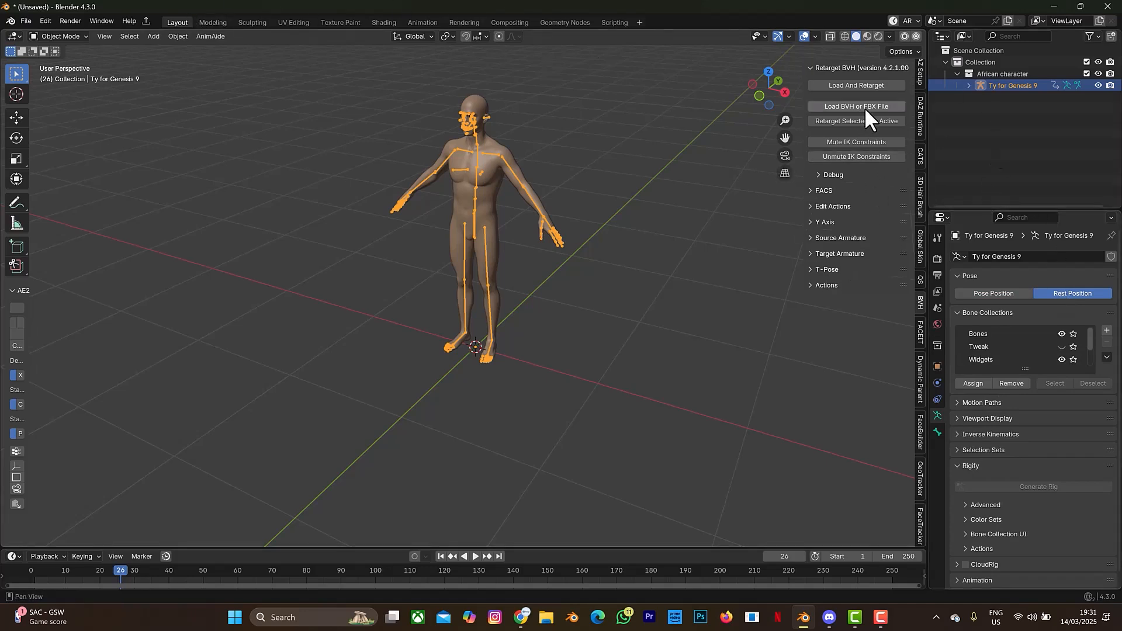
pyautogui.moveTo(855, 106)
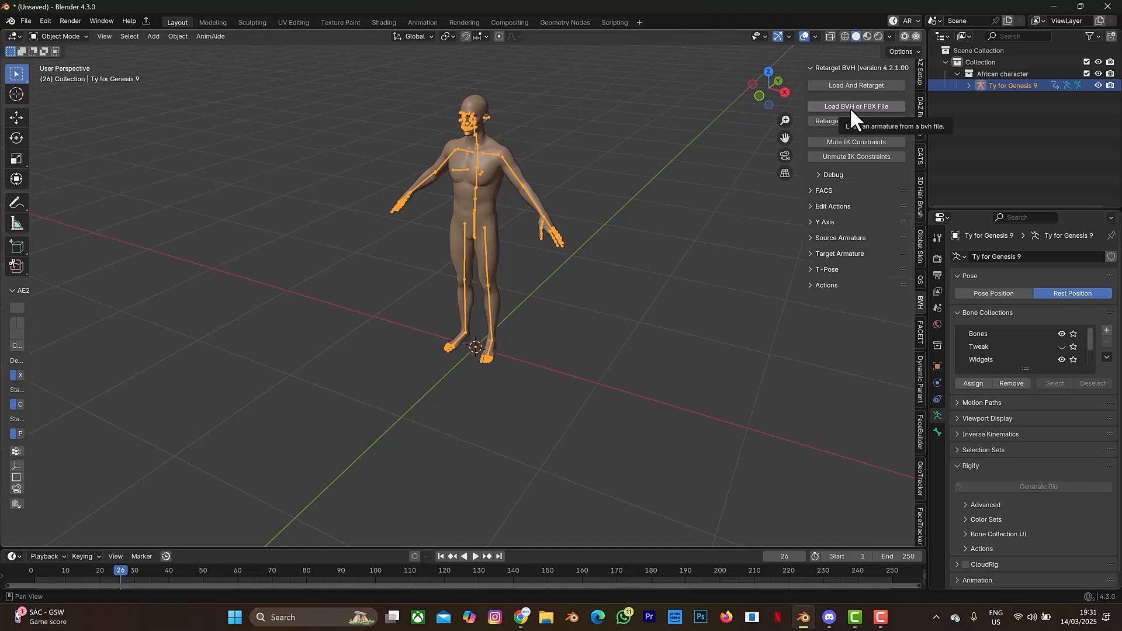
pyautogui.click(855, 106)
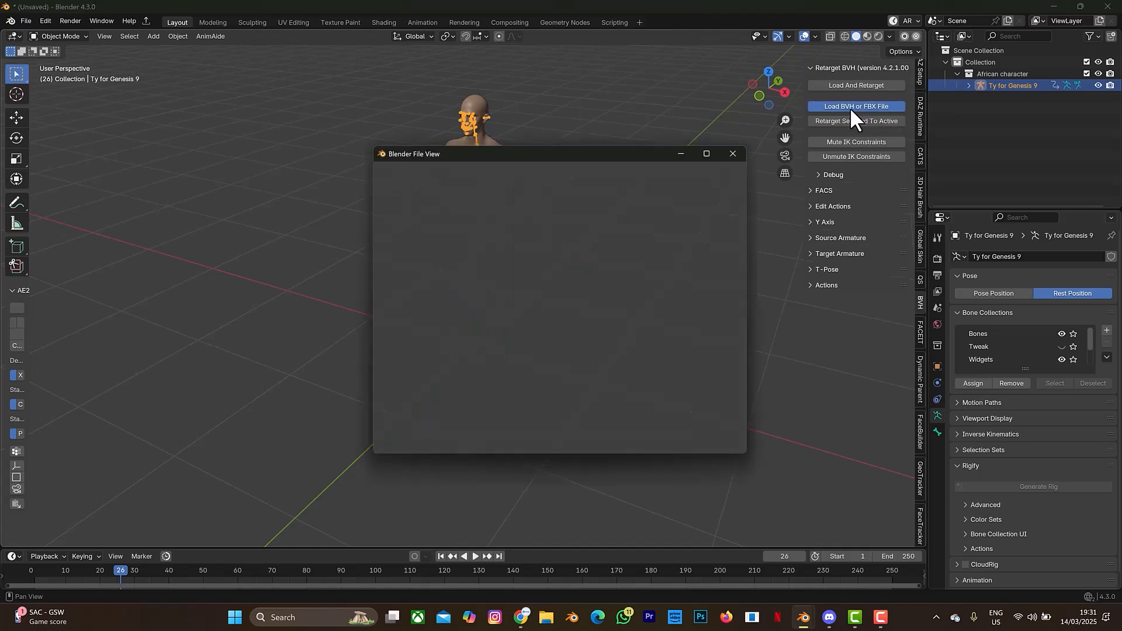
pyautogui.click(856, 106)
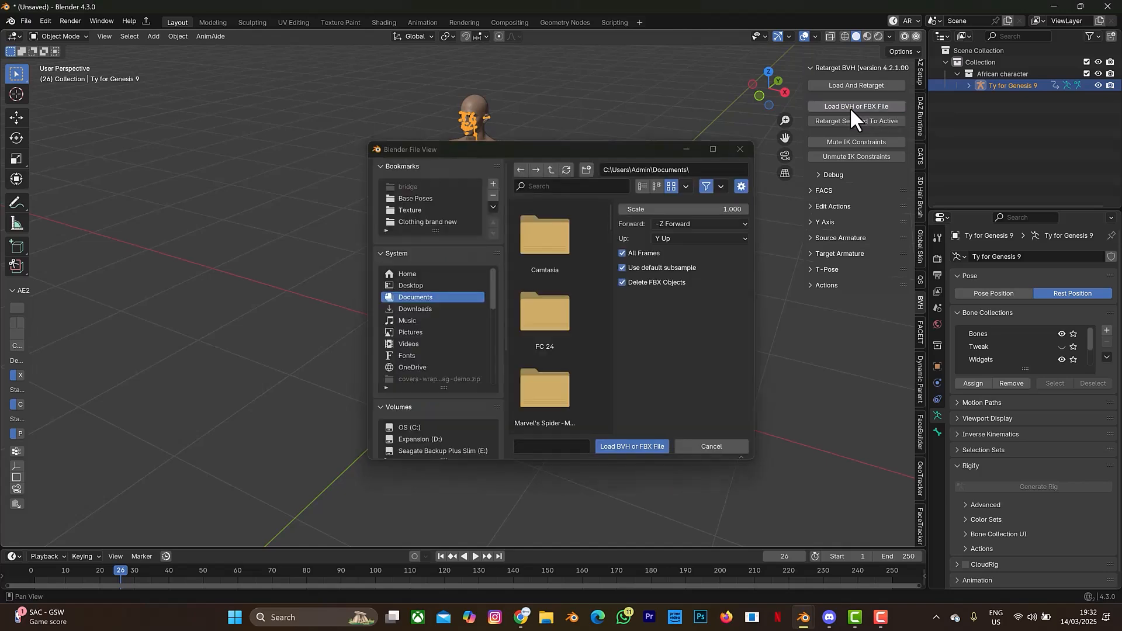
pyautogui.moveTo(442, 321)
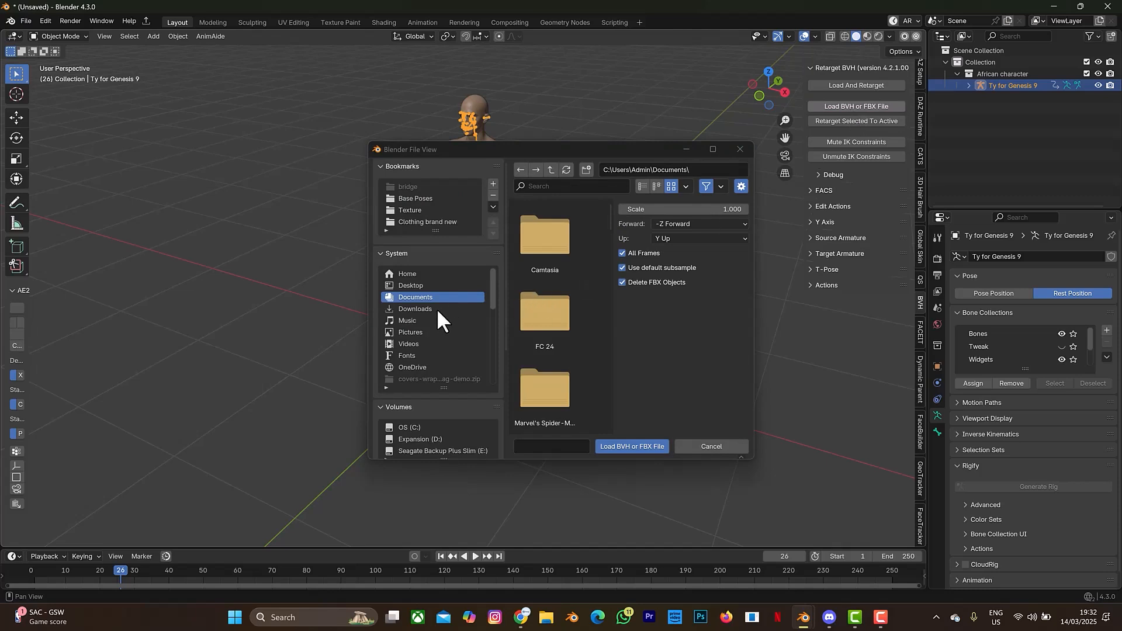
# Load Praying.fbx from Downloads at scale 0.1
pyautogui.click(415, 309)
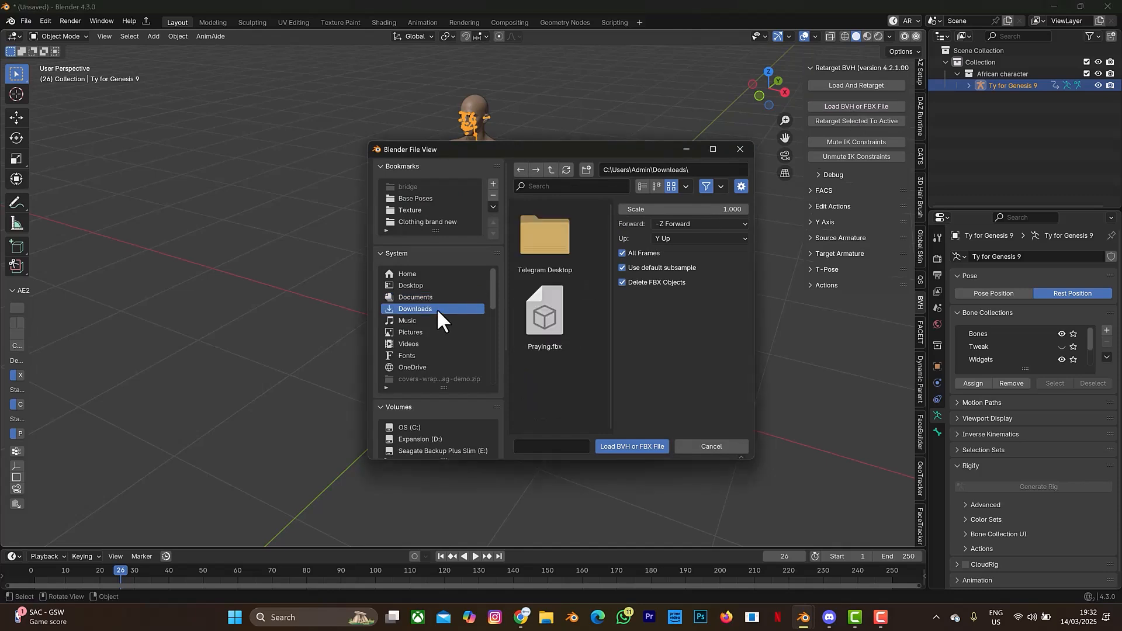
pyautogui.click(544, 311)
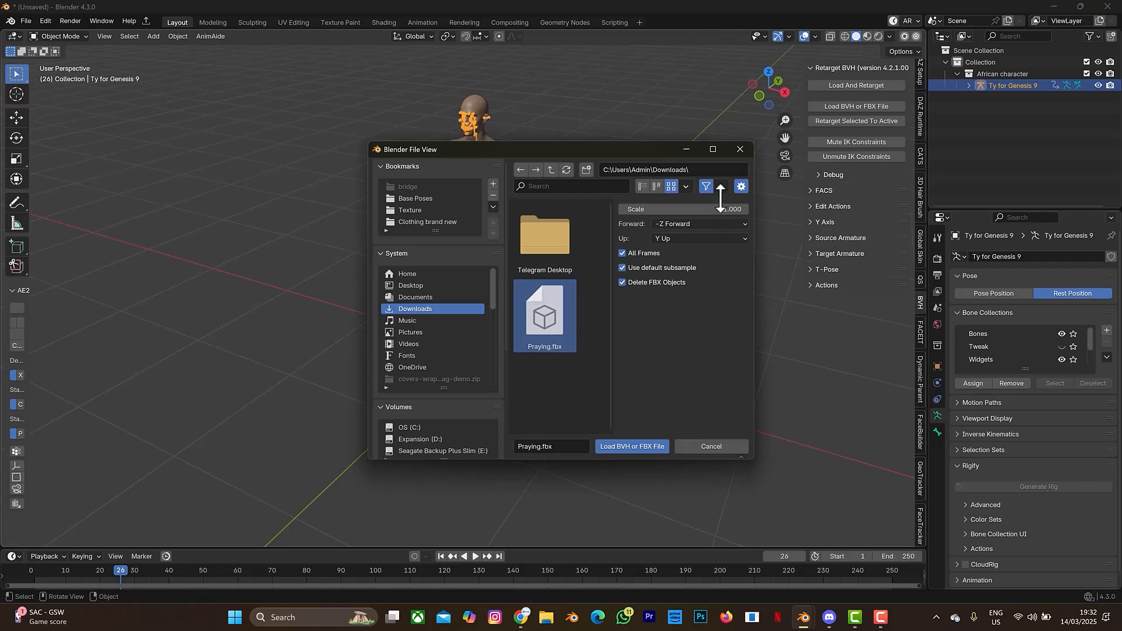
pyautogui.click(683, 208)
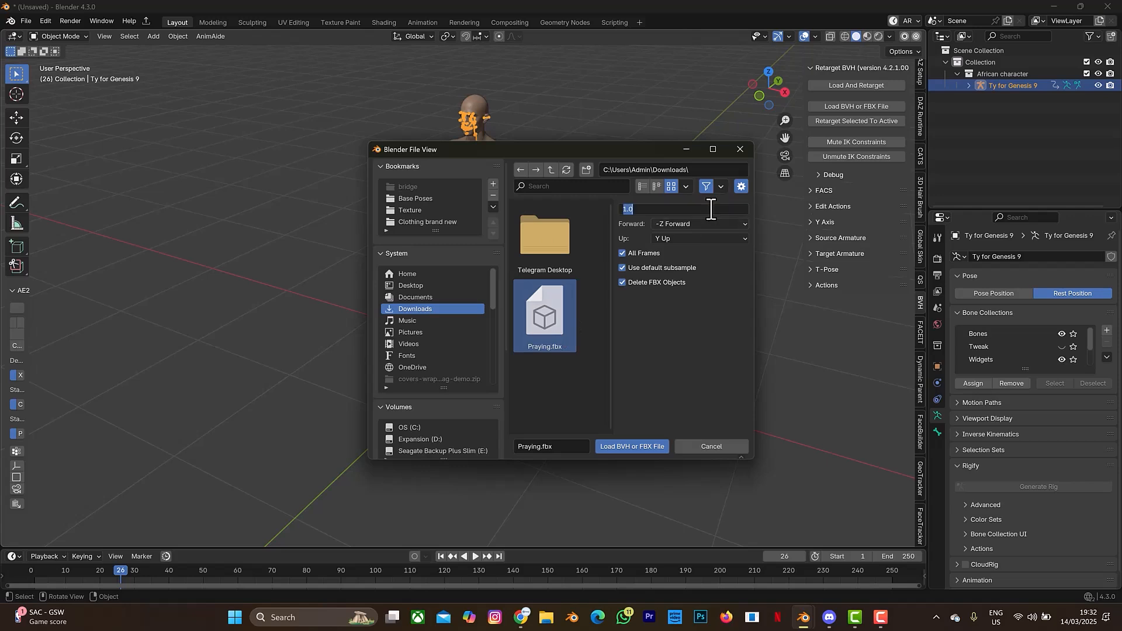
pyautogui.write('0')
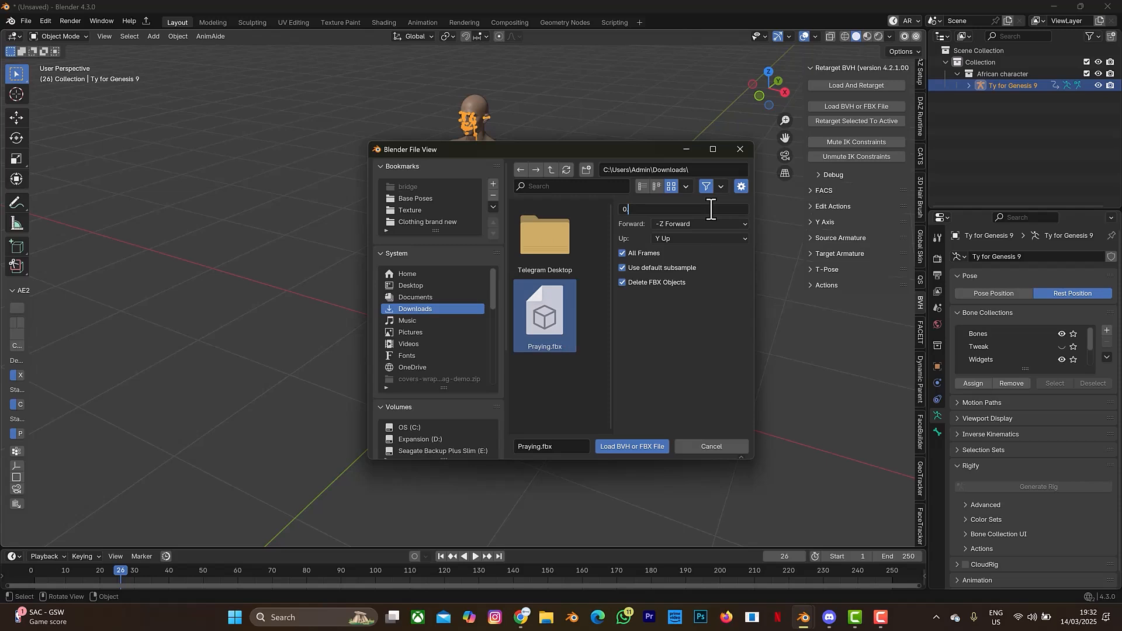
pyautogui.write('.100')
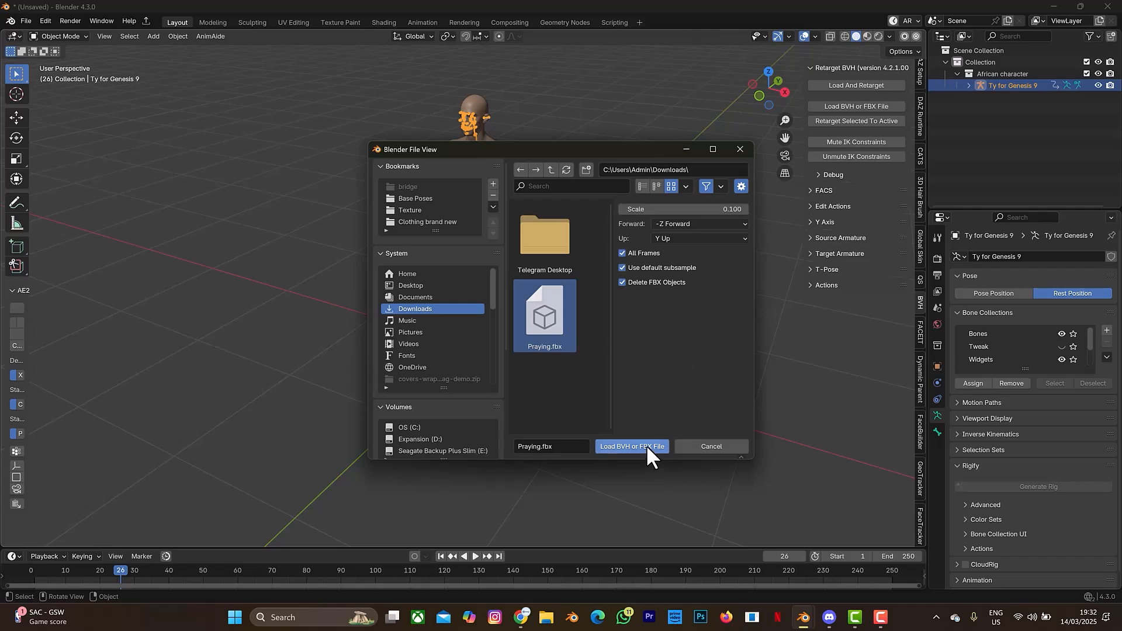
pyautogui.click(631, 445)
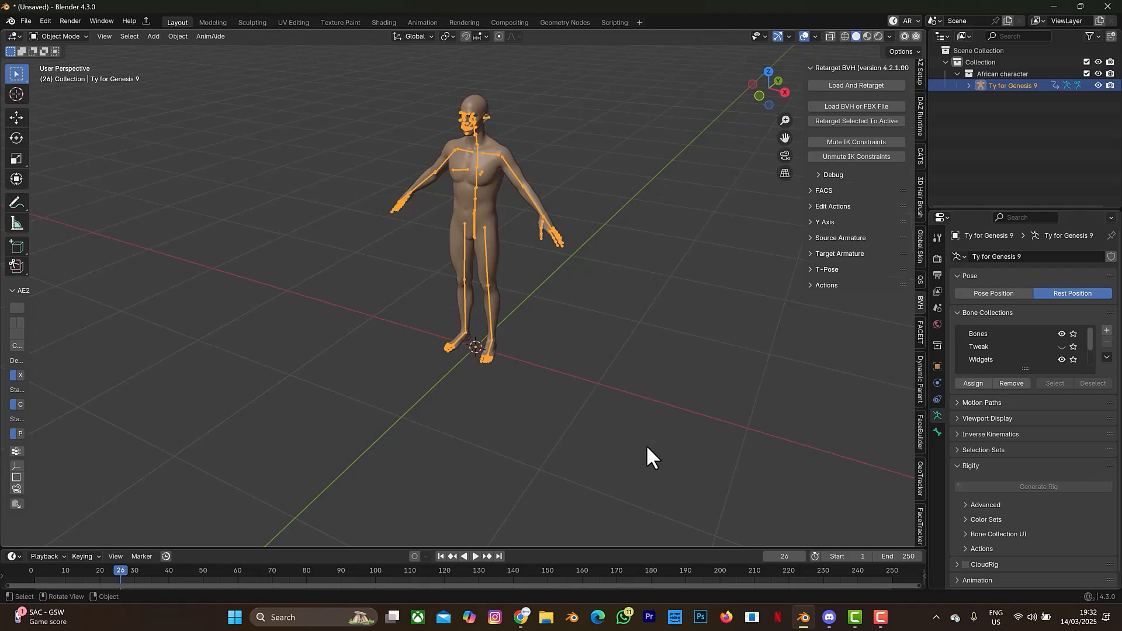
pyautogui.moveTo(428, 183)
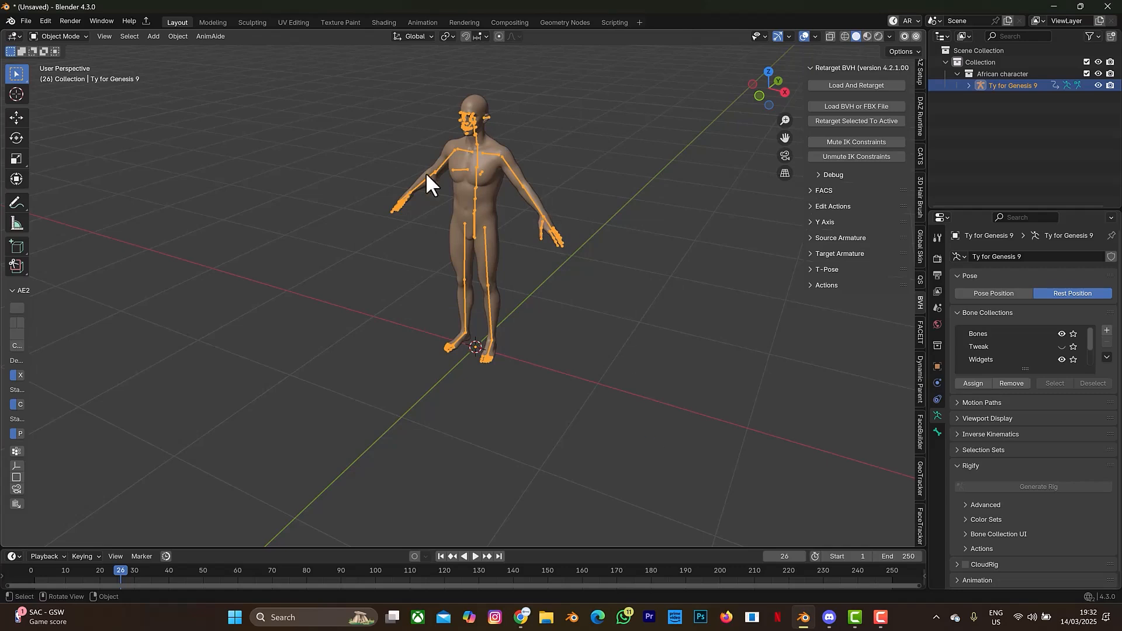
# Orbit the viewport to see the large Y_Praying armature and small Genesis 9 figure together
pyautogui.click(981, 97)
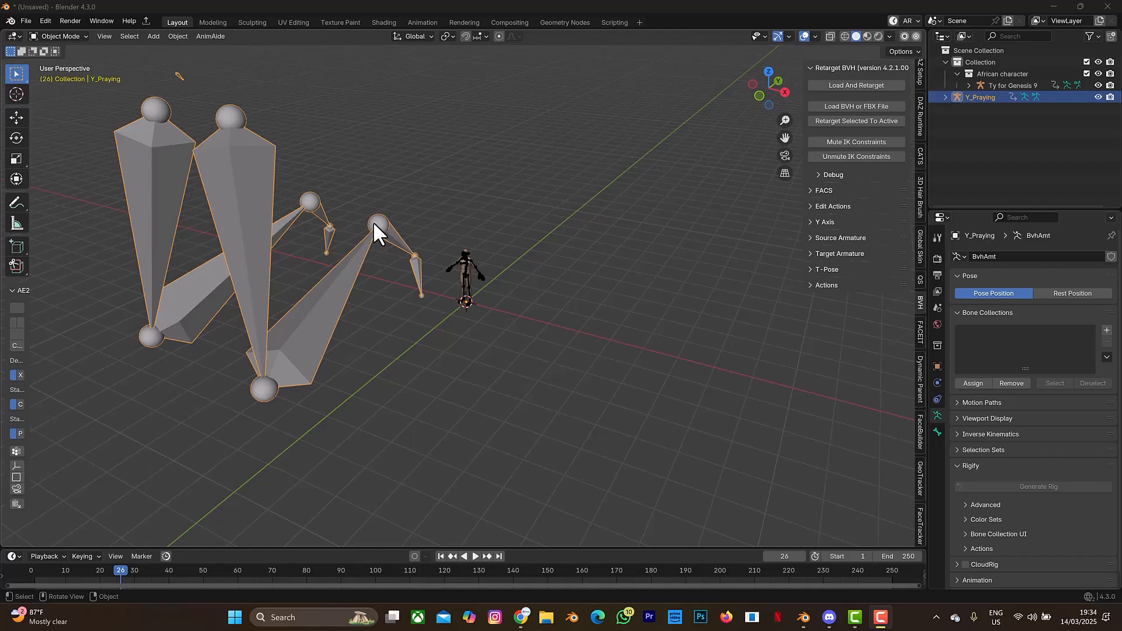
pyautogui.moveTo(378, 232); pyautogui.dragTo(465, 276)
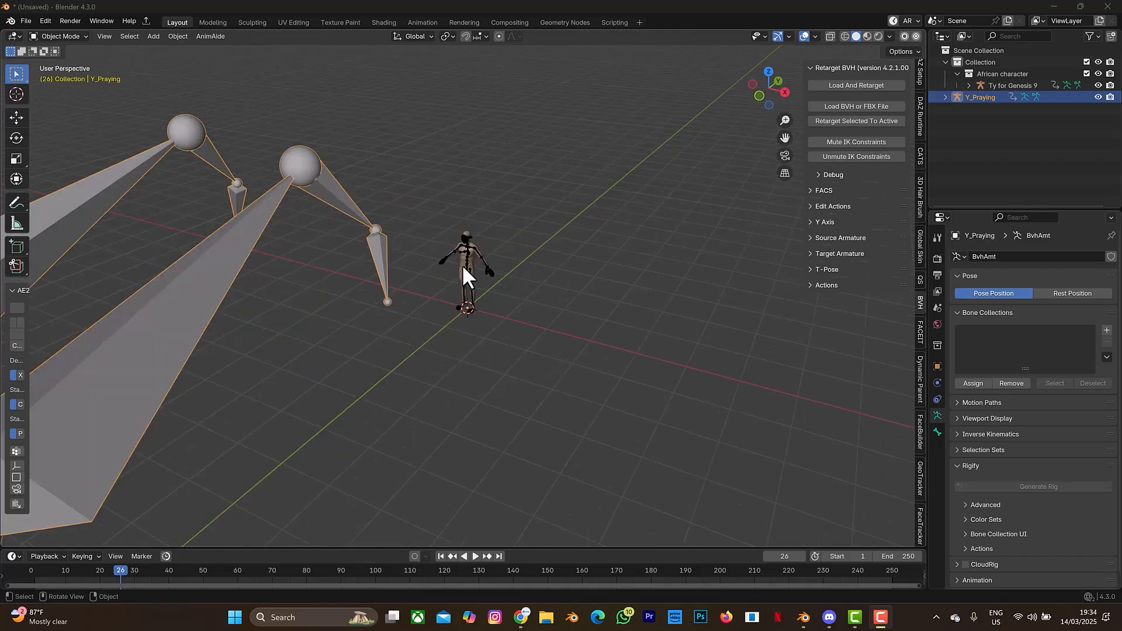
pyautogui.moveTo(483, 262)
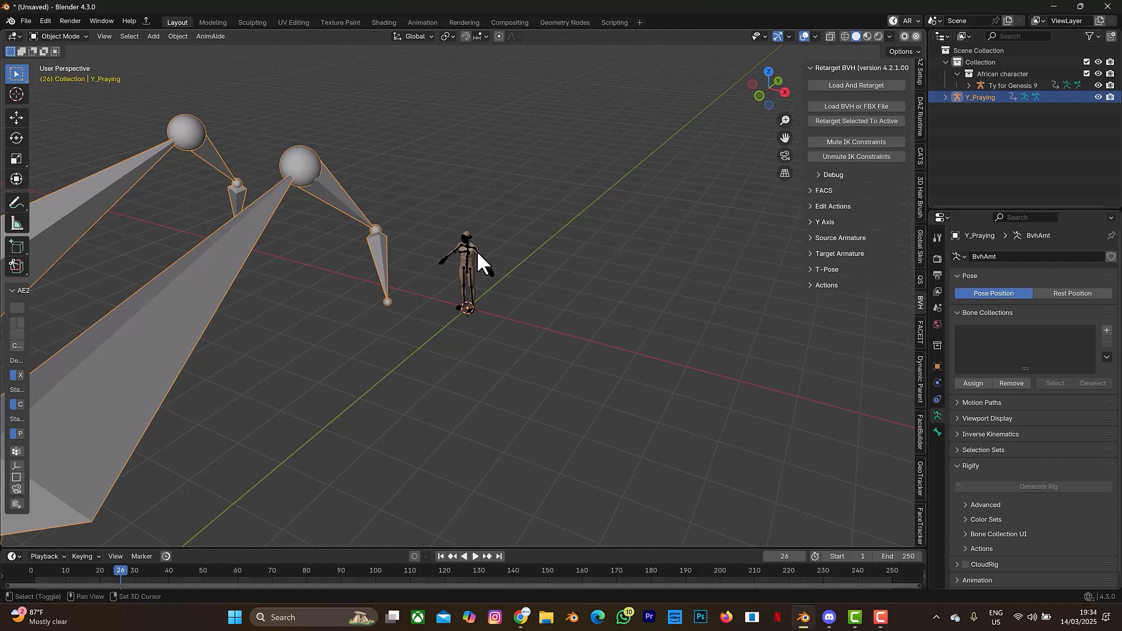
# Retarget the Y_Praying animation onto the Genesis 9 rig across all frames with automatic settings
pyautogui.click(1011, 86)
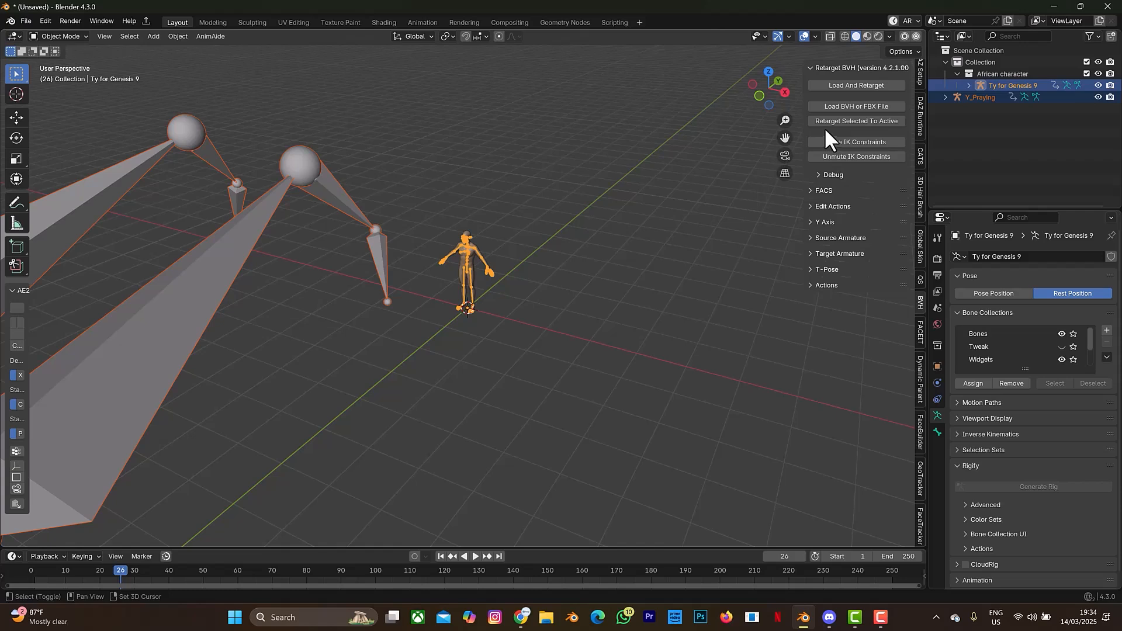
pyautogui.moveTo(823, 120)
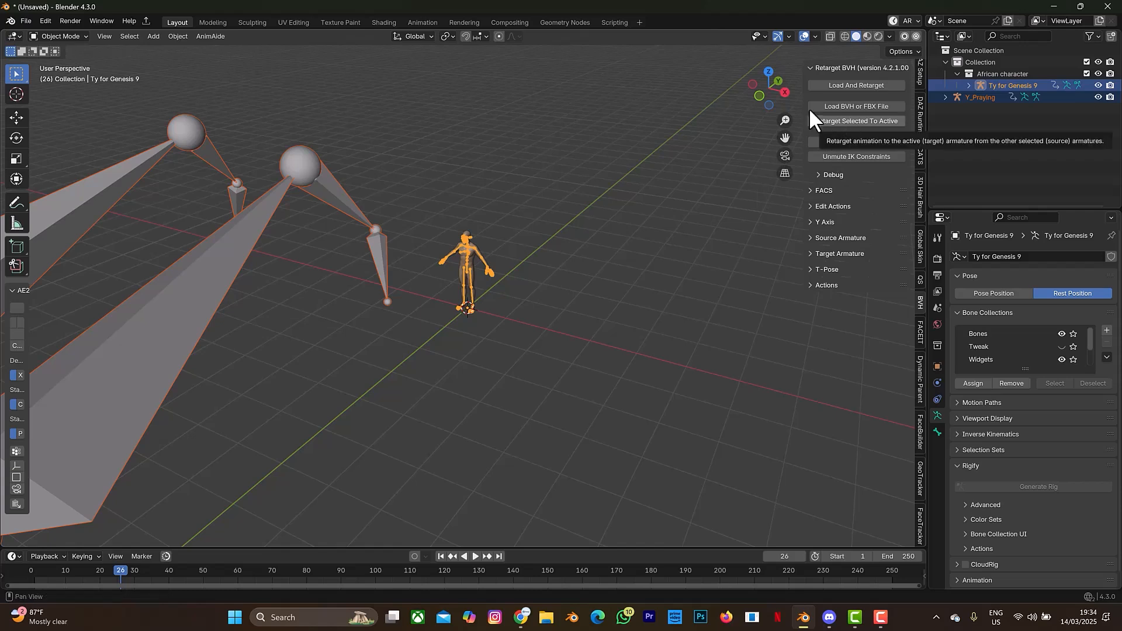
pyautogui.moveTo(842, 131)
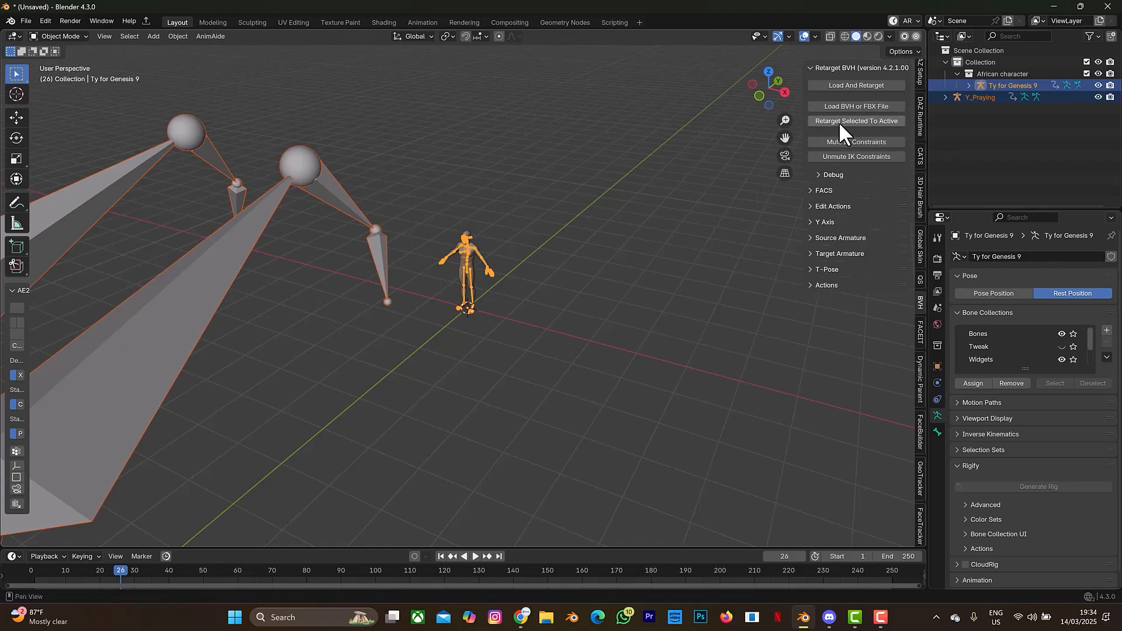
pyautogui.moveTo(855, 123)
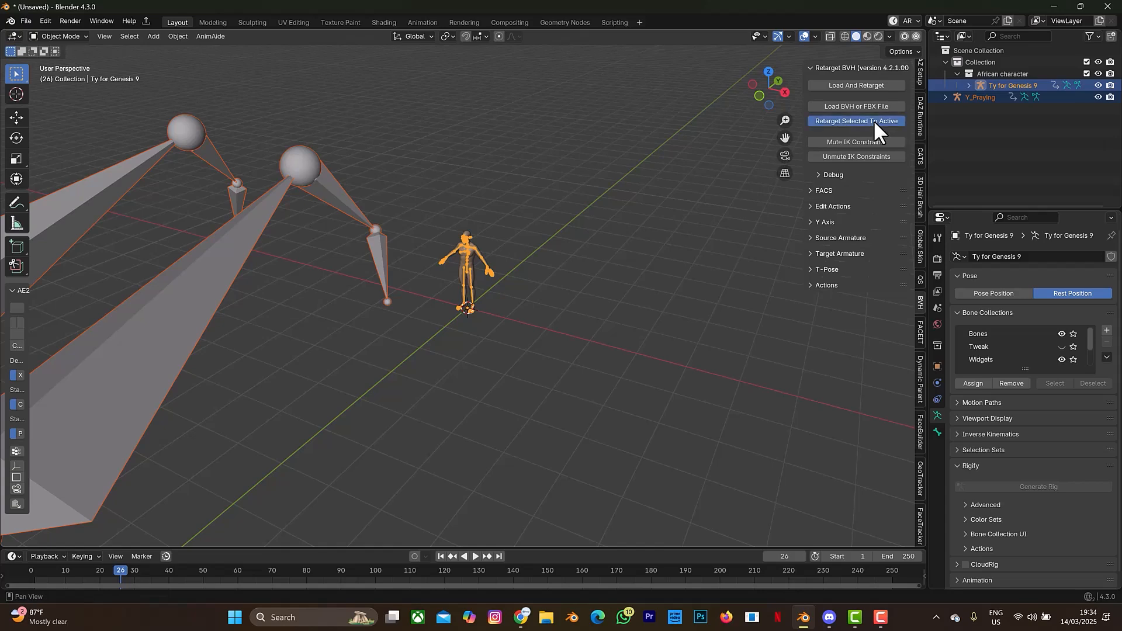
pyautogui.click(856, 121)
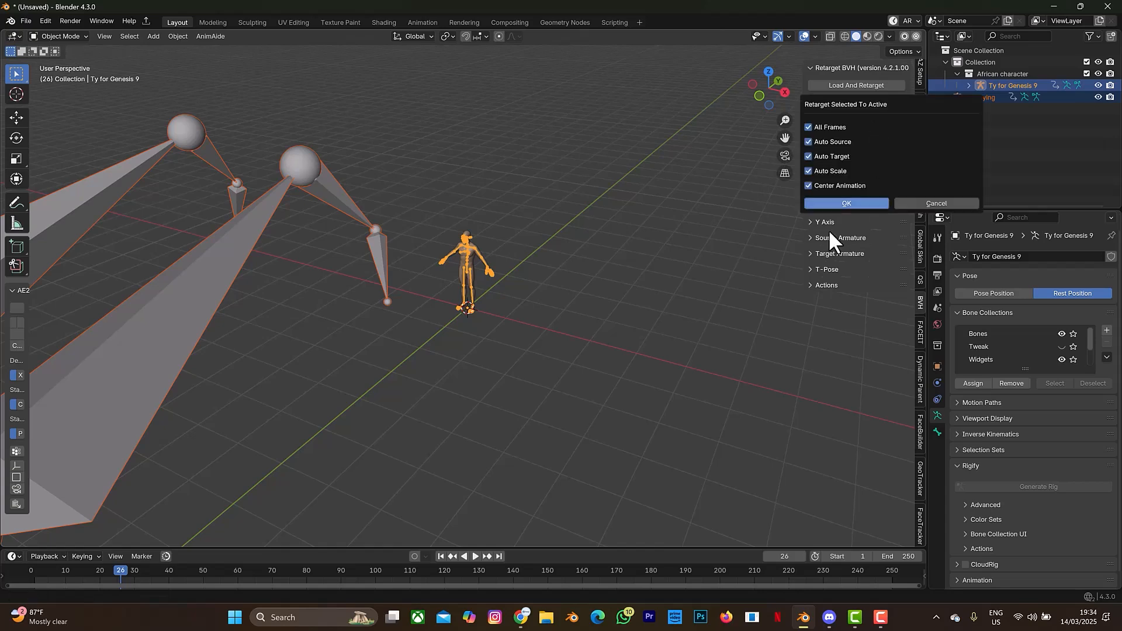
pyautogui.click(846, 206)
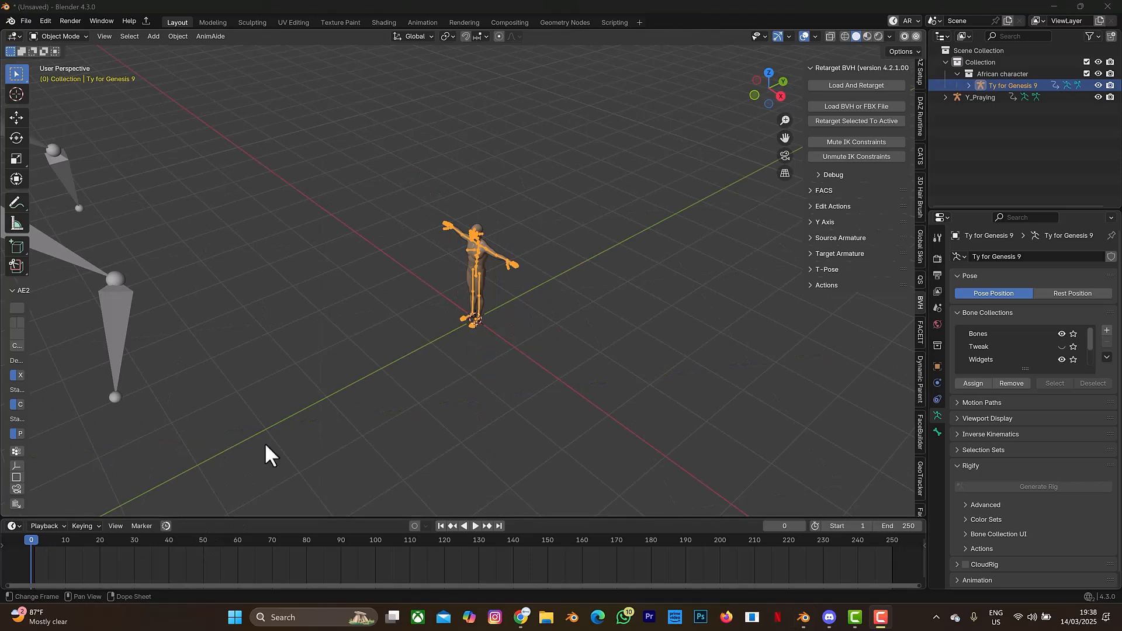
pyautogui.moveTo(498, 263)
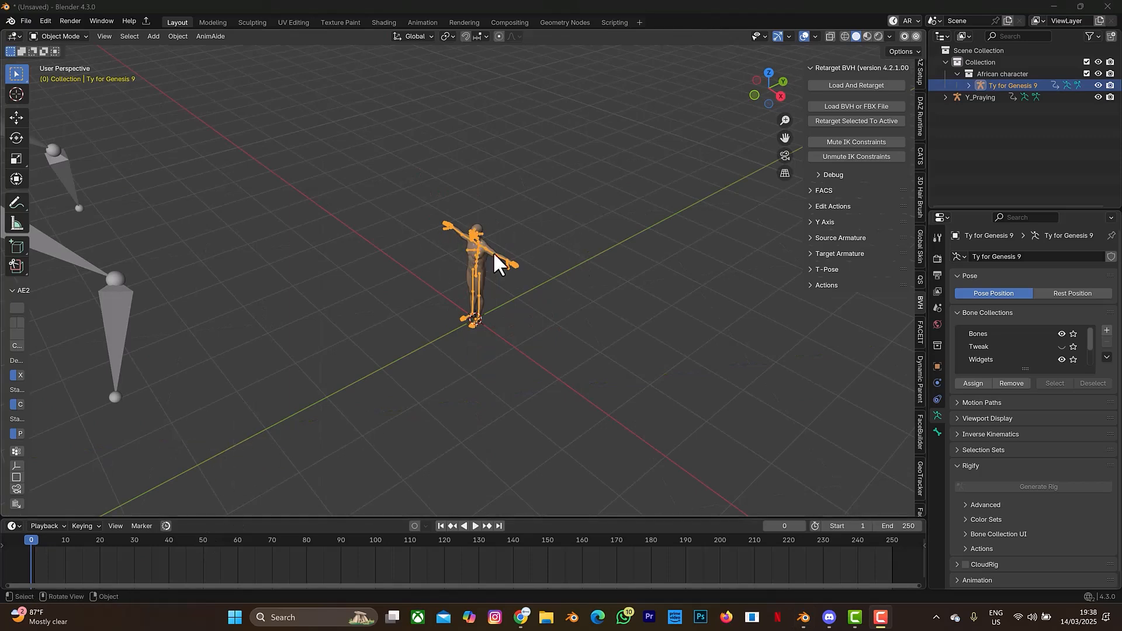
pyautogui.moveTo(490, 285)
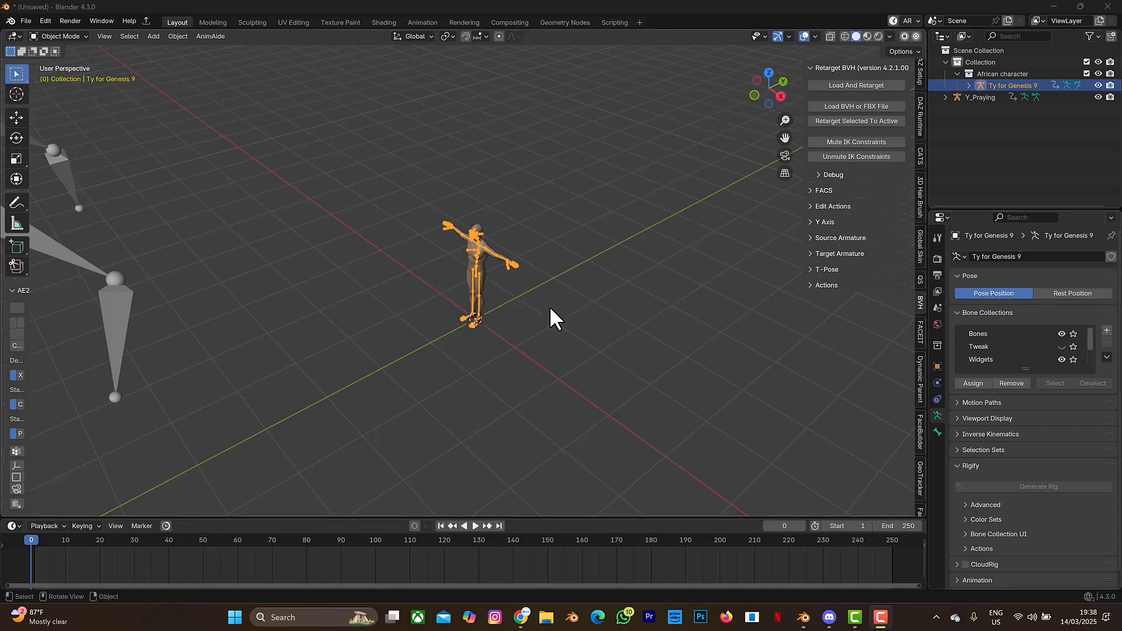
pyautogui.moveTo(467, 353)
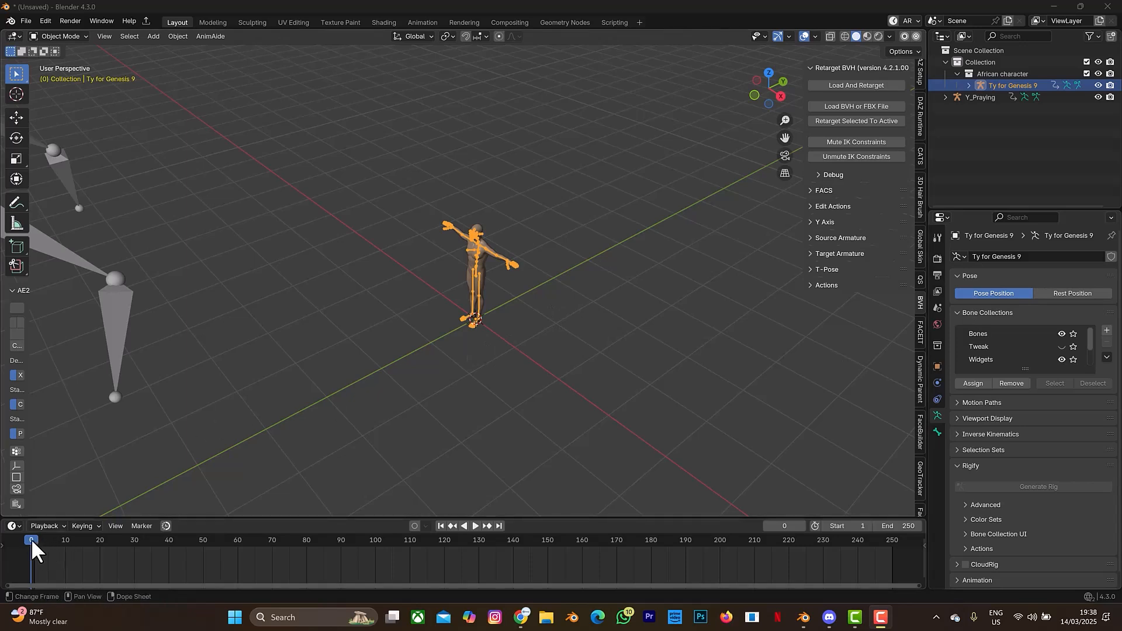
# Scrub to frame 3 so the character kneels with hands pressed together
pyautogui.click(474, 529)
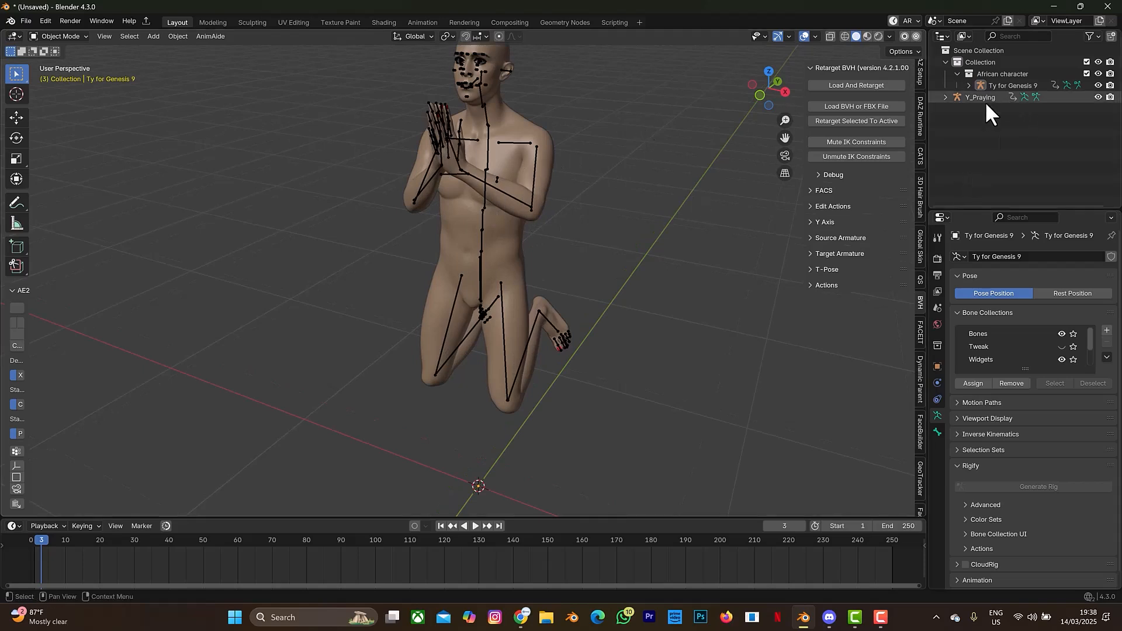
# Delete the Y_Praying armature, return to frame 1 and select the Genesis 9 rig
pyautogui.click(981, 97)
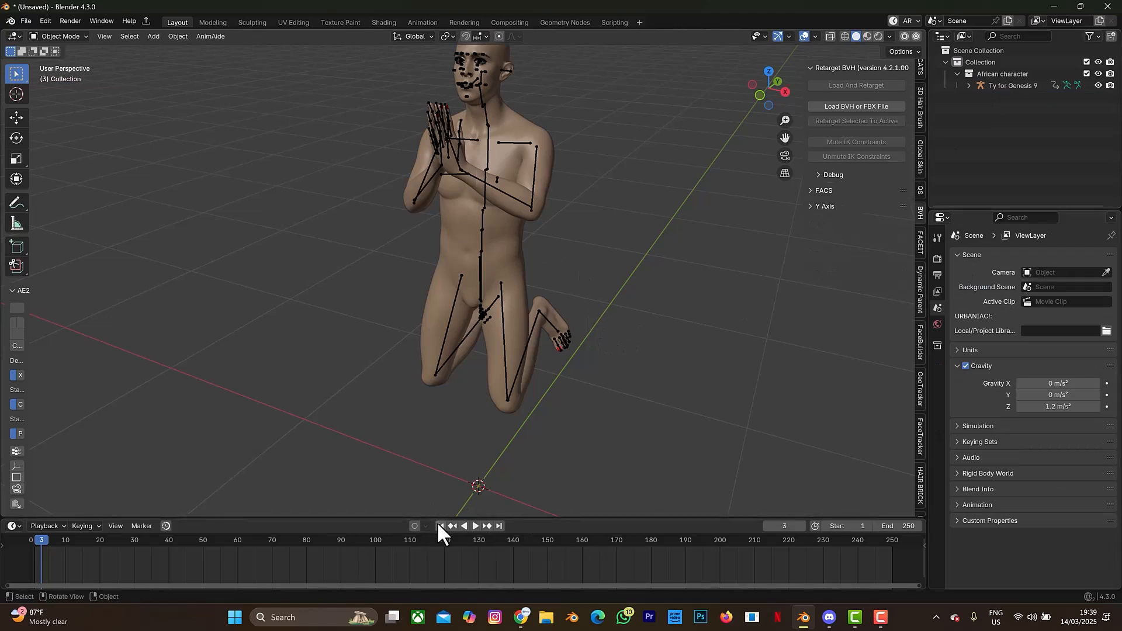
pyautogui.click(441, 526)
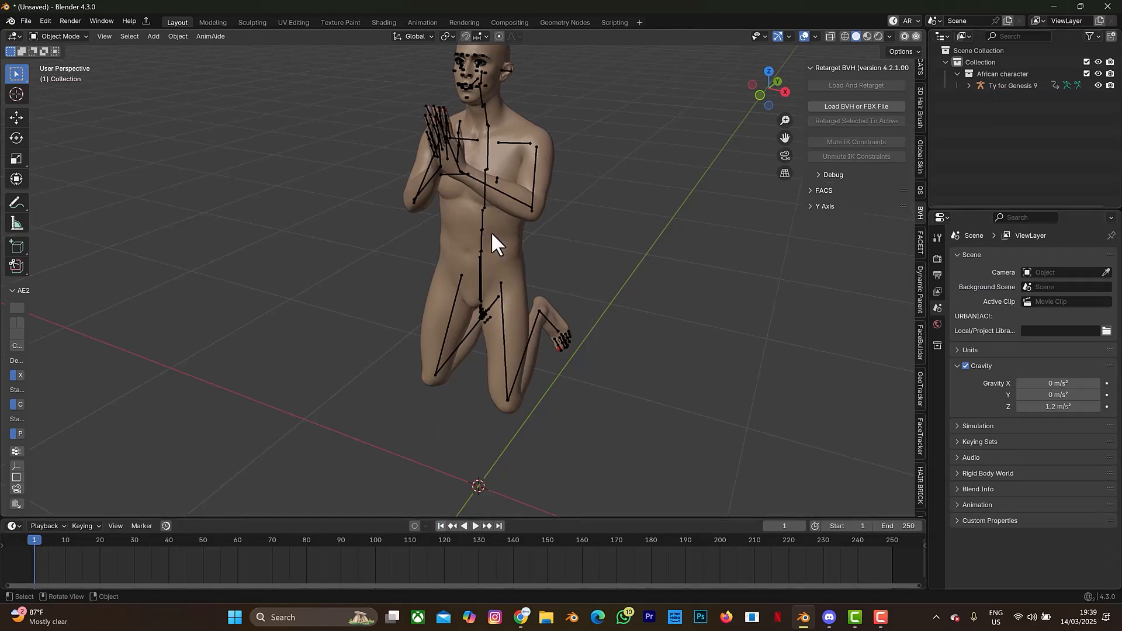
pyautogui.moveTo(507, 256)
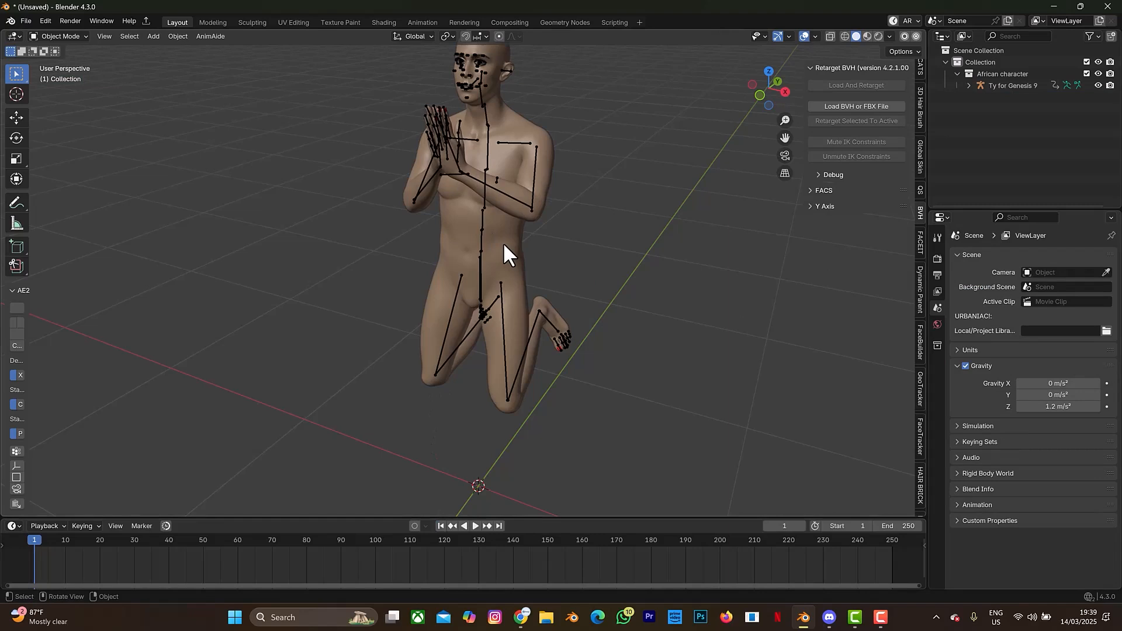
pyautogui.moveTo(485, 191)
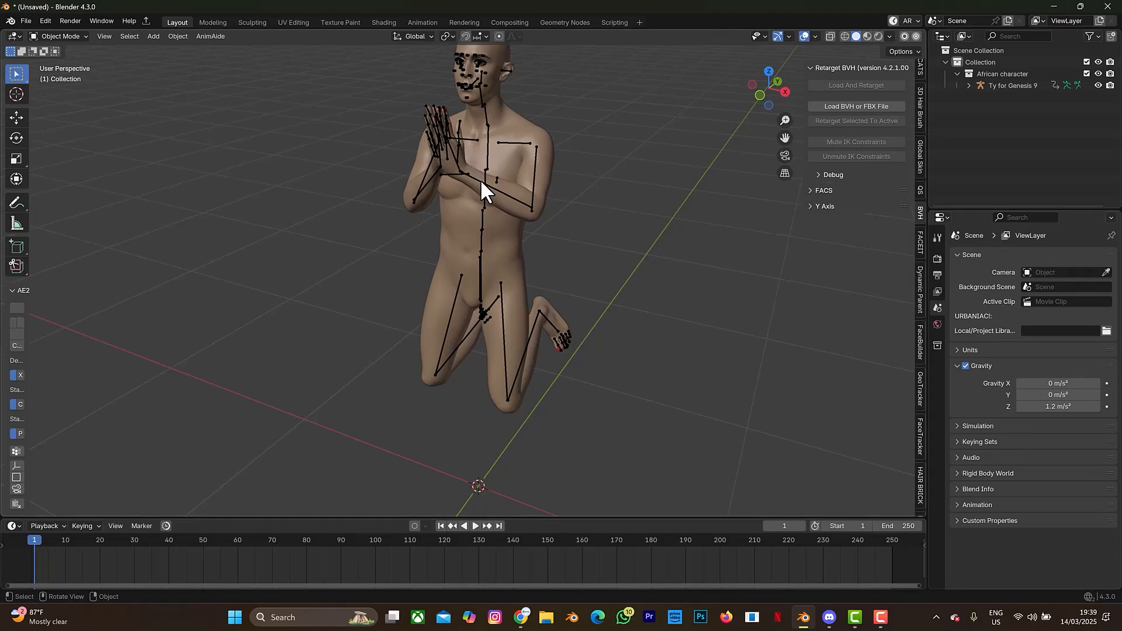
pyautogui.click(1012, 85)
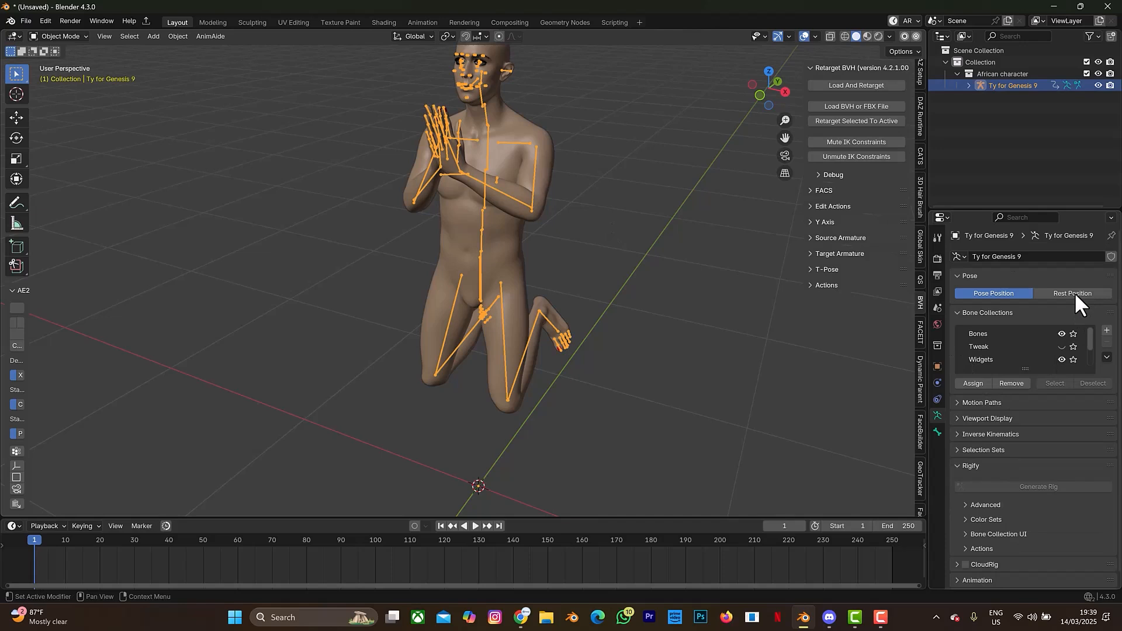
# Compare the rig's T-pose rest position with the praying pose, then begin a vertical move
pyautogui.click(1072, 295)
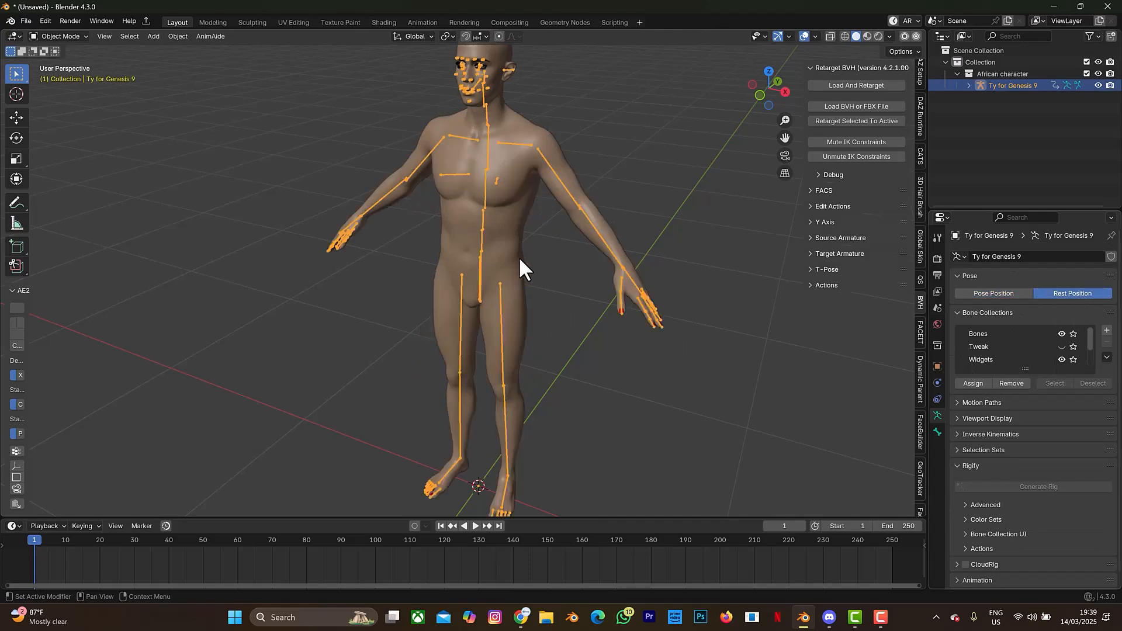
pyautogui.moveTo(993, 293)
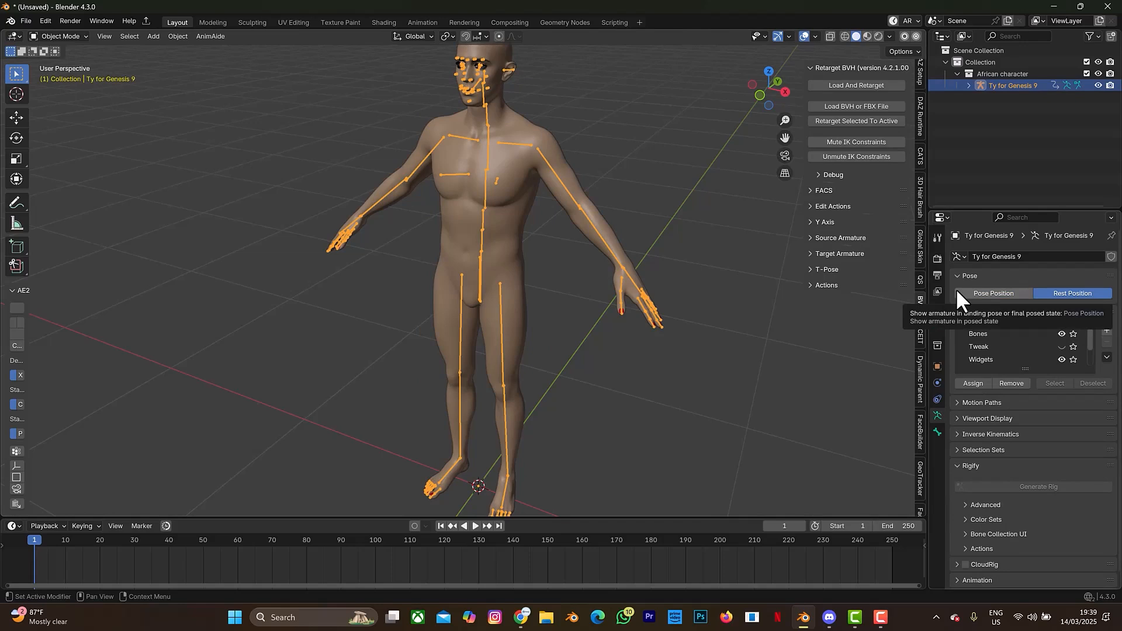
pyautogui.moveTo(923, 279)
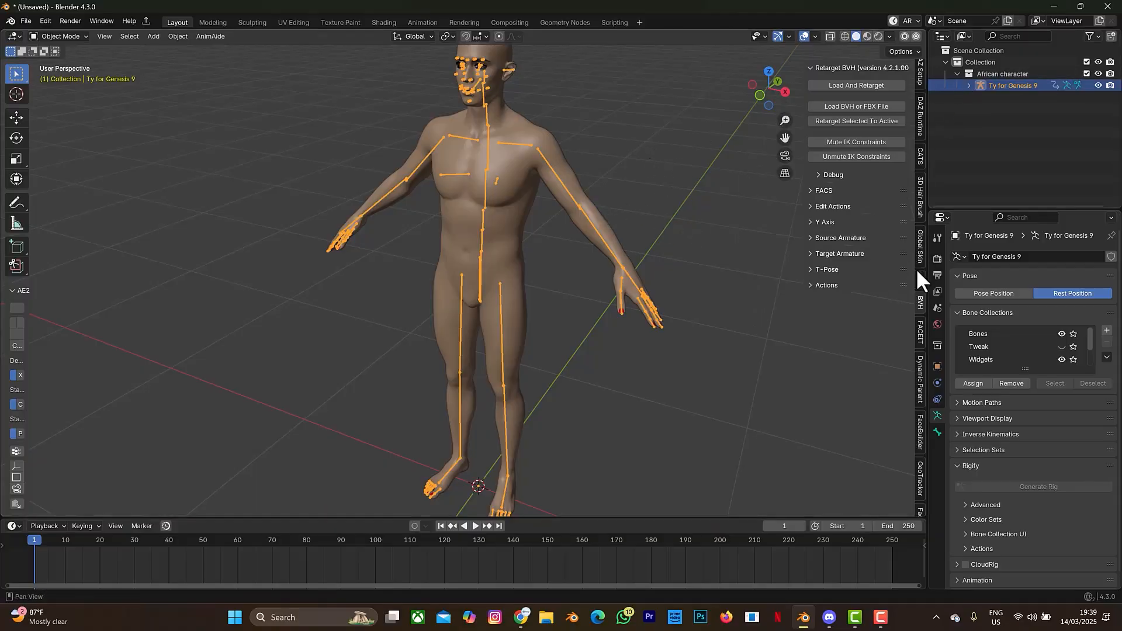
pyautogui.click(992, 295)
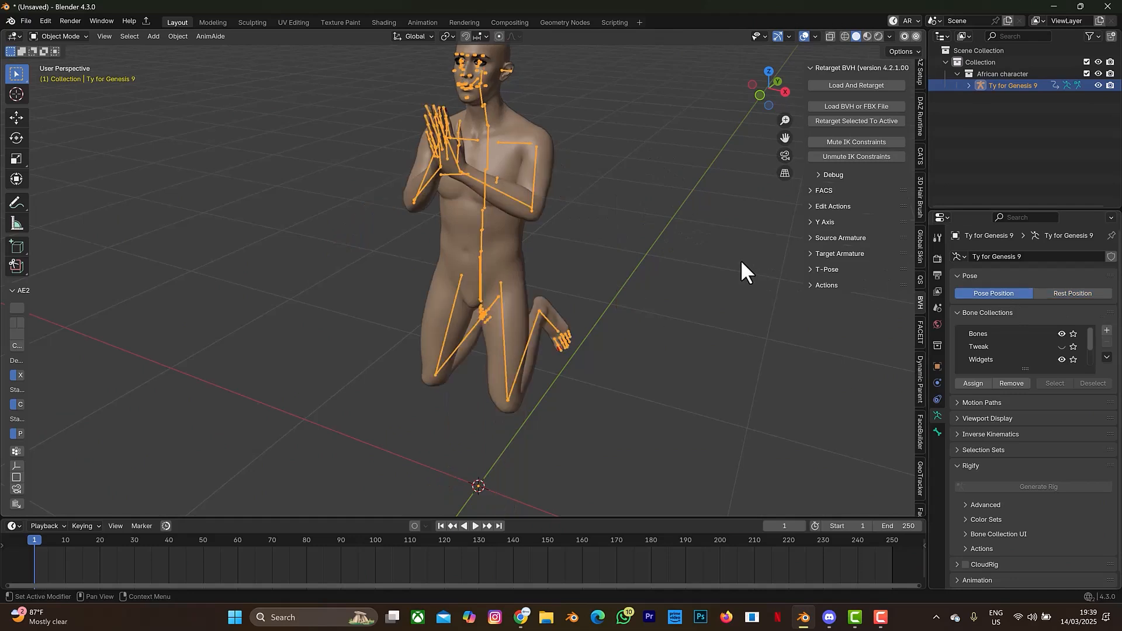
pyautogui.press('g')
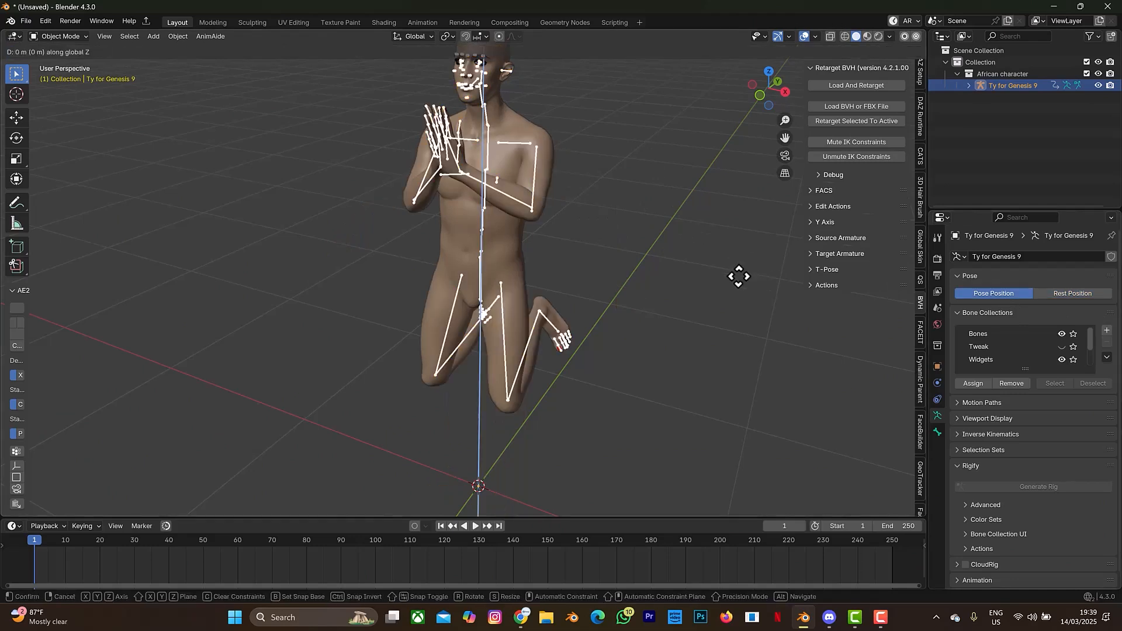